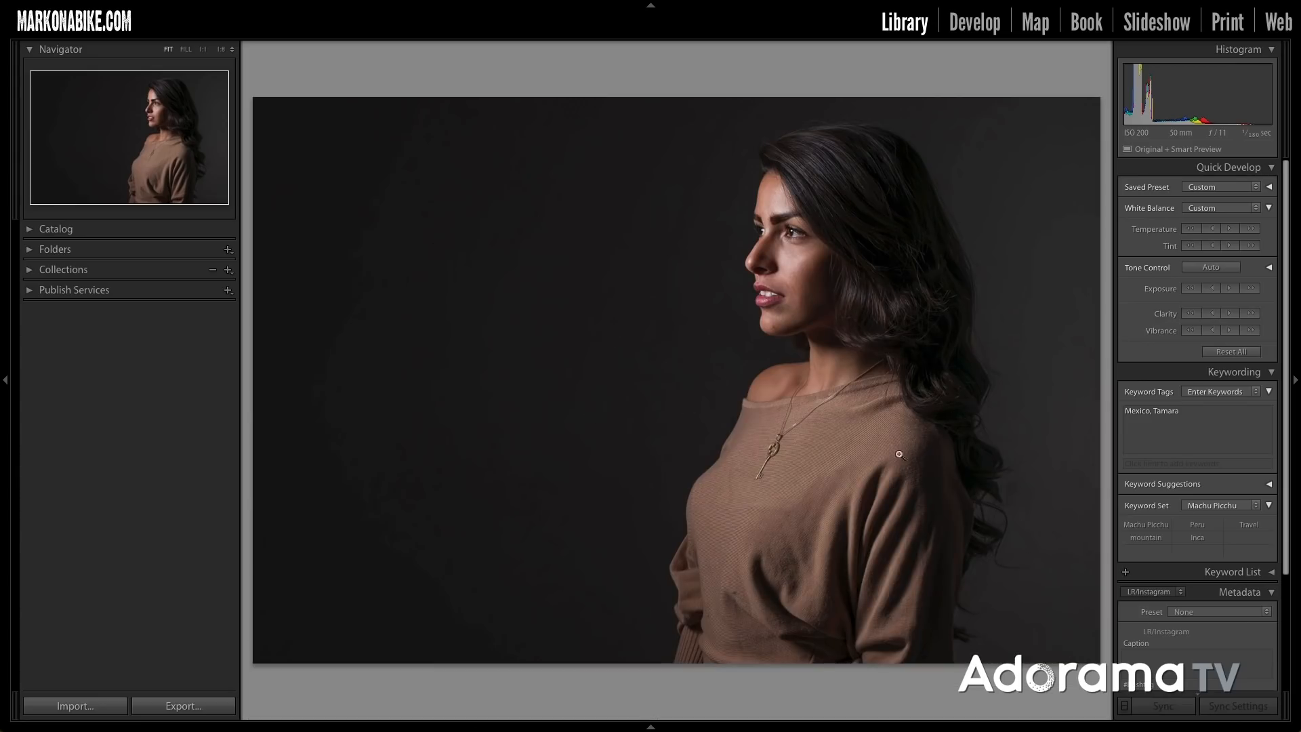
# Show the session as a thumbnail grid (G) and select the first, master portrait
pyautogui.press('g')
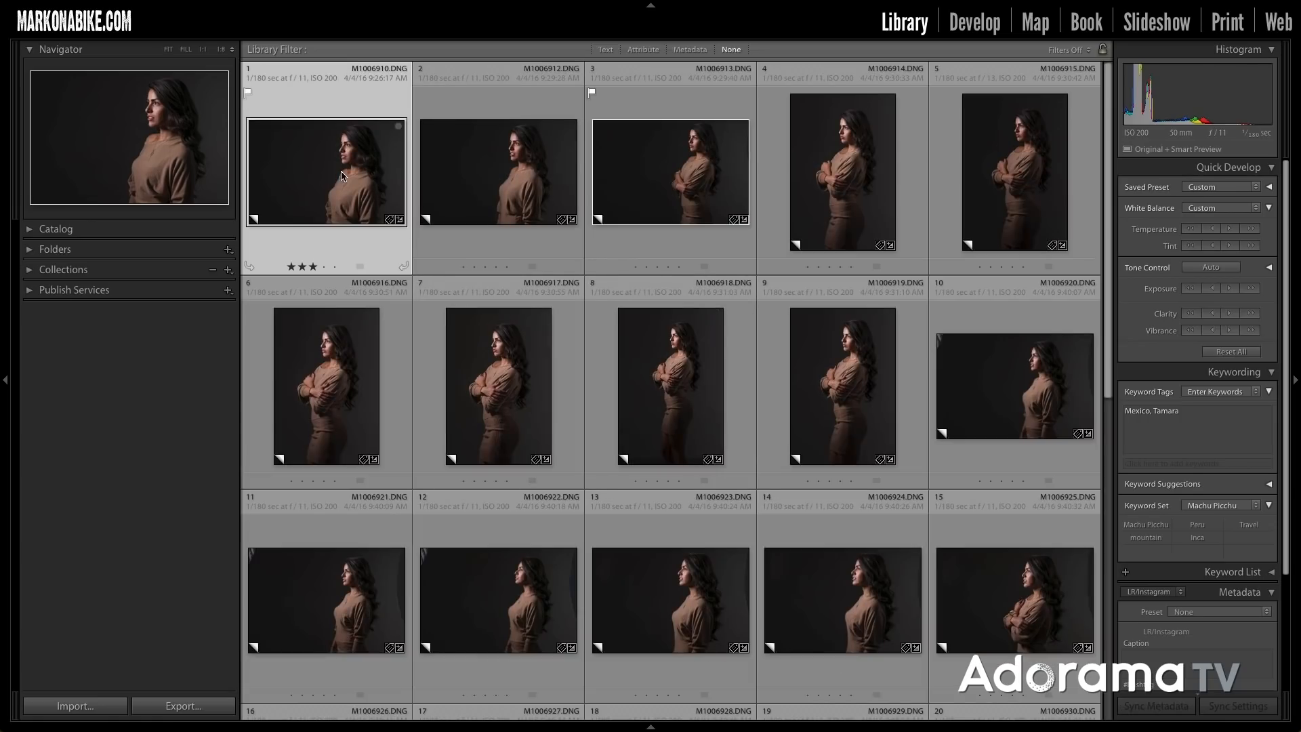
pyautogui.moveTo(454, 196)
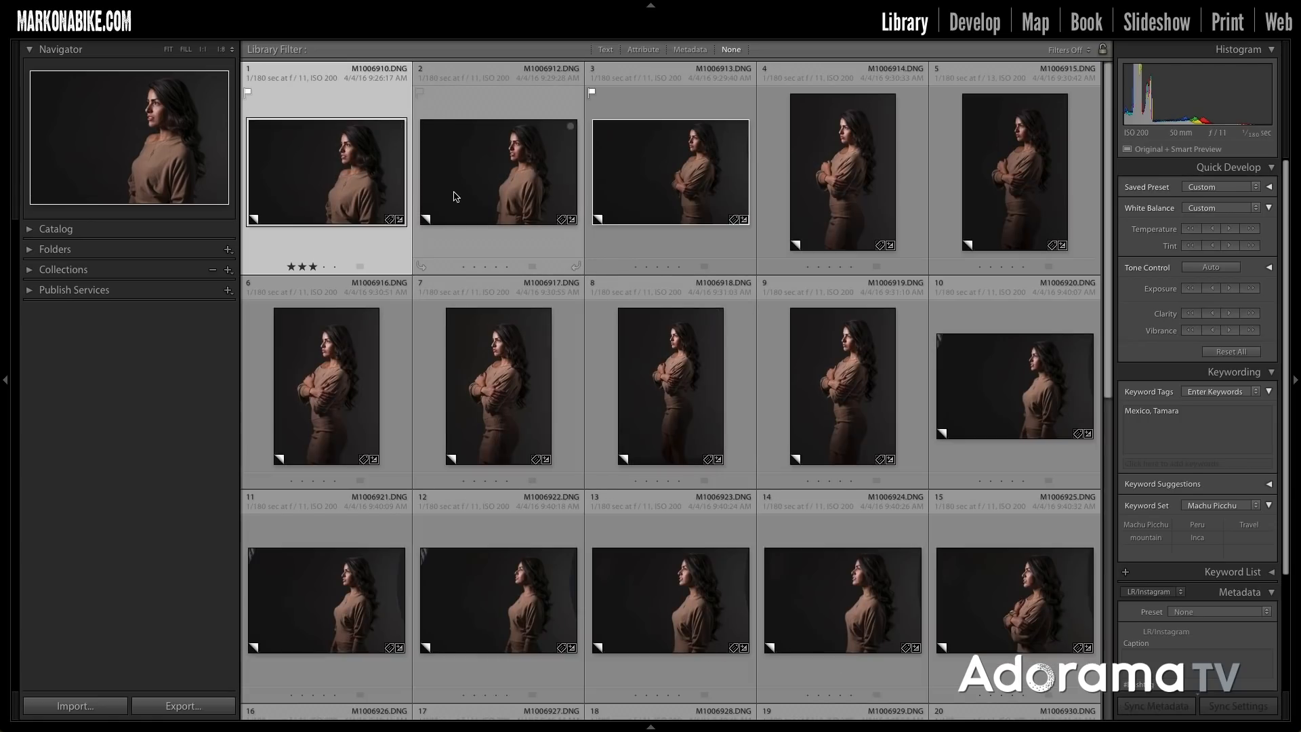
pyautogui.click(498, 170)
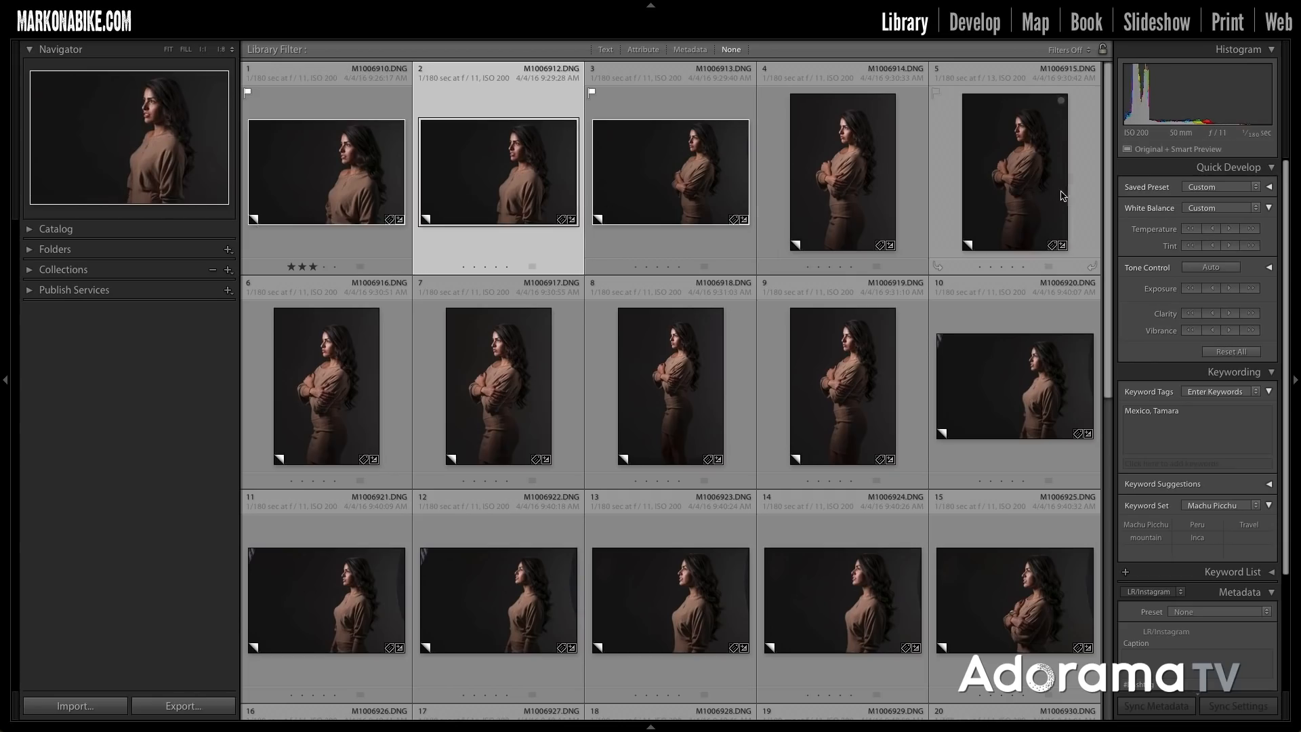
pyautogui.scroll(-3)
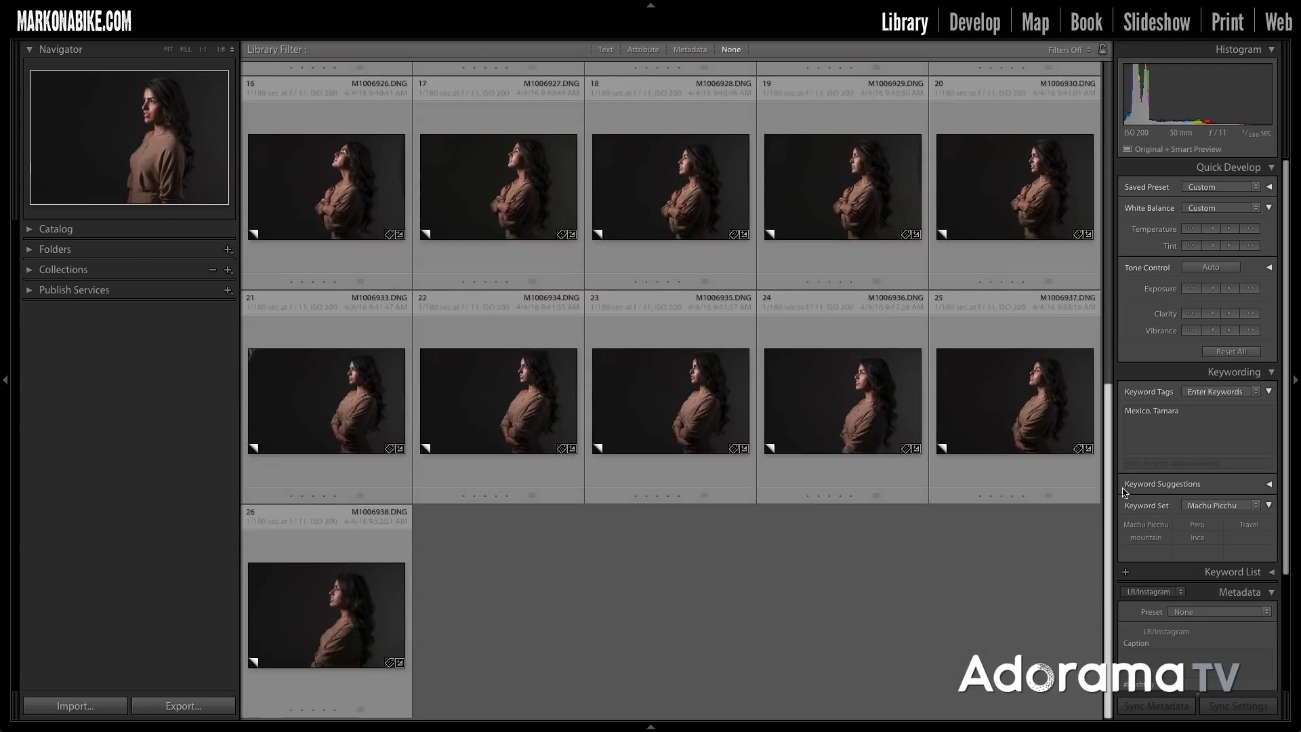
pyautogui.scroll(3)
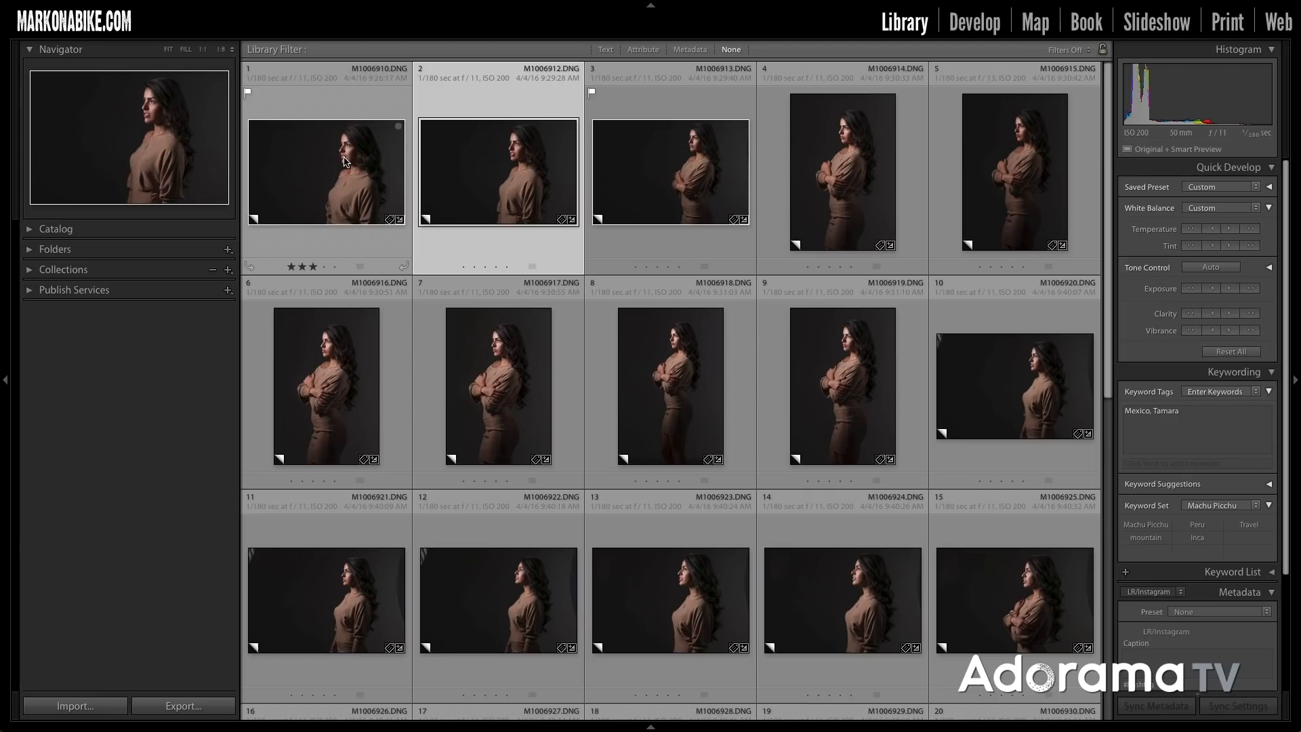
pyautogui.click(326, 170)
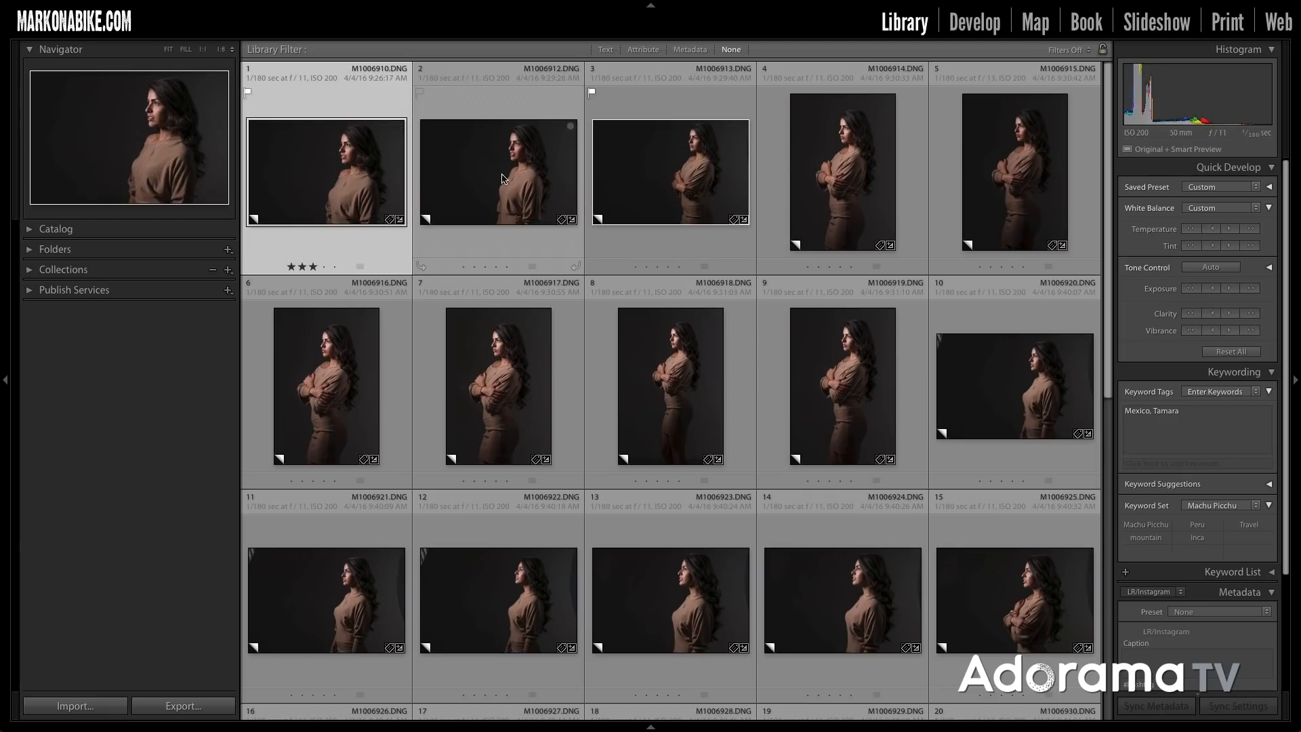
pyautogui.moveTo(533, 184)
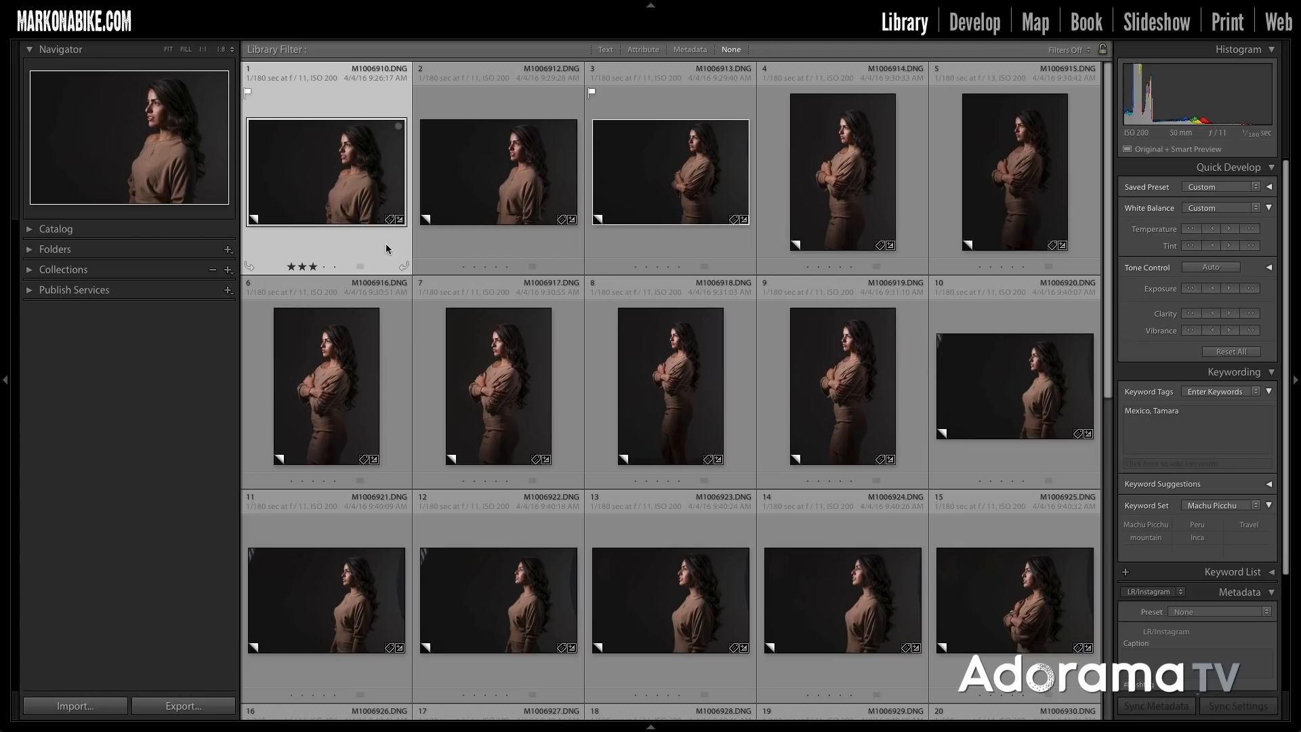
# Open the master portrait in Loupe view and zoom back out to Fit
pyautogui.doubleClick(326, 171)
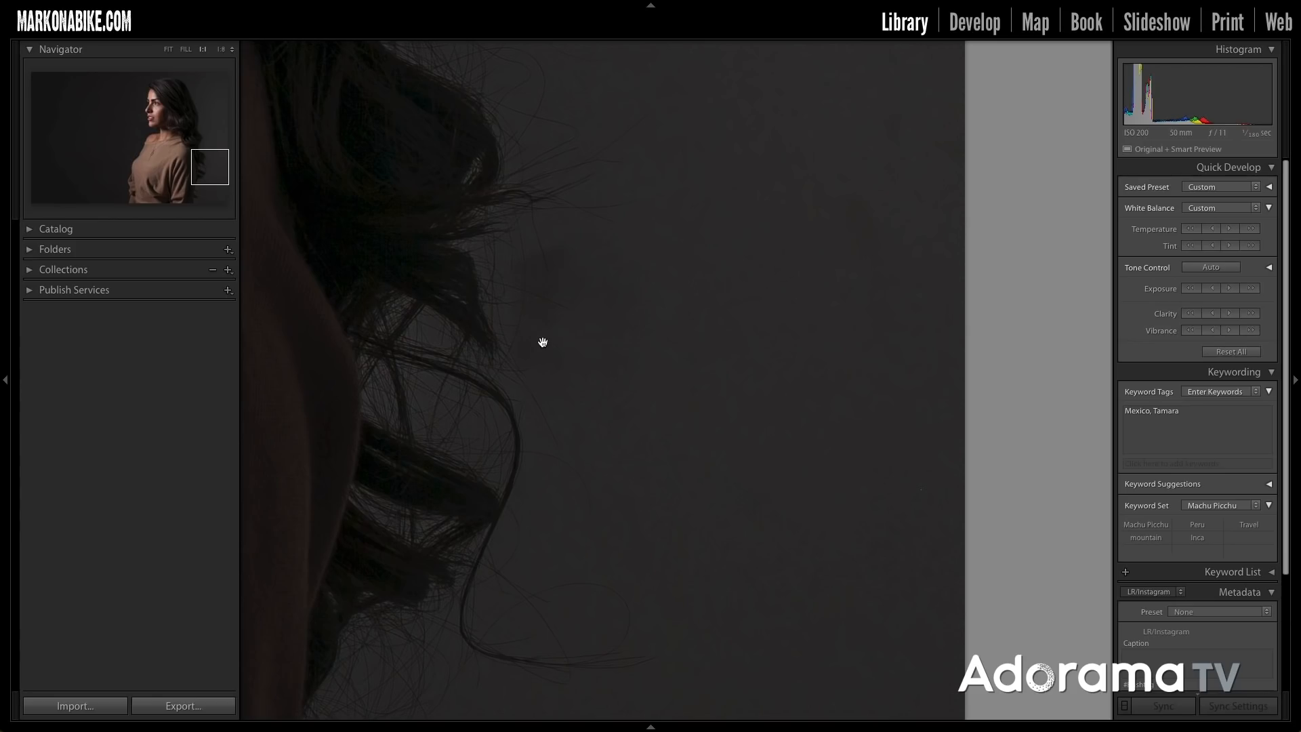
pyautogui.moveTo(622, 350)
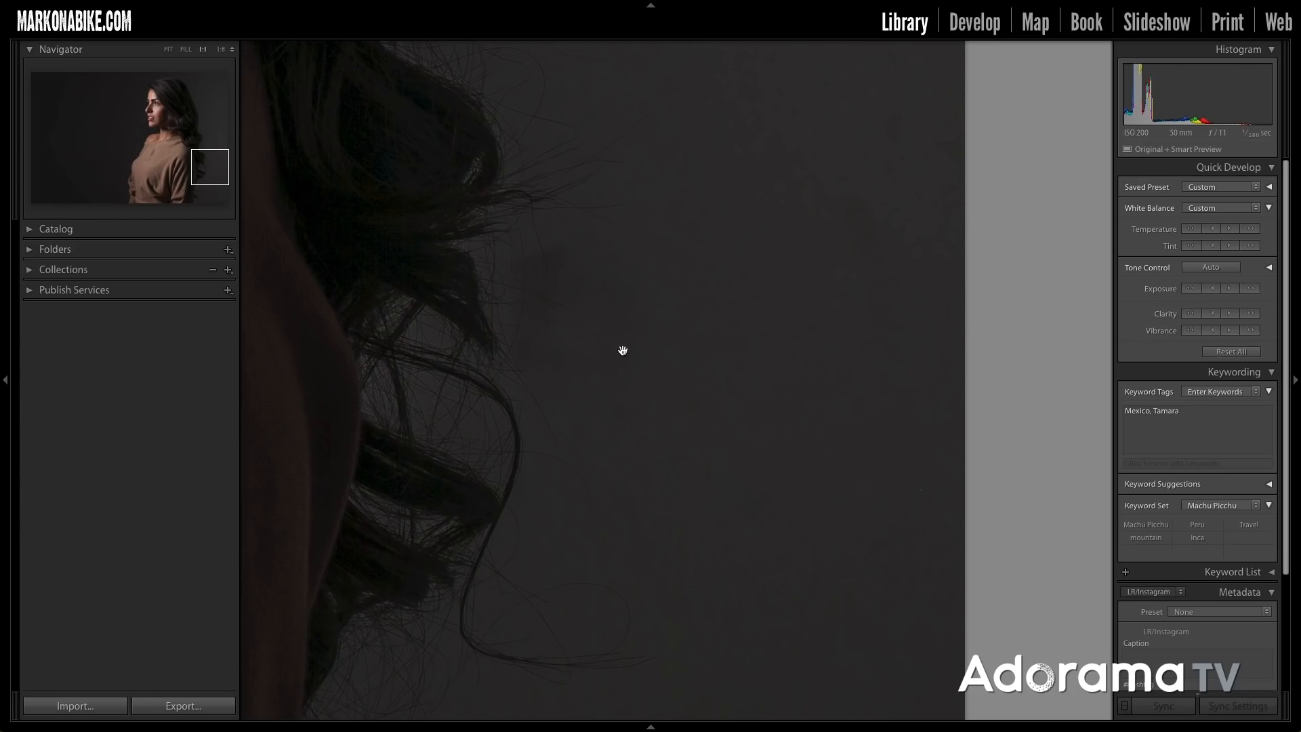
pyautogui.click(168, 49)
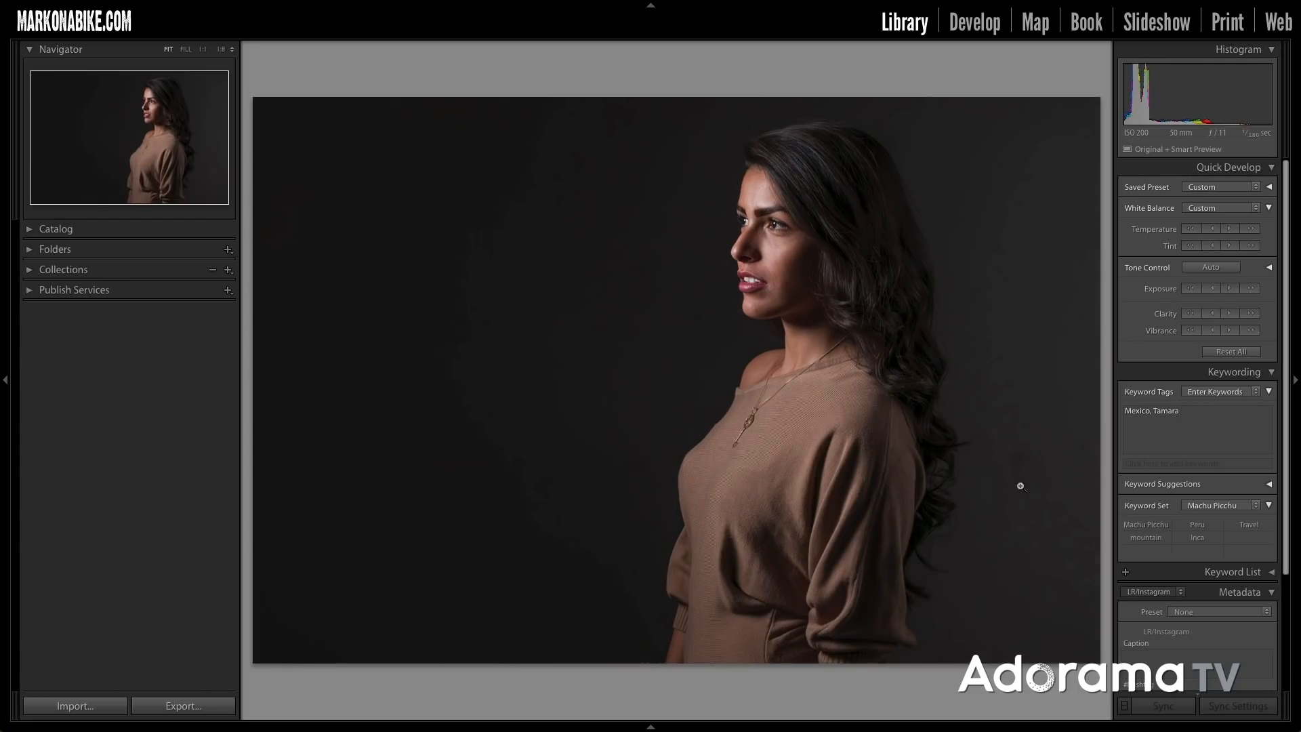
pyautogui.moveTo(1024, 496)
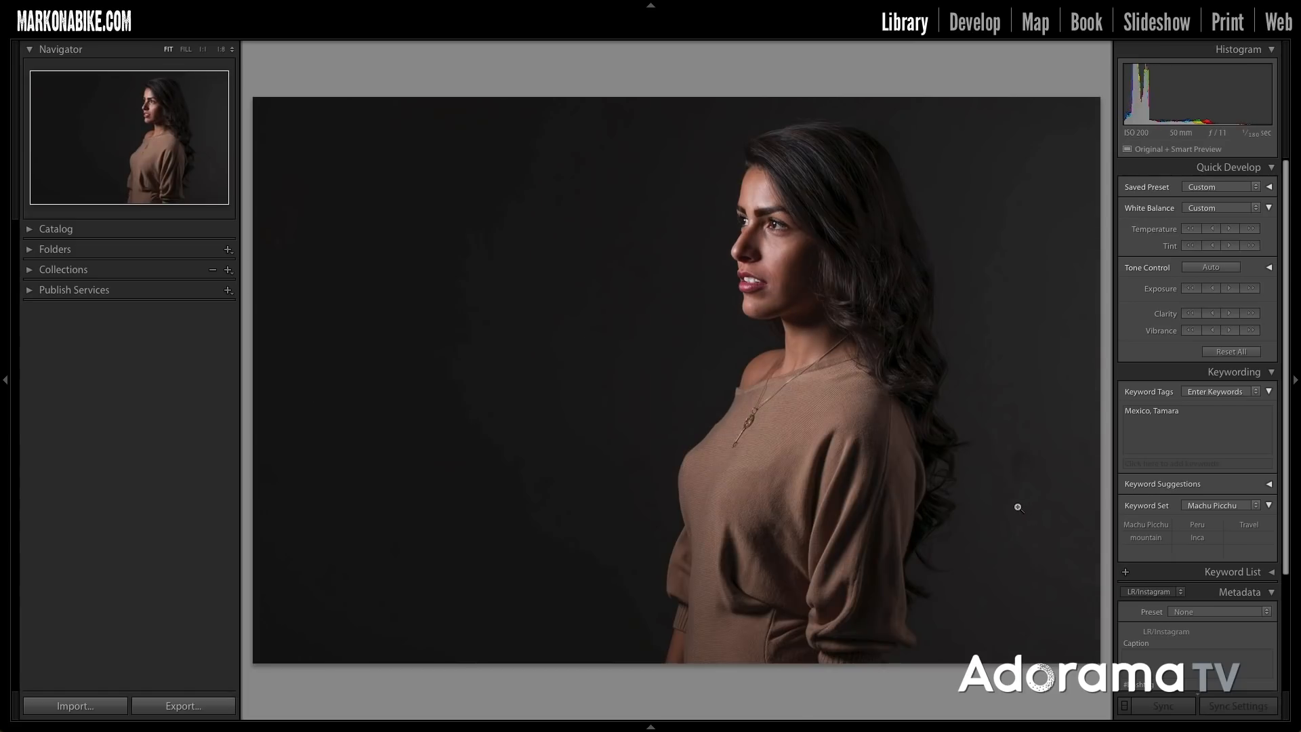
pyautogui.moveTo(999, 459)
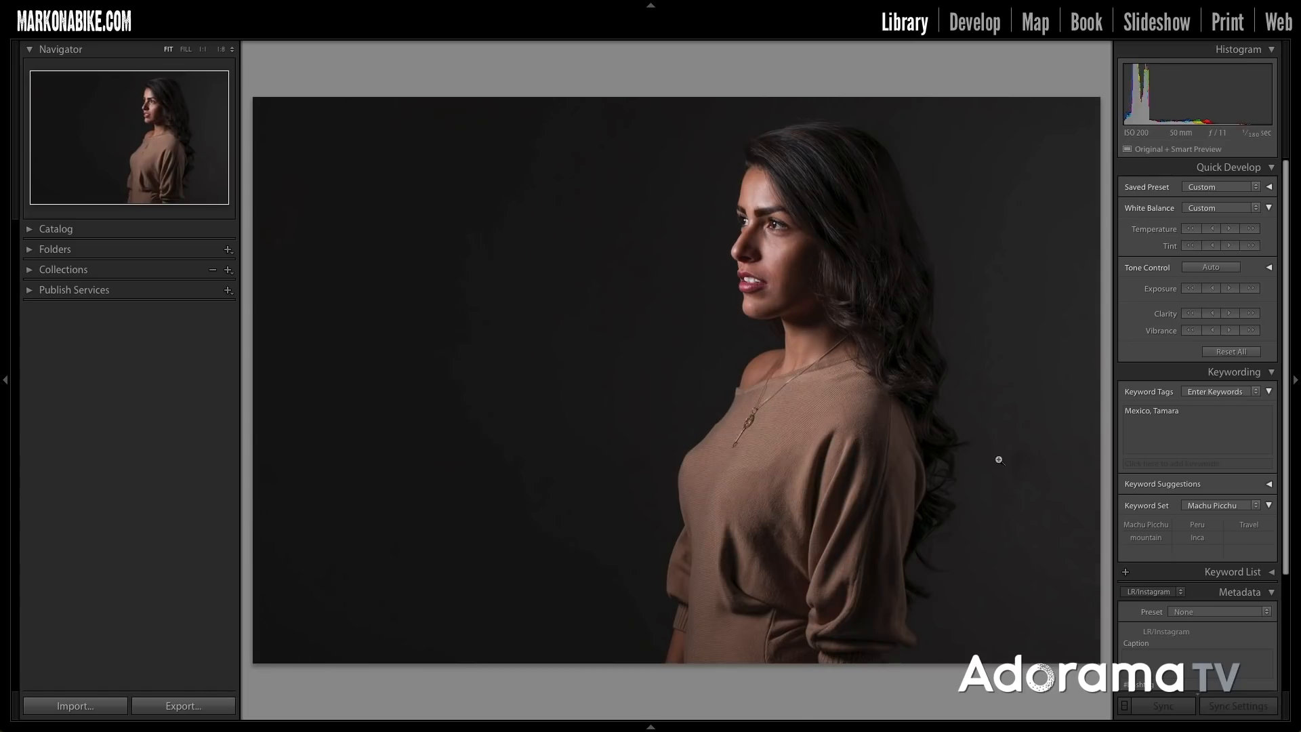
pyautogui.press('g')
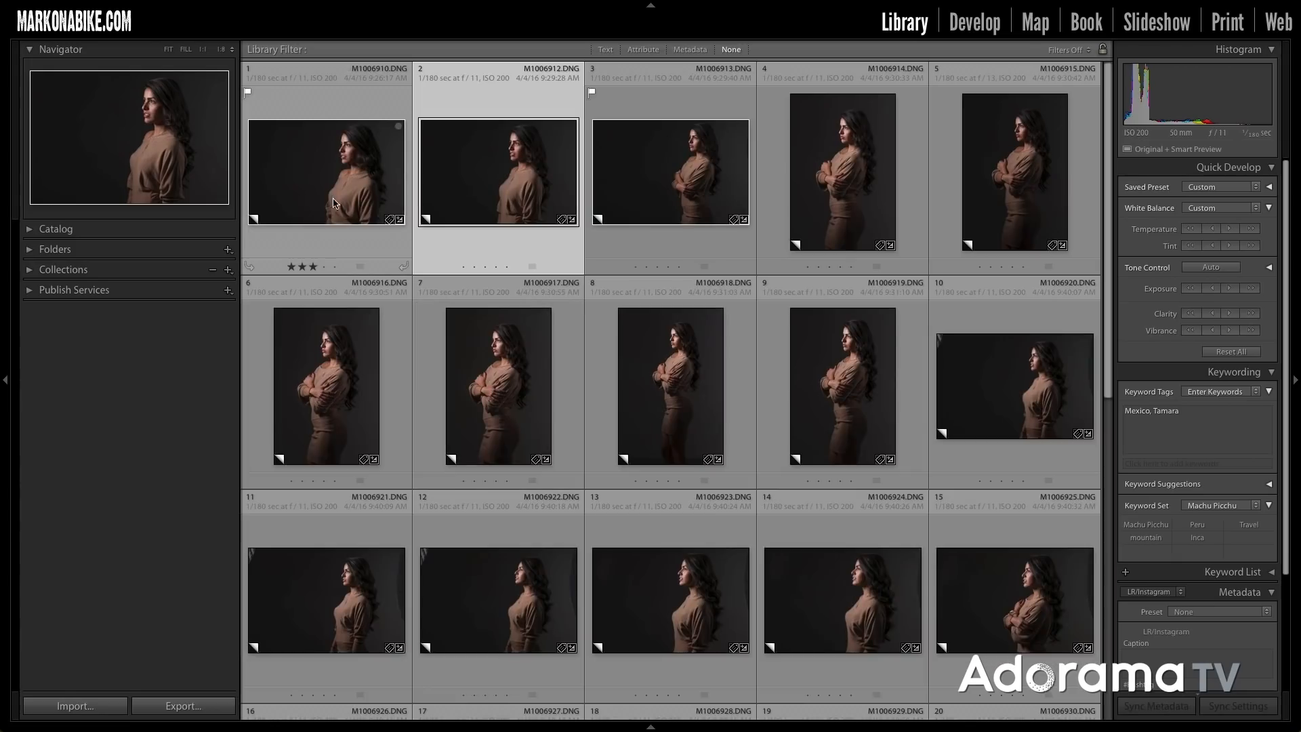
pyautogui.click(669, 172)
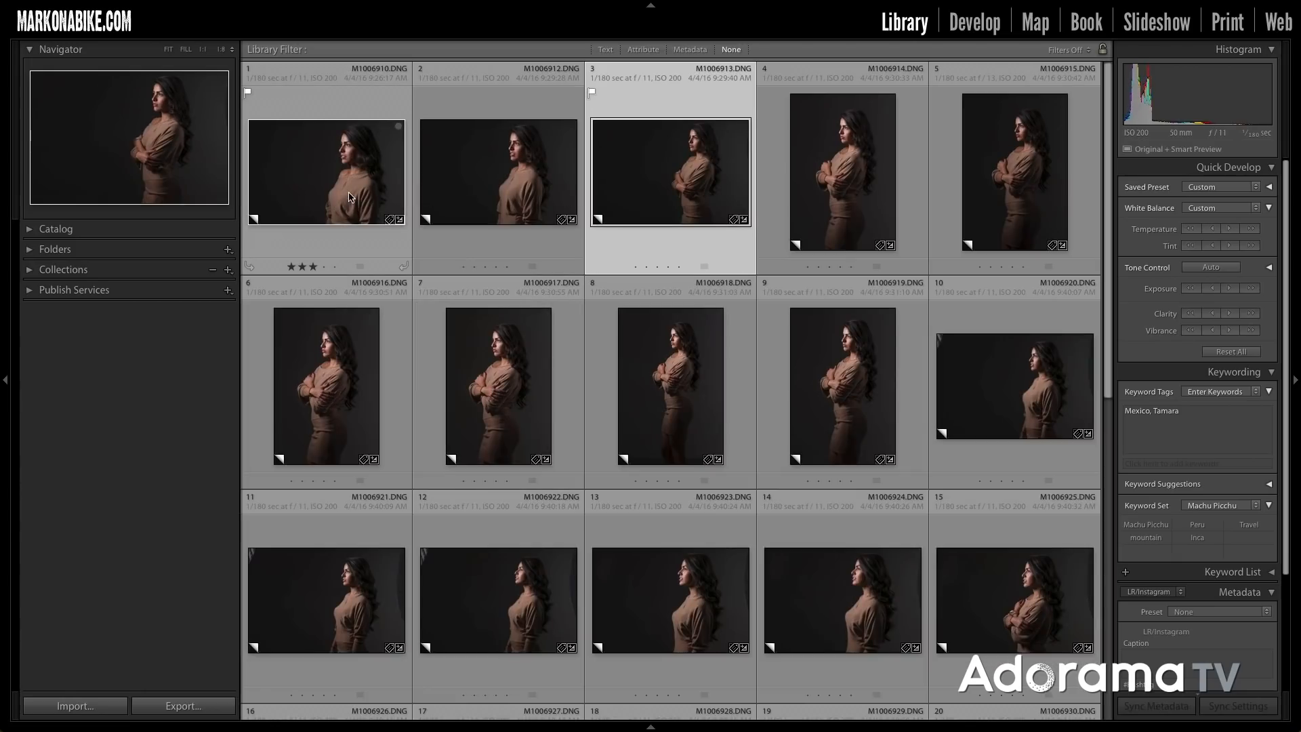
pyautogui.moveTo(672, 163)
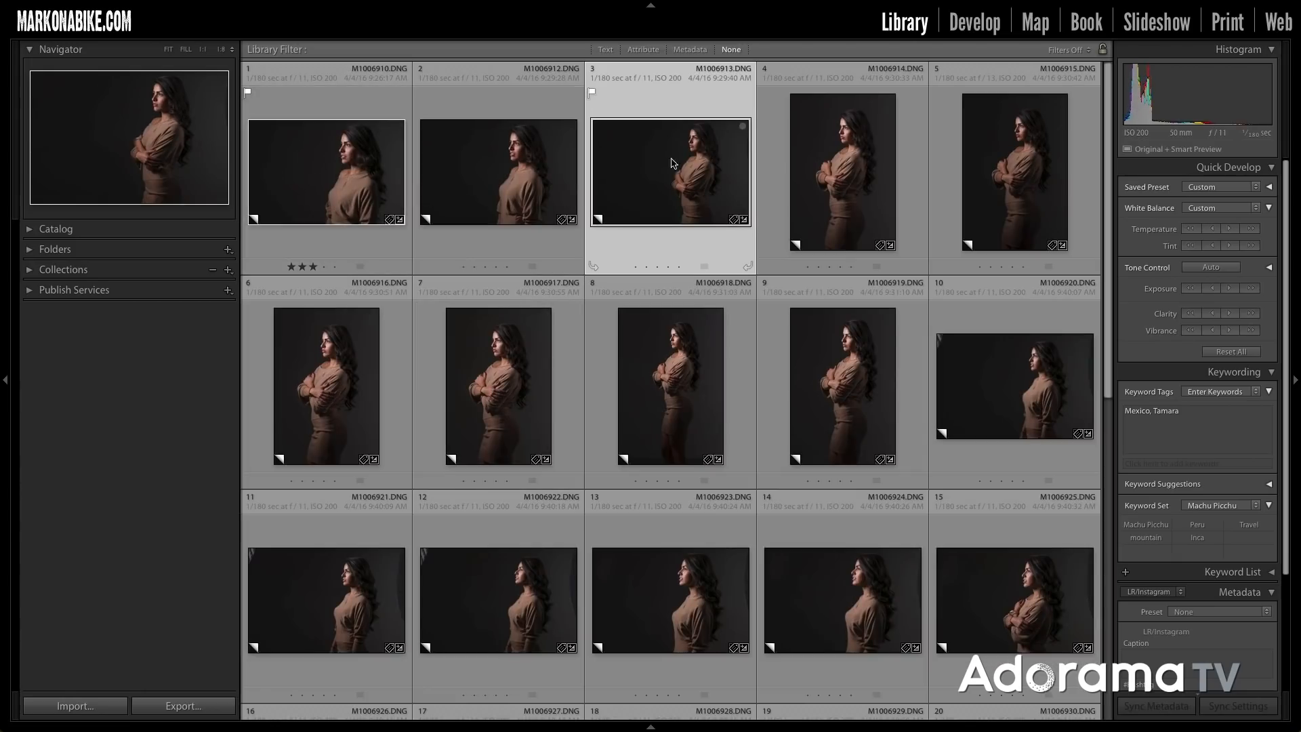
pyautogui.moveTo(673, 181)
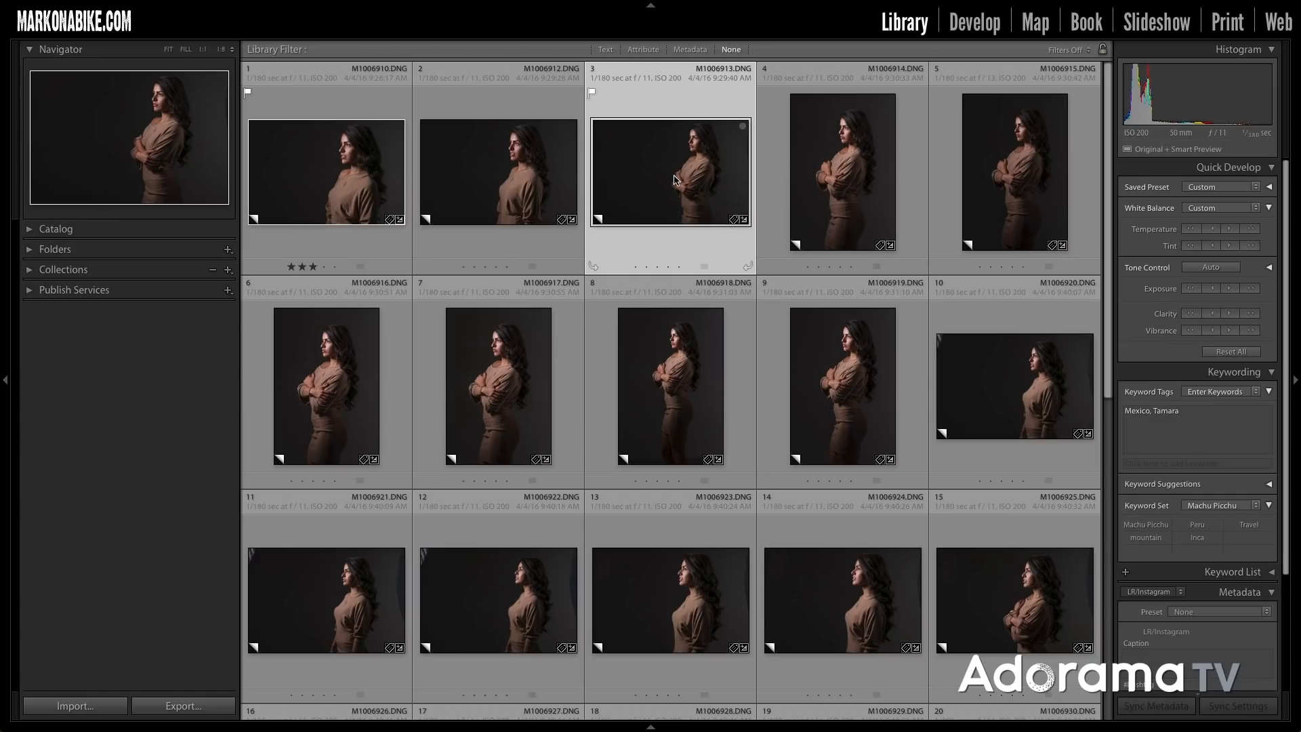
pyautogui.moveTo(674, 179)
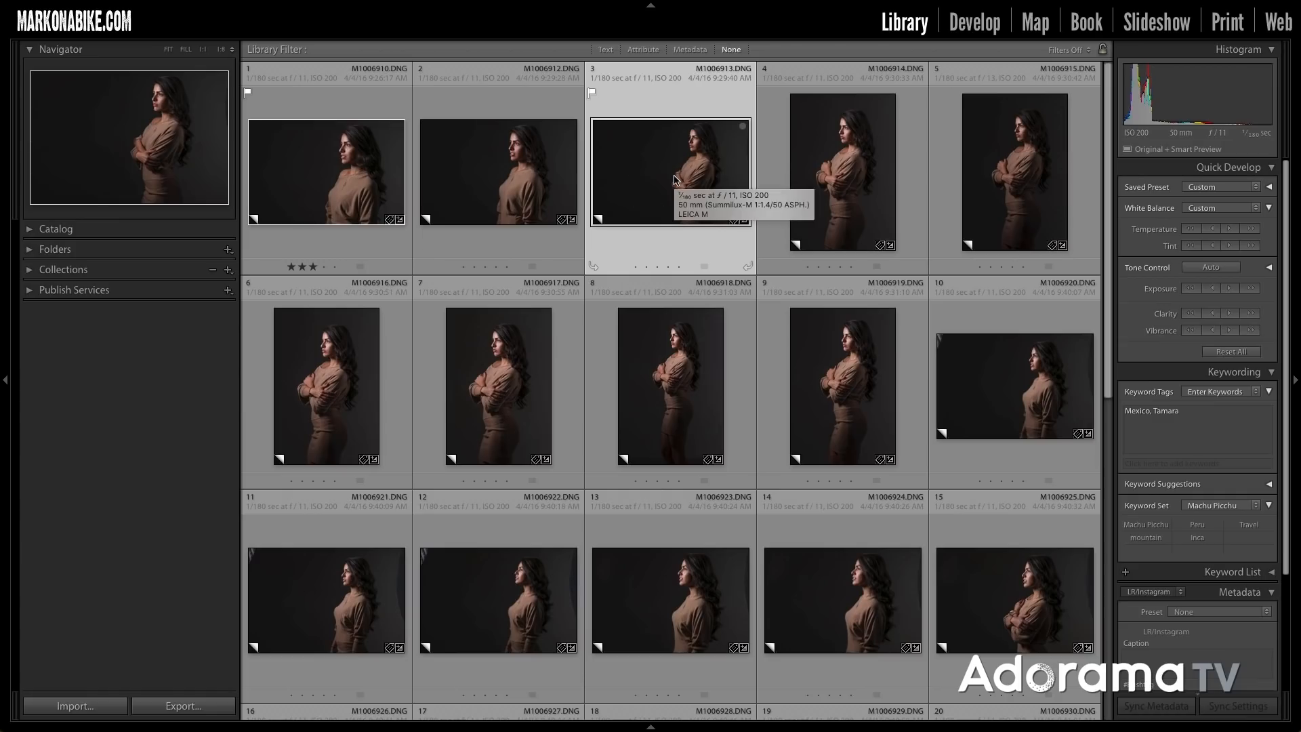
pyautogui.moveTo(668, 247)
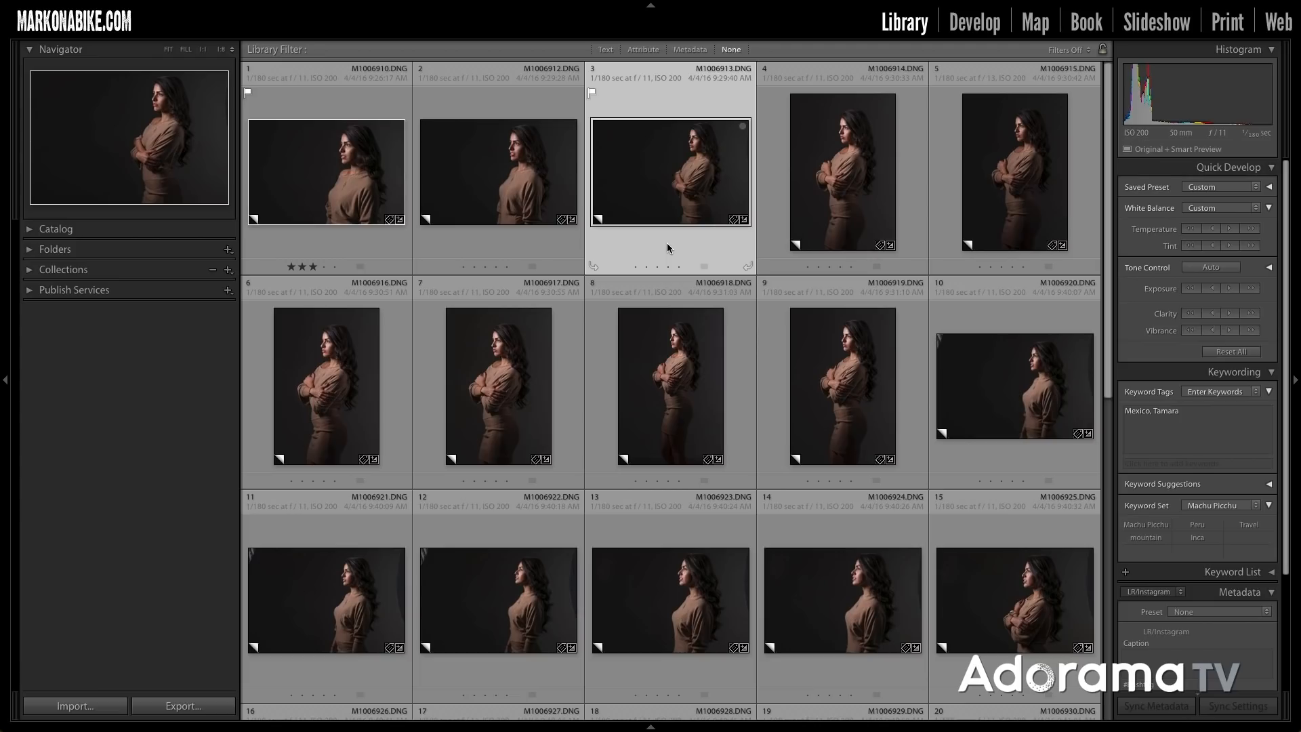
pyautogui.moveTo(672, 243)
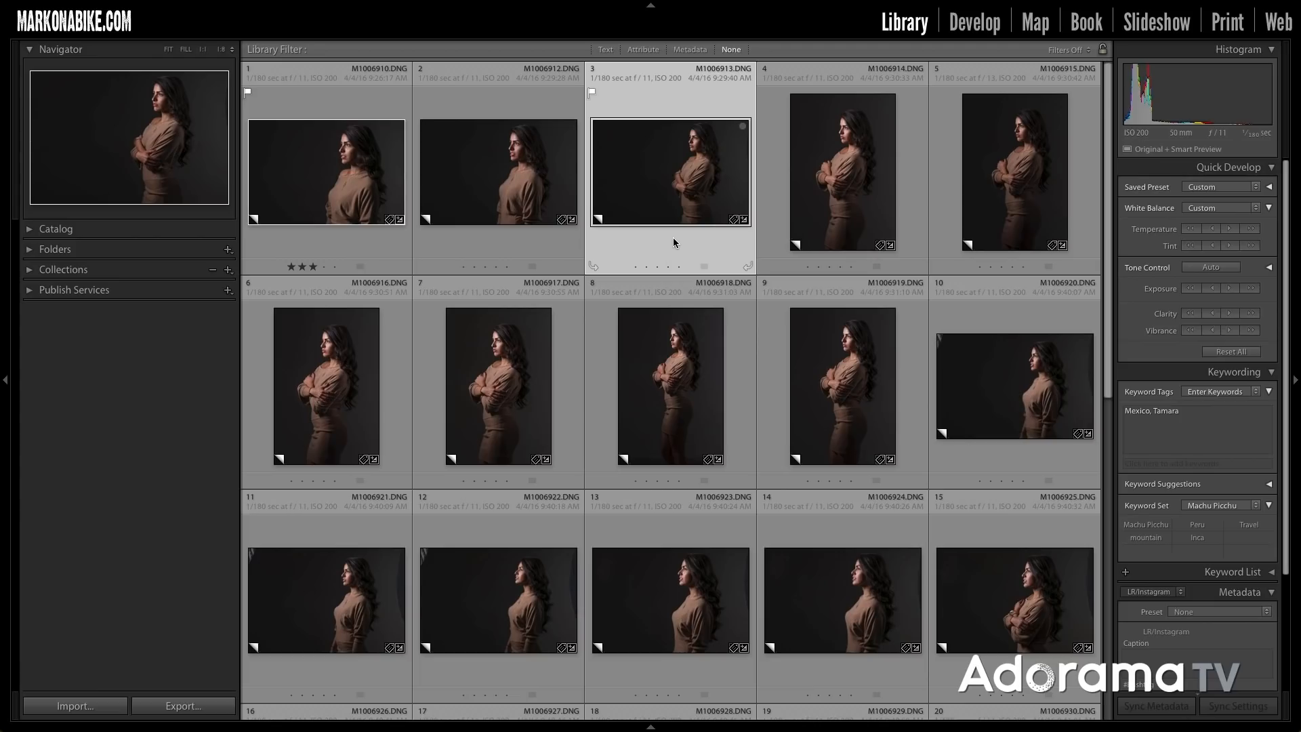
pyautogui.moveTo(705, 273)
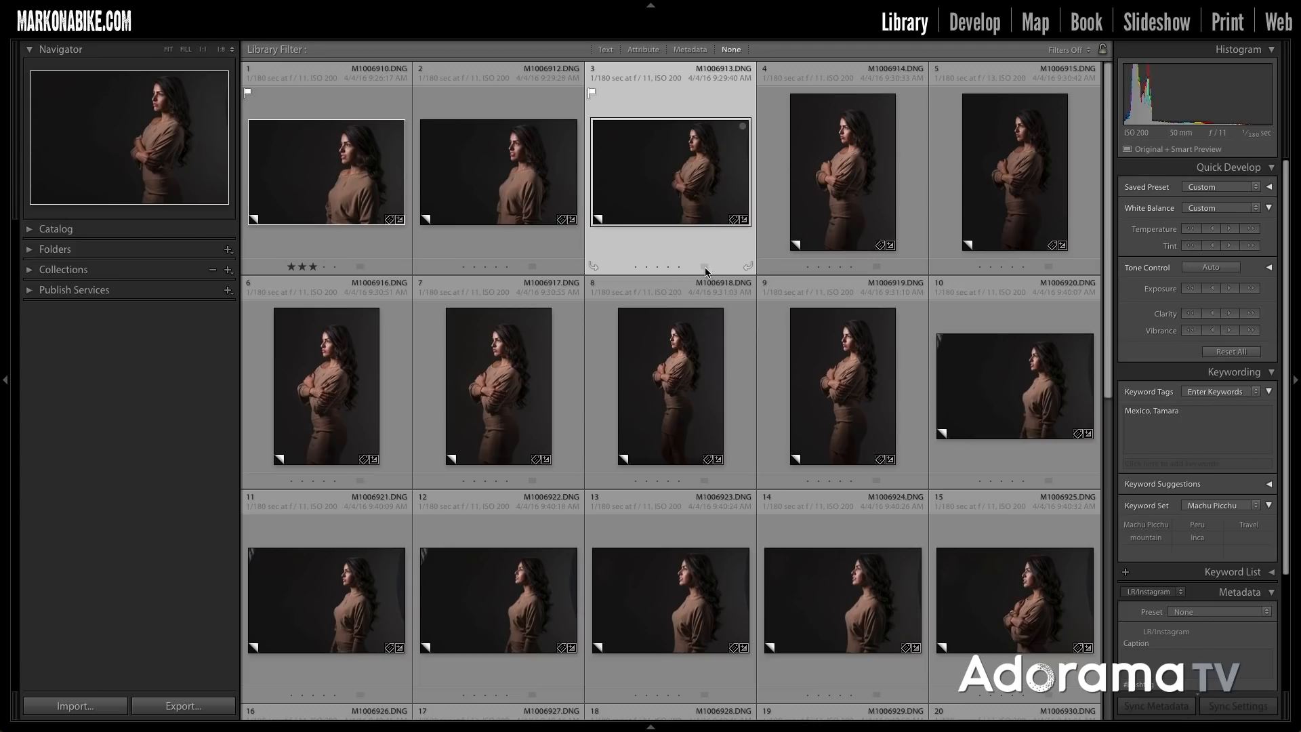
pyautogui.moveTo(717, 262)
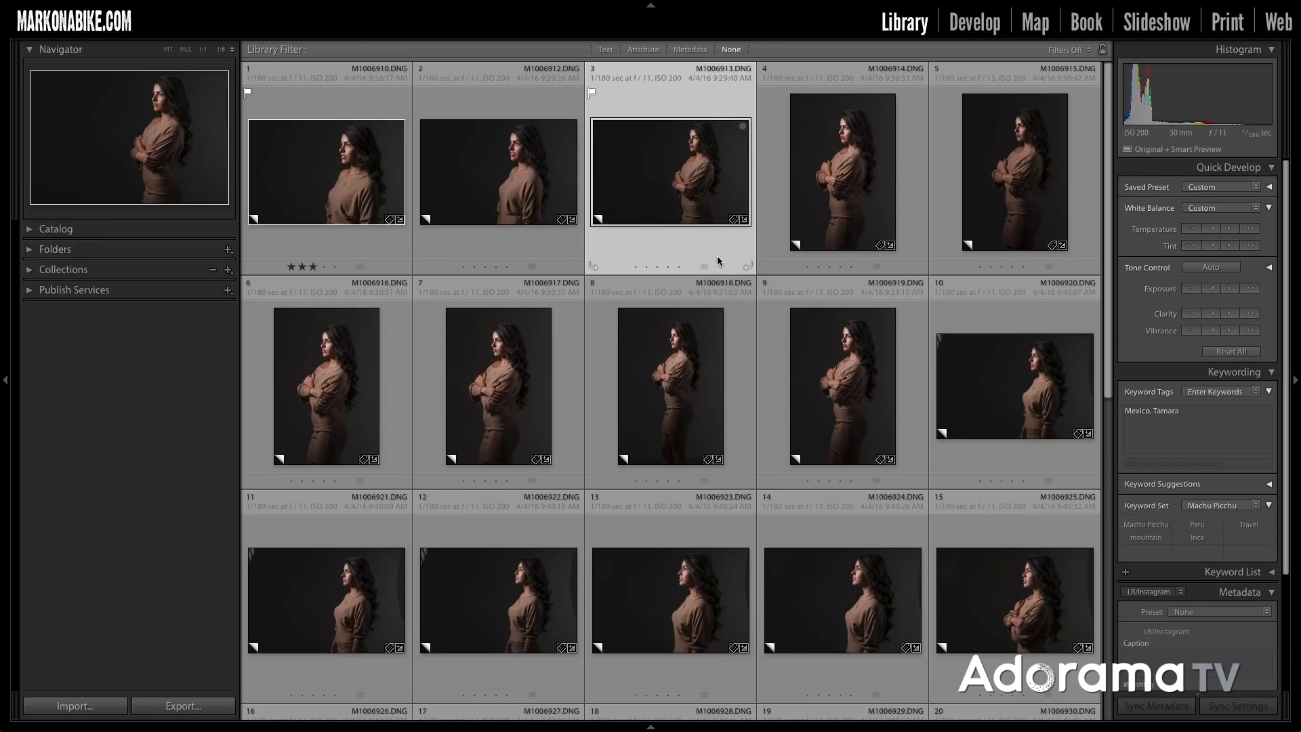
pyautogui.click(498, 171)
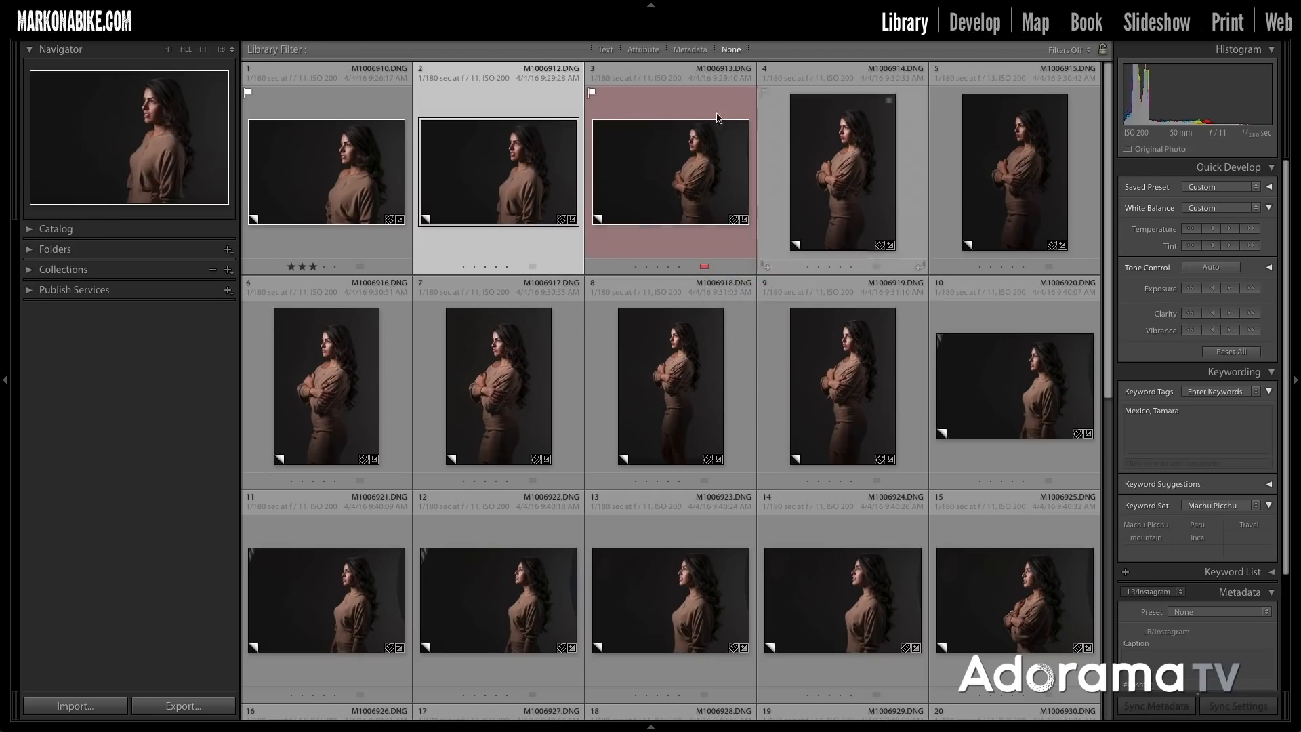
pyautogui.click(669, 172)
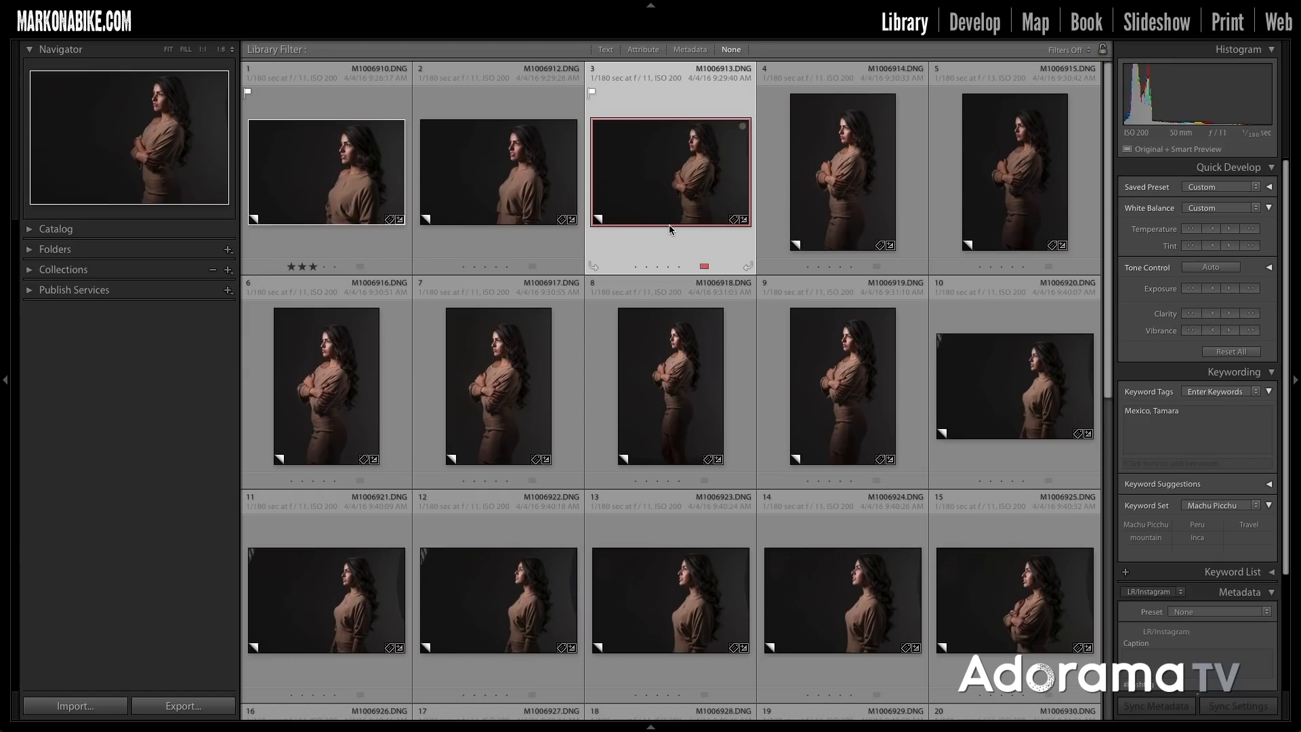
pyautogui.moveTo(670, 192)
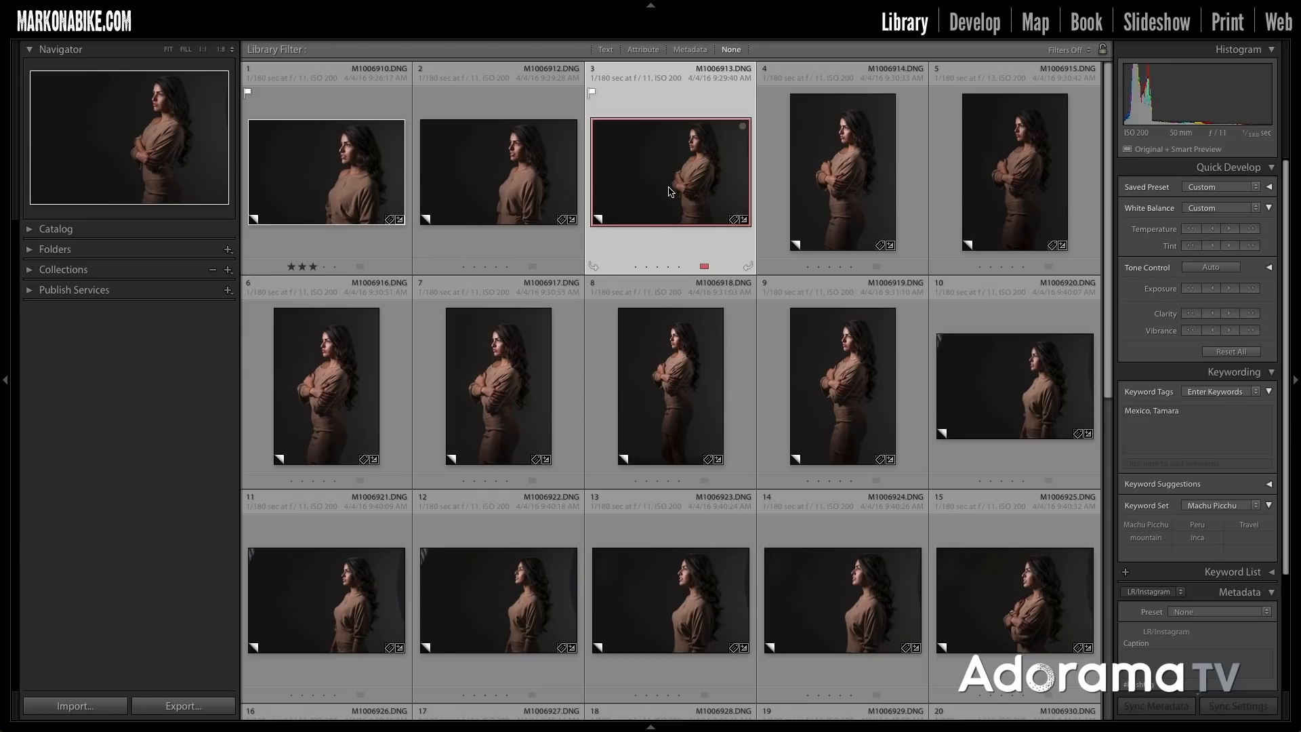
pyautogui.doubleClick(670, 172)
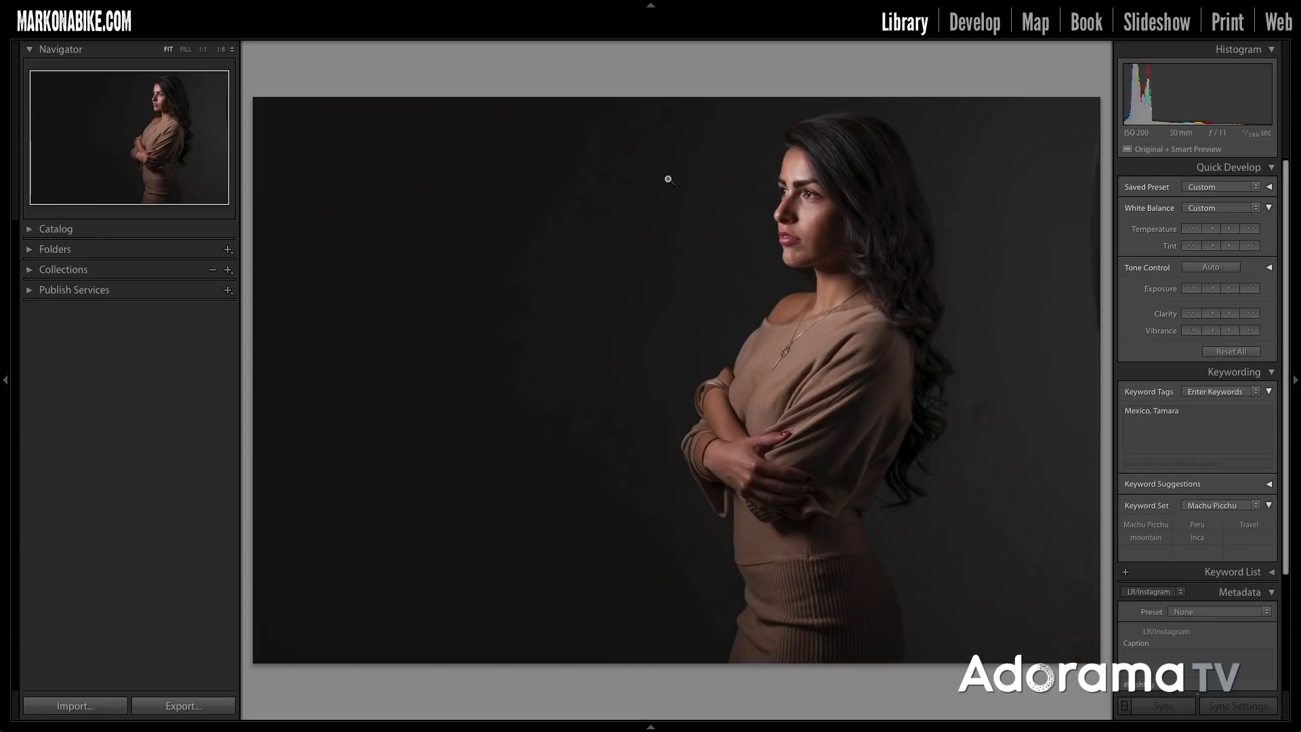
pyautogui.moveTo(550, 237)
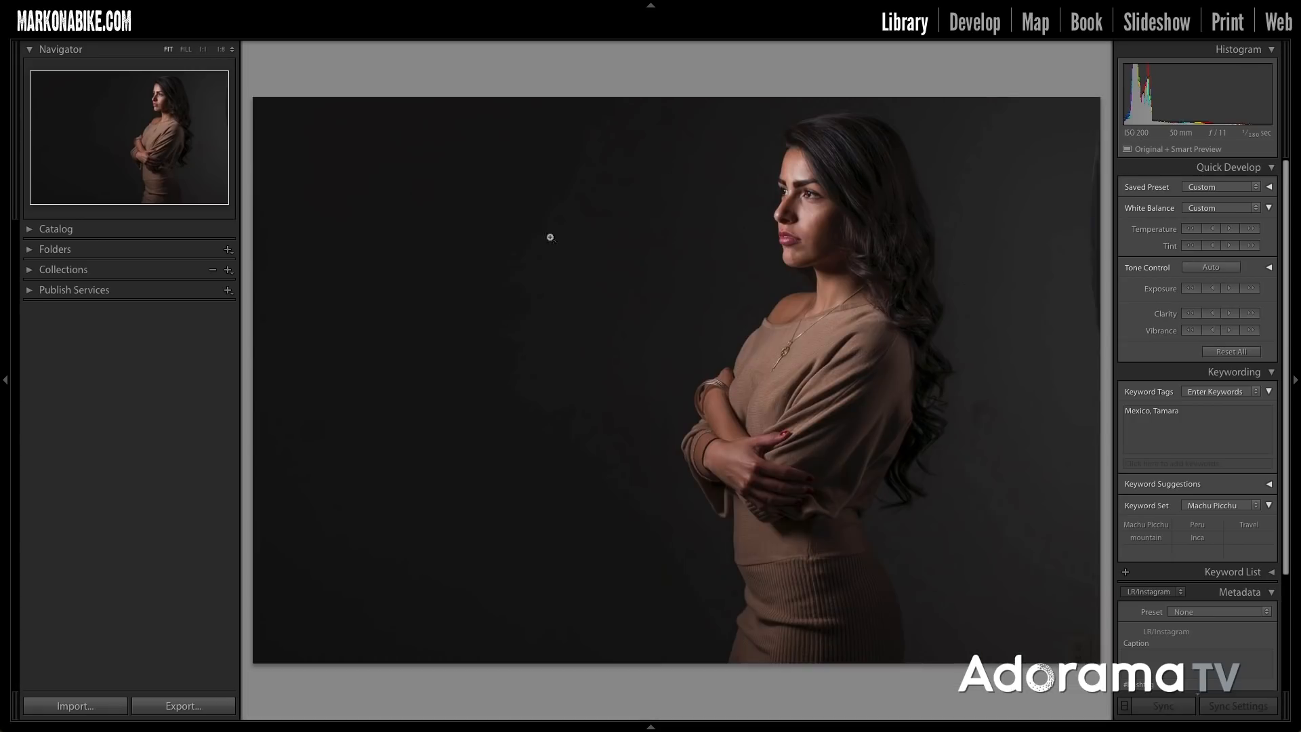
pyautogui.moveTo(458, 389)
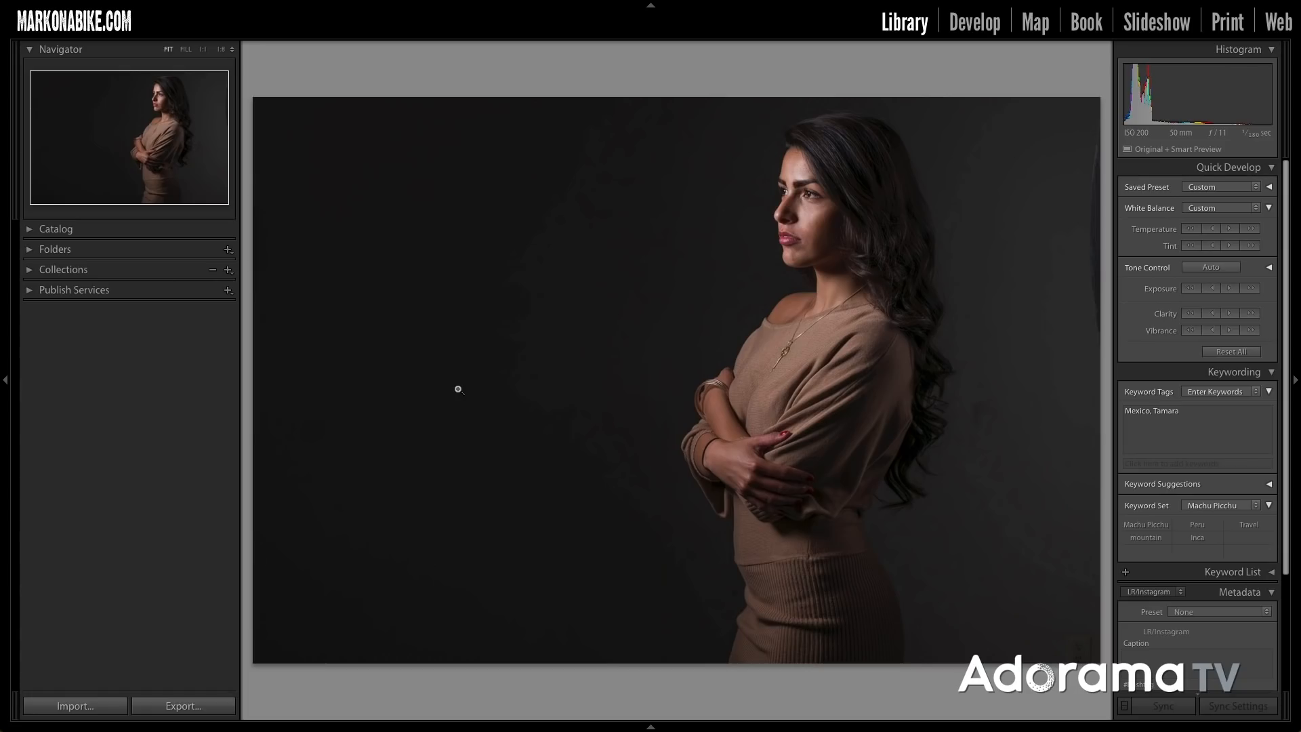
pyautogui.moveTo(956, 47)
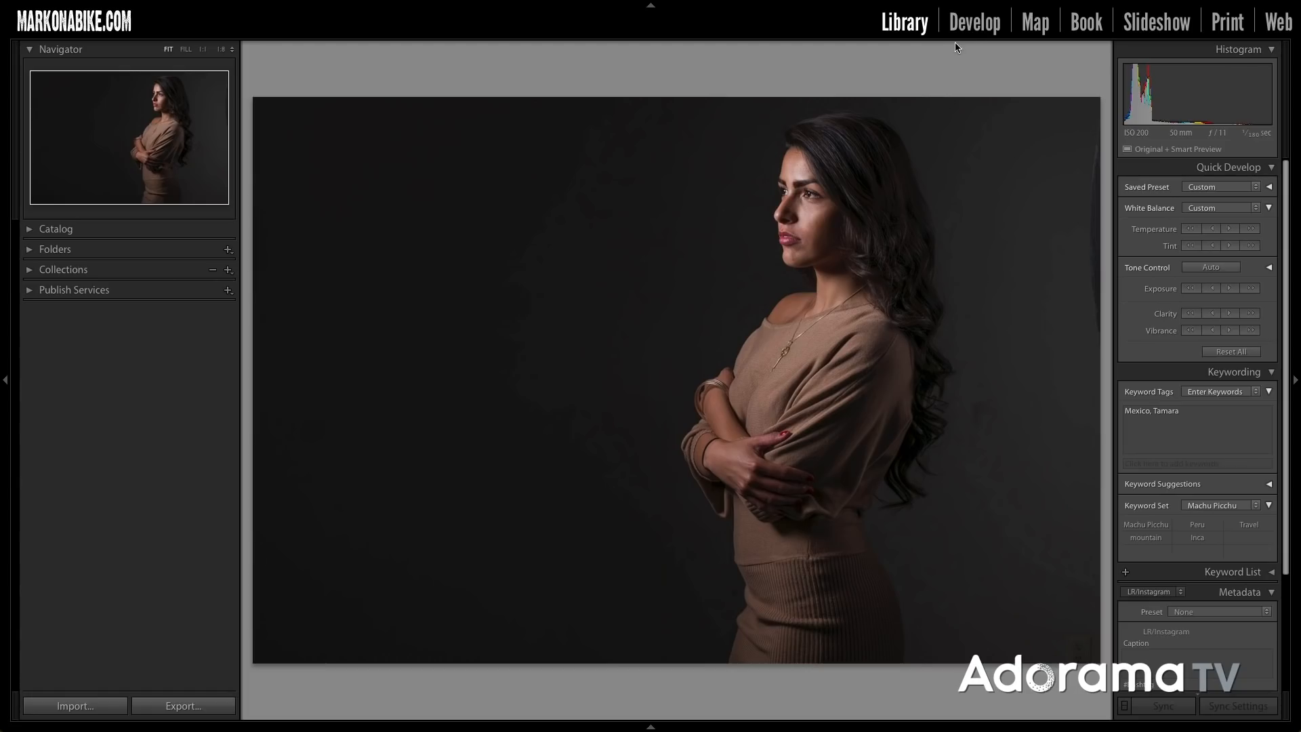
# Open the portrait in Develop and activate the Spot Removal tool in Clone mode
pyautogui.click(975, 21)
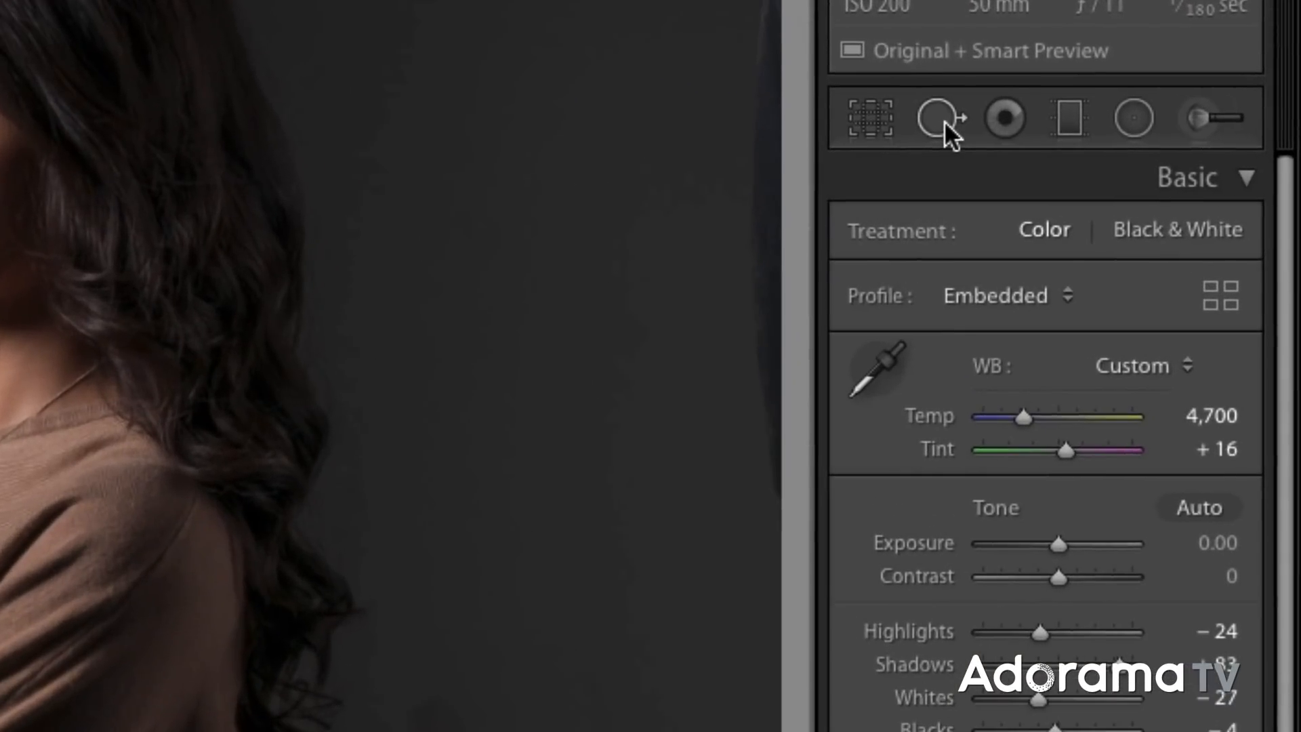
pyautogui.moveTo(943, 118)
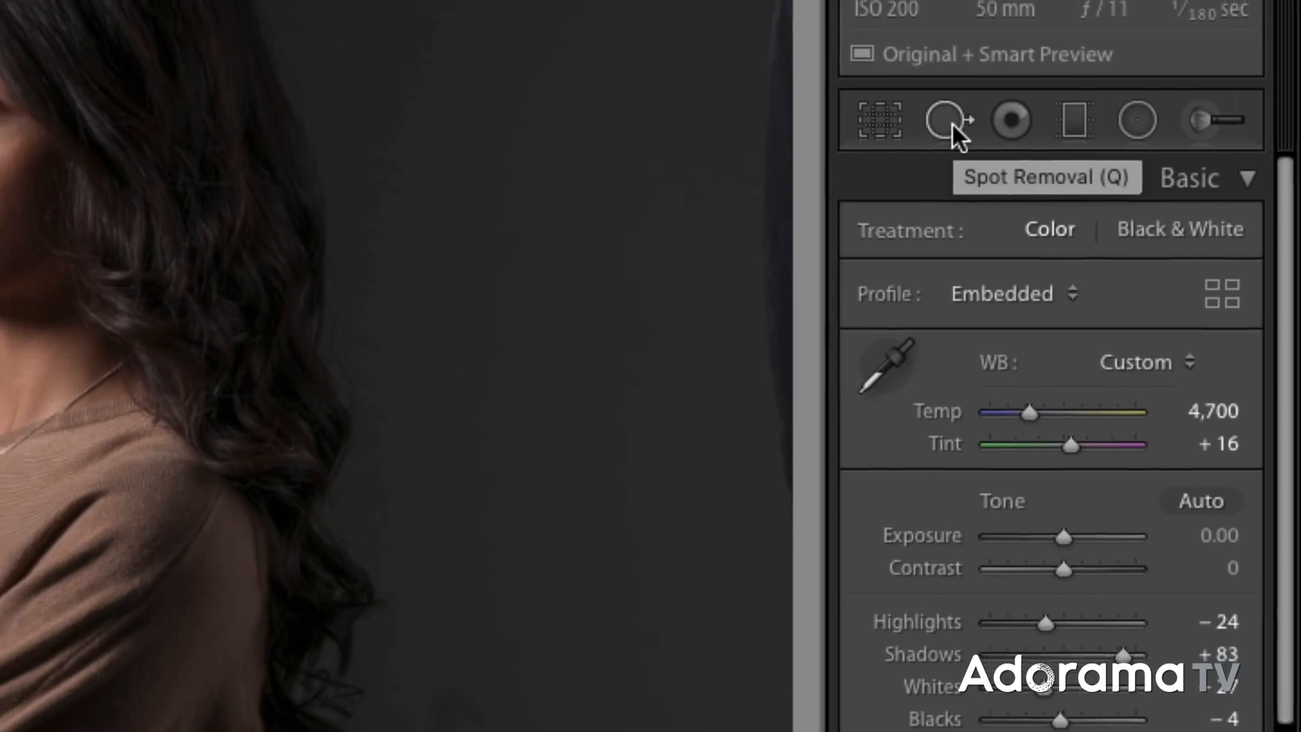
pyautogui.click(955, 120)
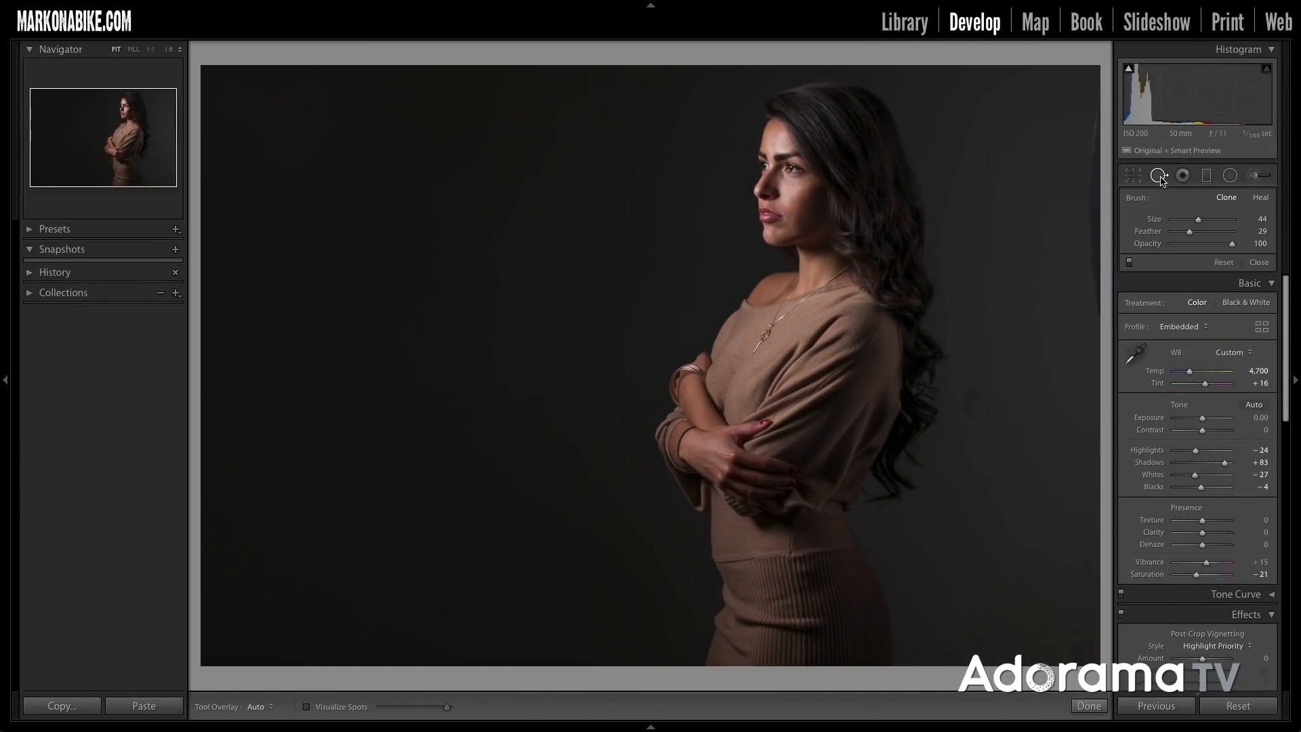
pyautogui.moveTo(967, 230)
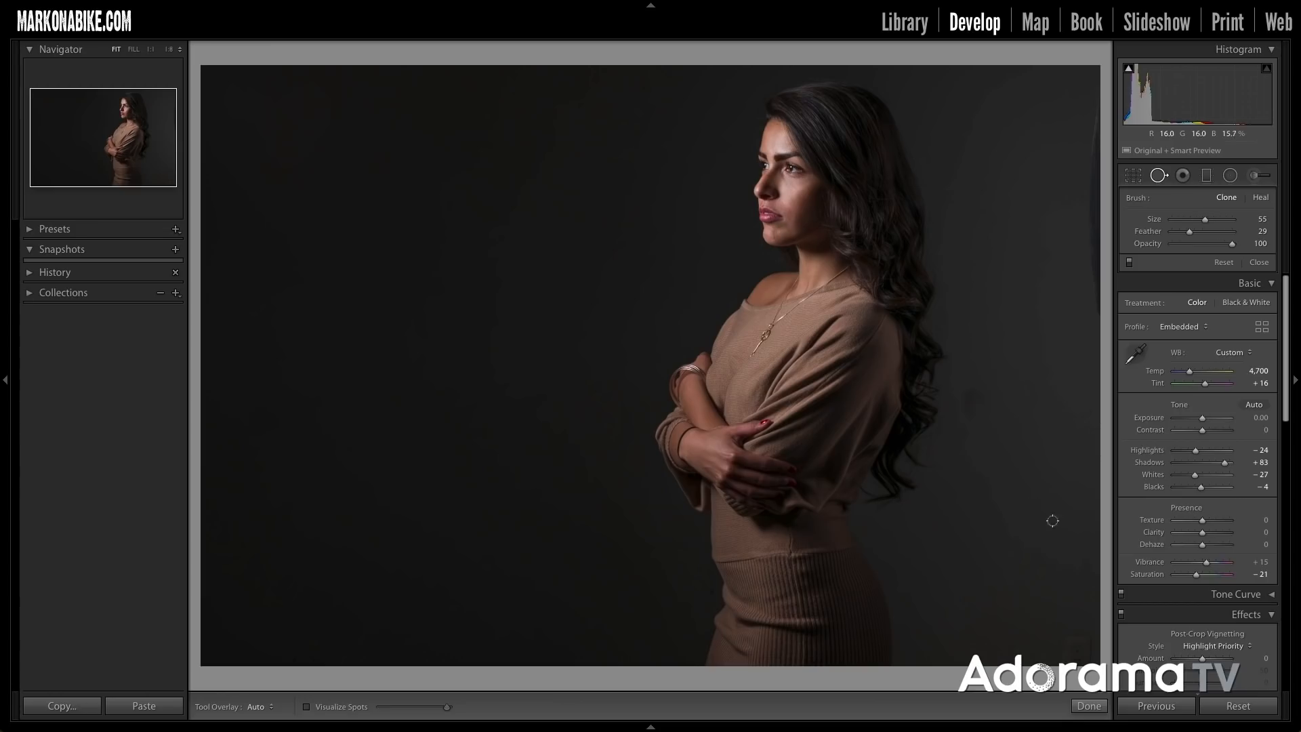
pyautogui.moveTo(947, 343)
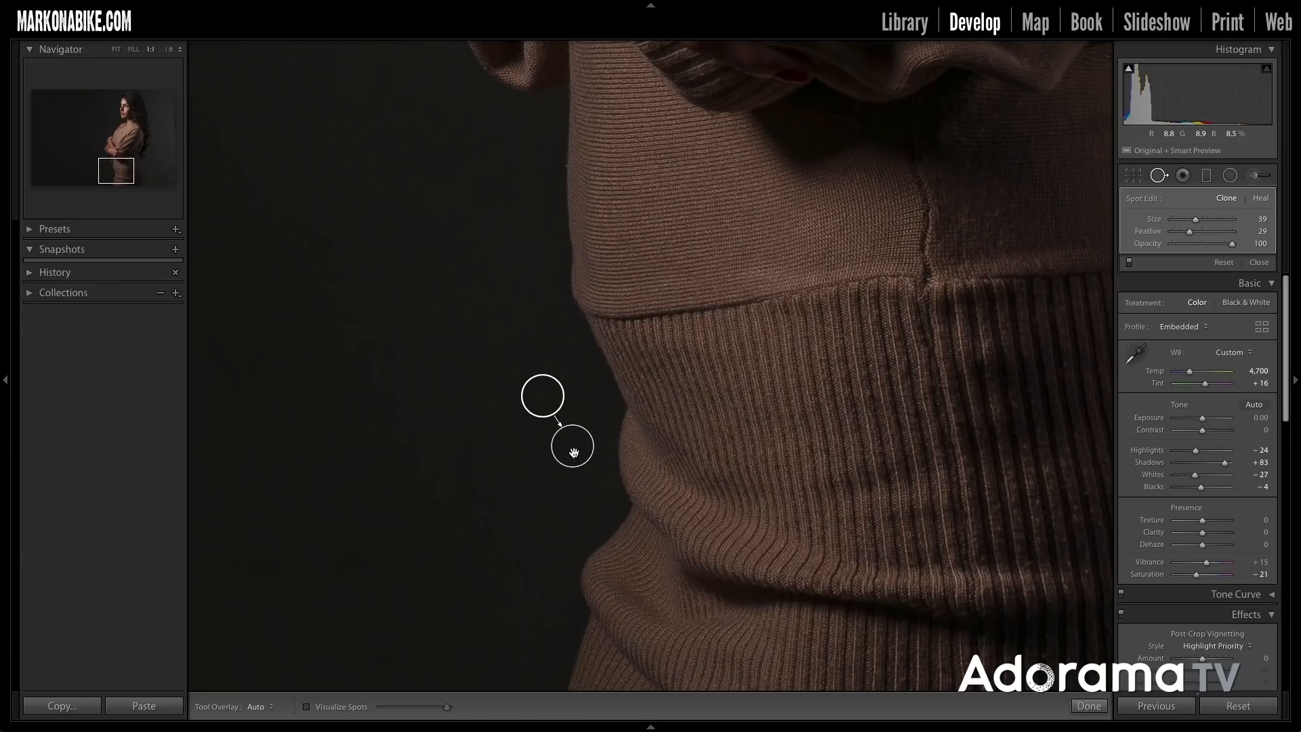
pyautogui.moveTo(542, 397)
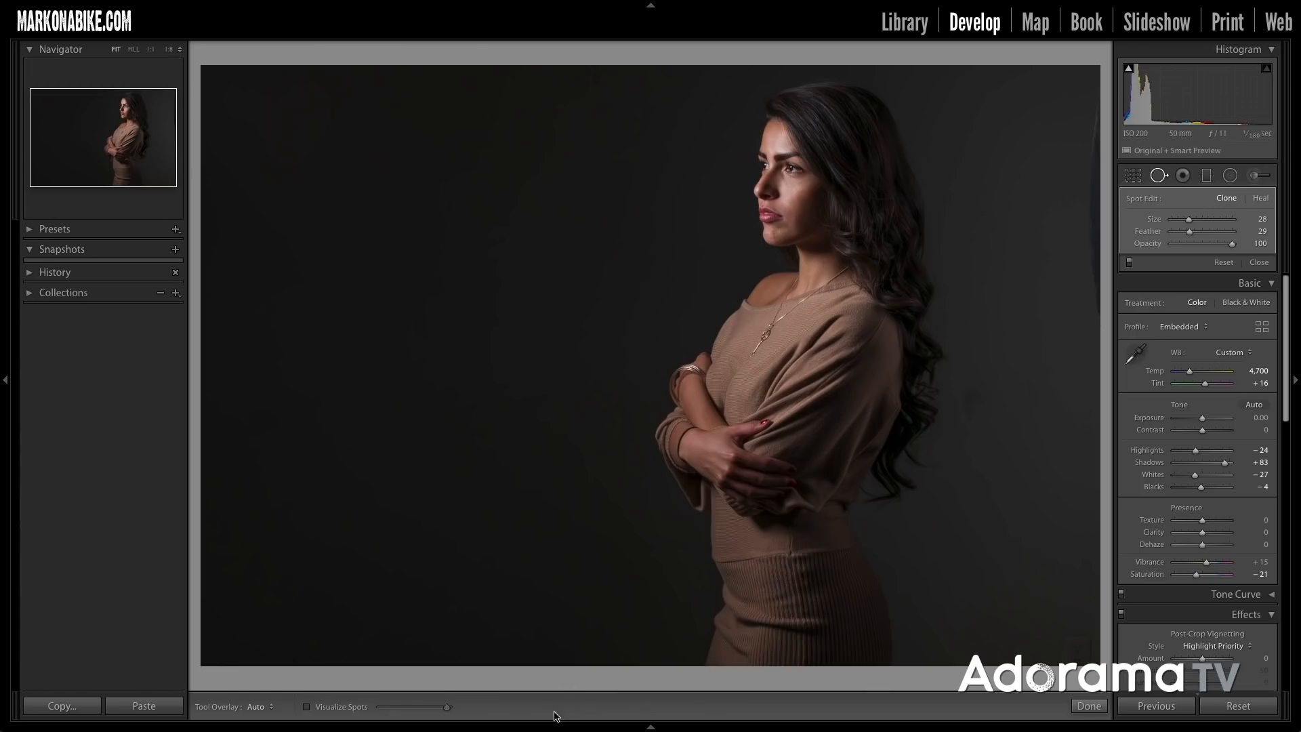
# Use Visualize Spots to clone out the remaining backdrop specks, then return to colour view
pyautogui.press('t')
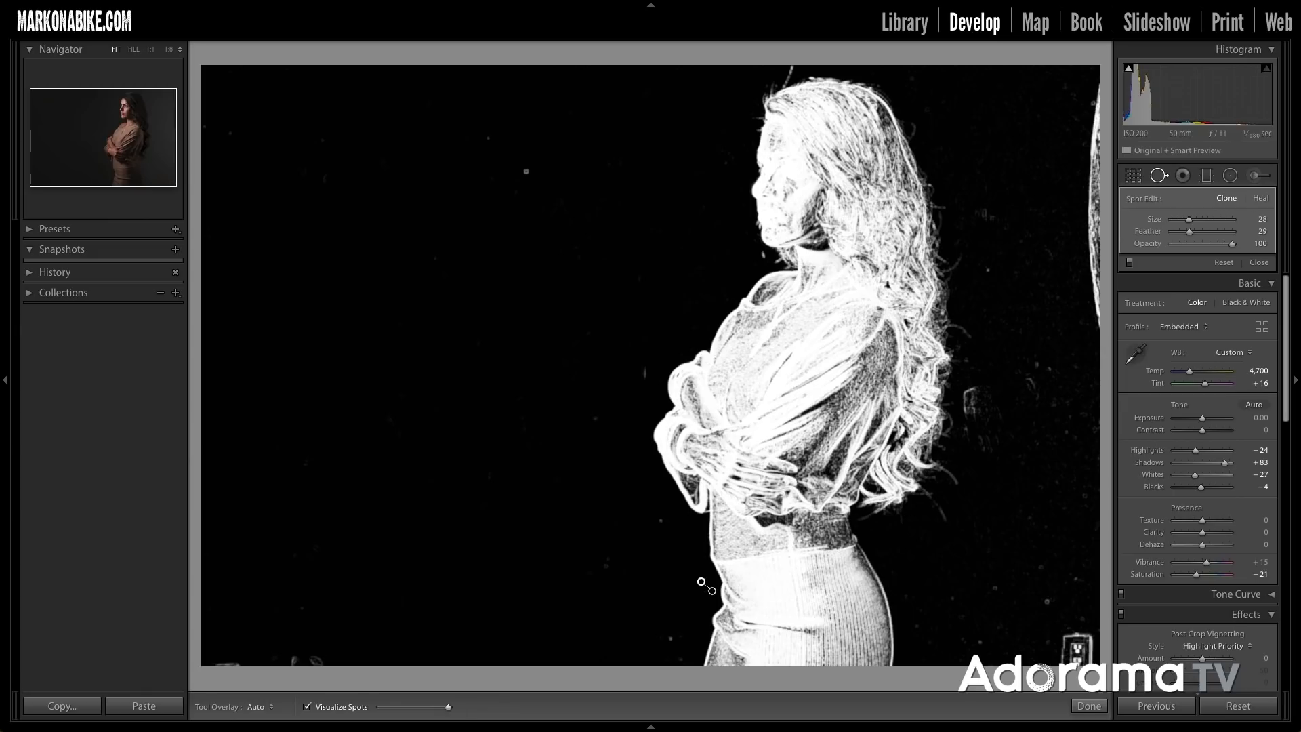
pyautogui.moveTo(492, 136)
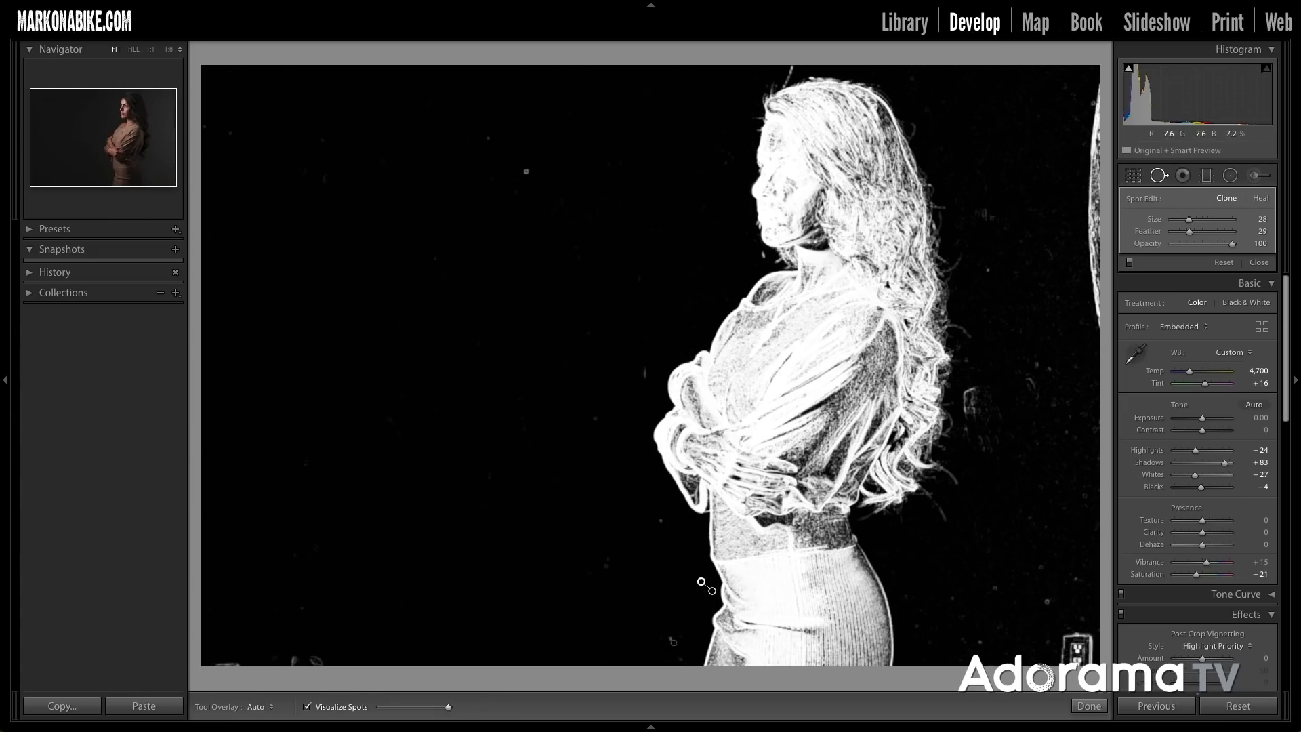
pyautogui.moveTo(1027, 611)
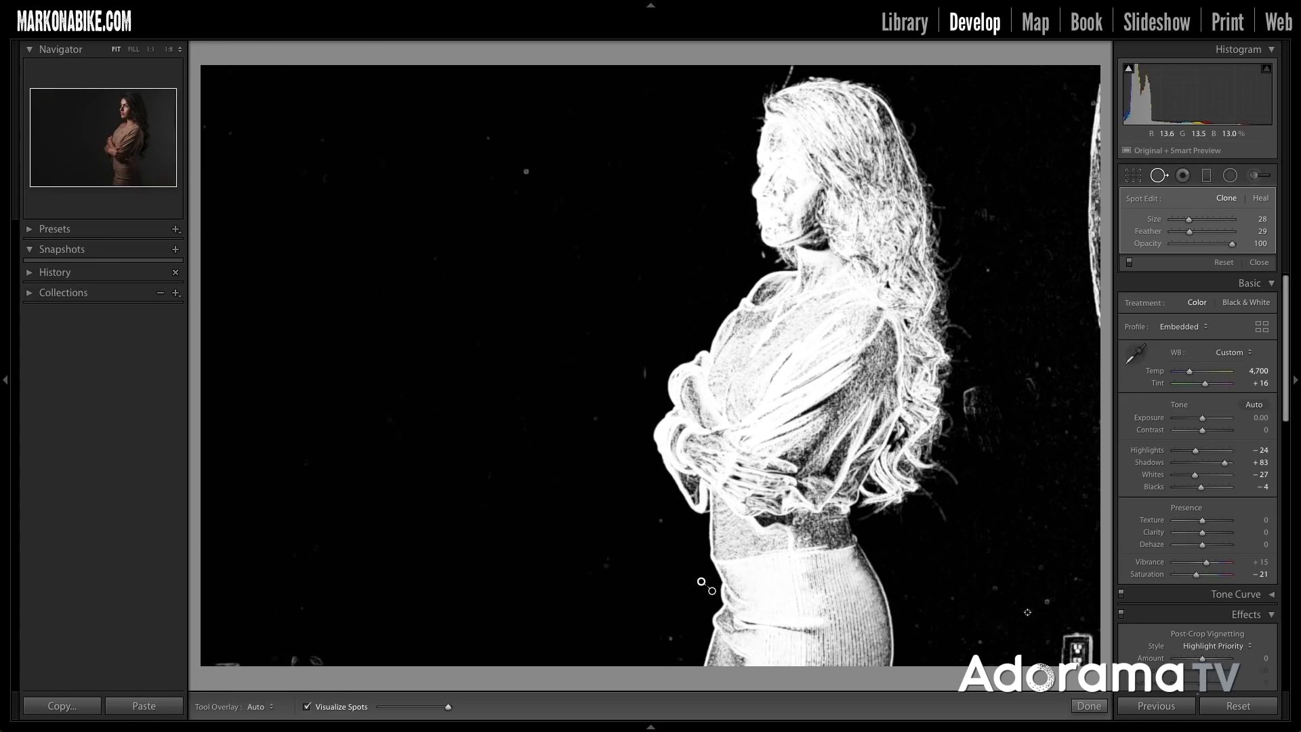
pyautogui.moveTo(517, 370)
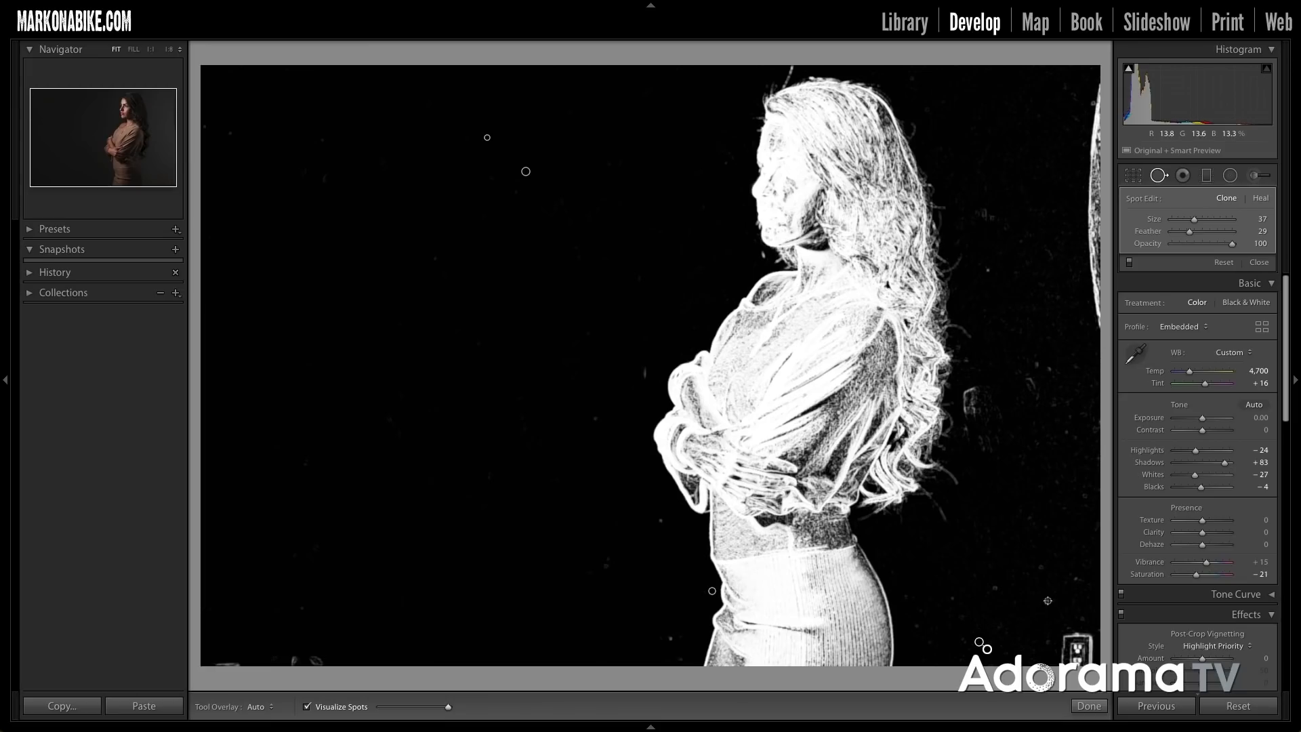
pyautogui.click(307, 706)
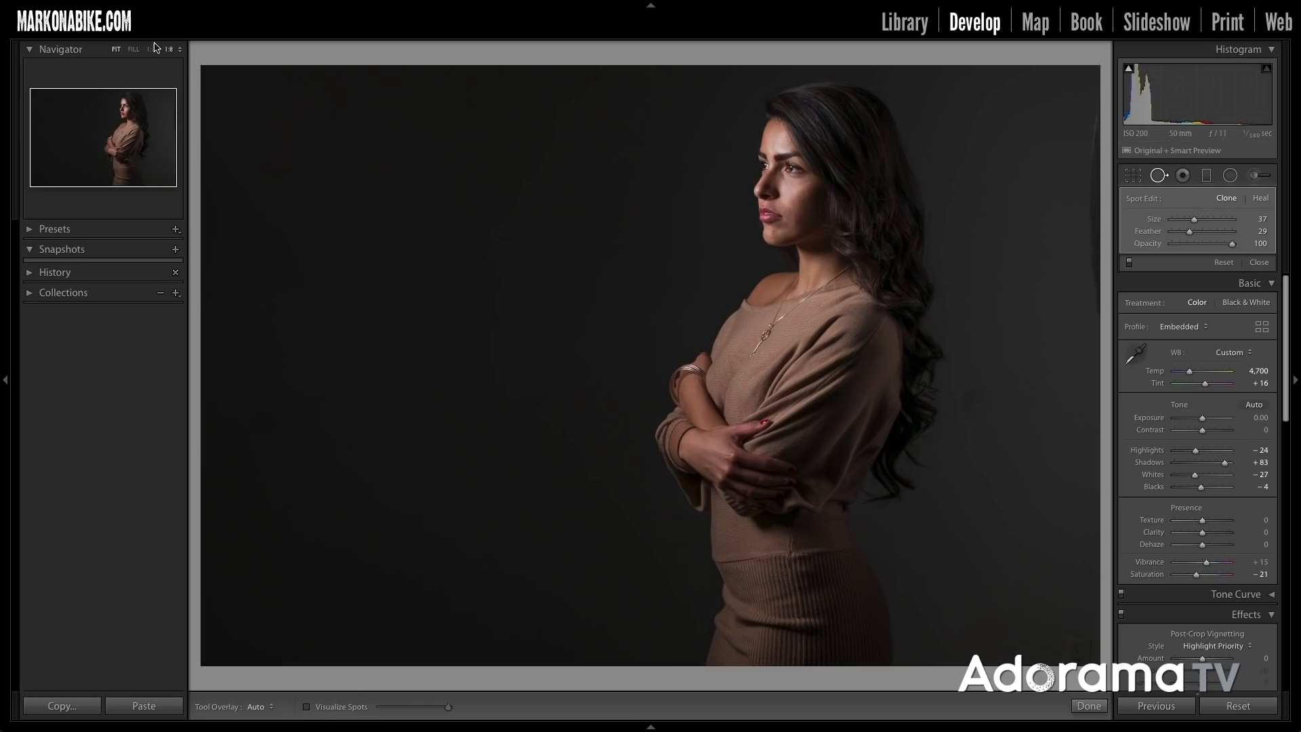
pyautogui.click(151, 49)
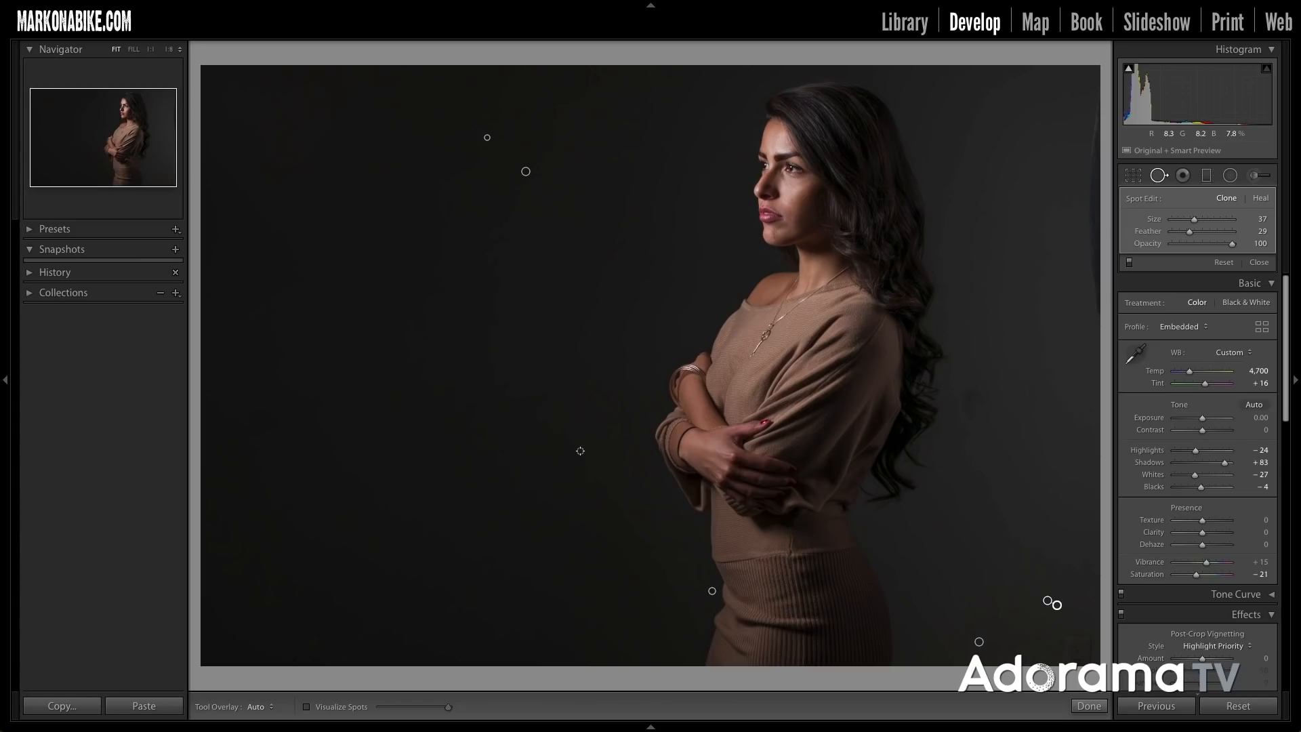
pyautogui.moveTo(496, 393)
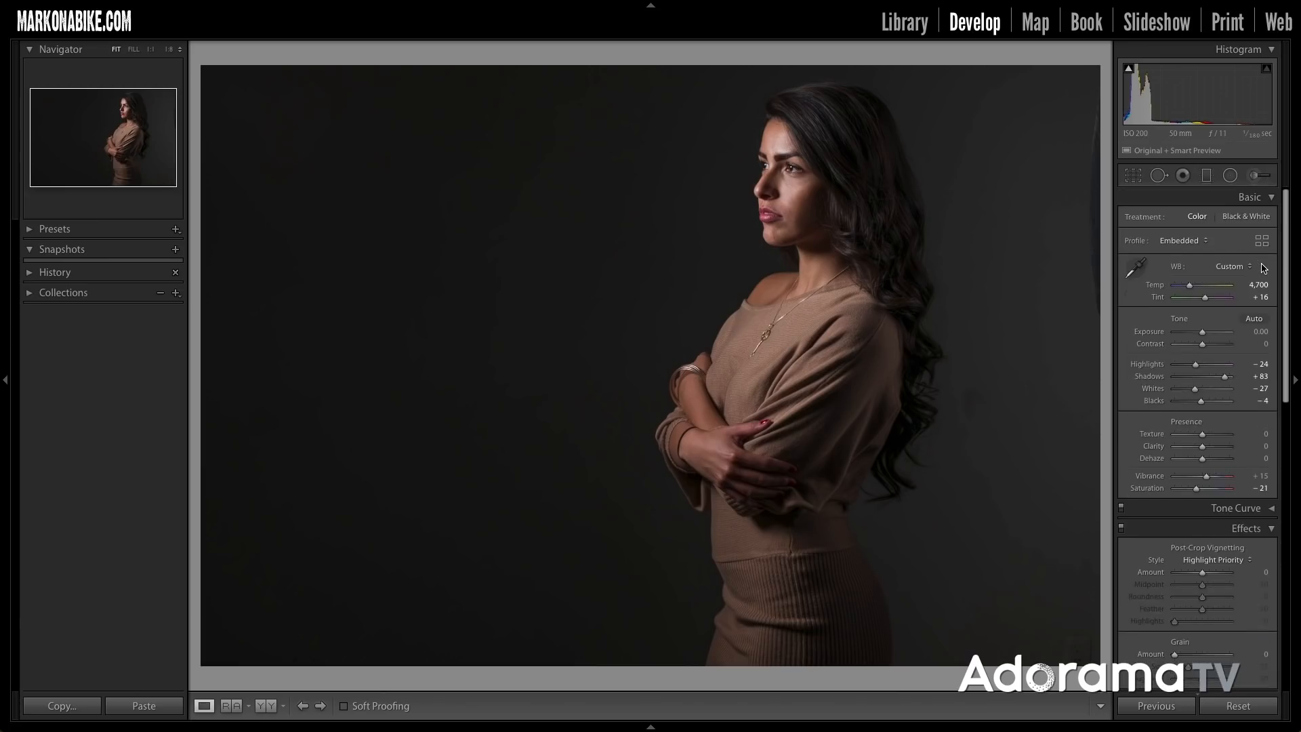
pyautogui.moveTo(897, 218)
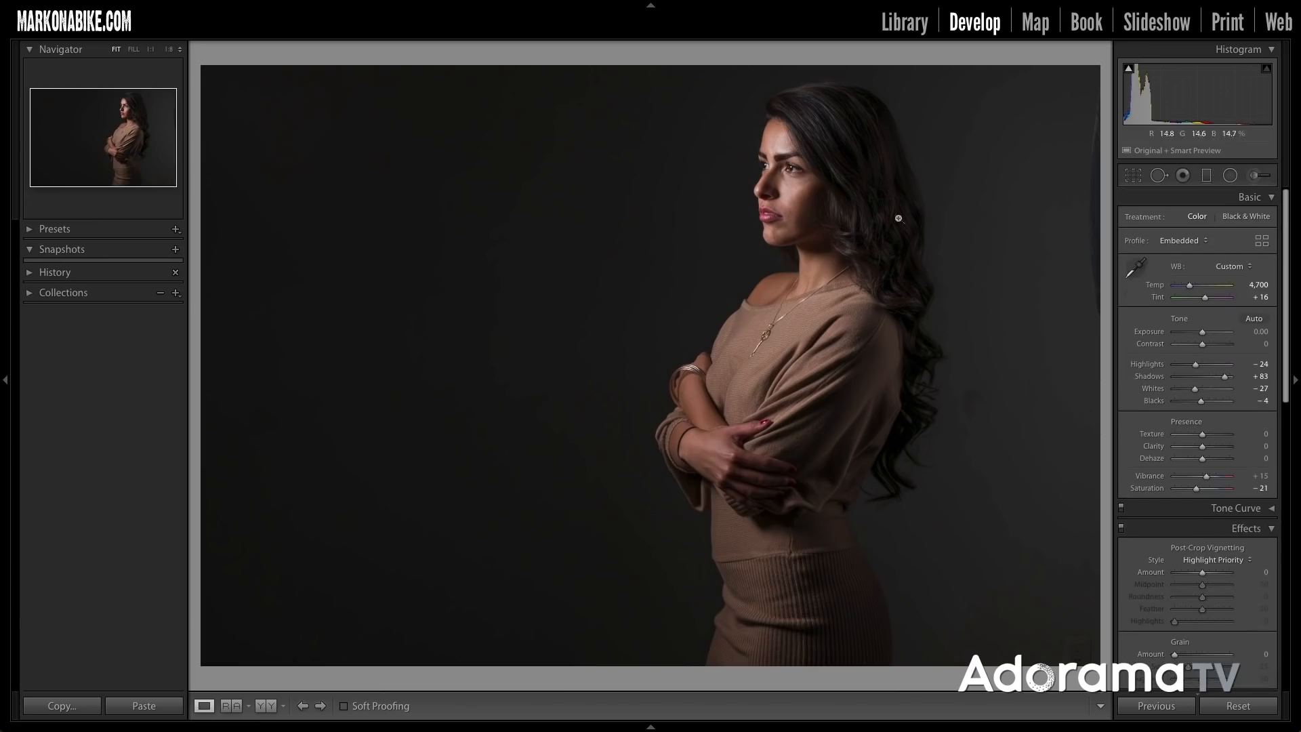
pyautogui.moveTo(1093, 228)
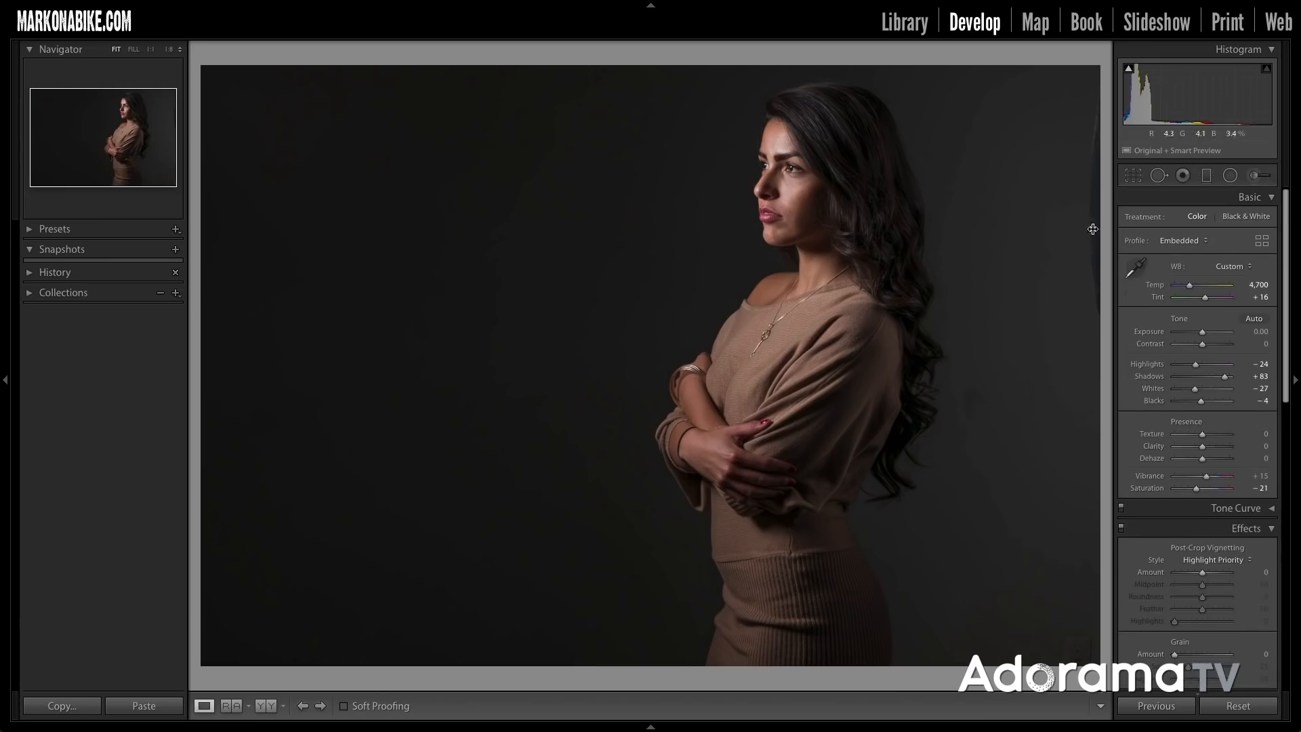
# Finish Spot Removal with Done and go back to the Library module
pyautogui.click(1132, 175)
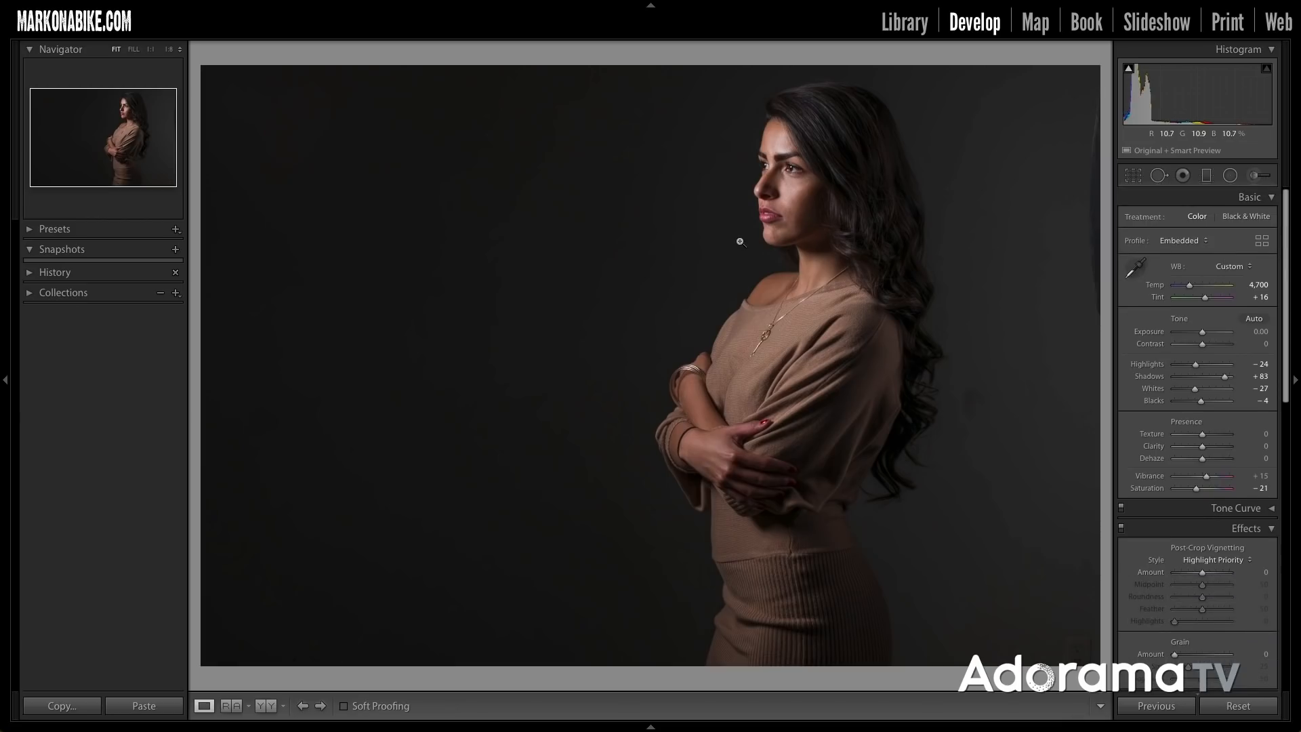
pyautogui.moveTo(839, 137)
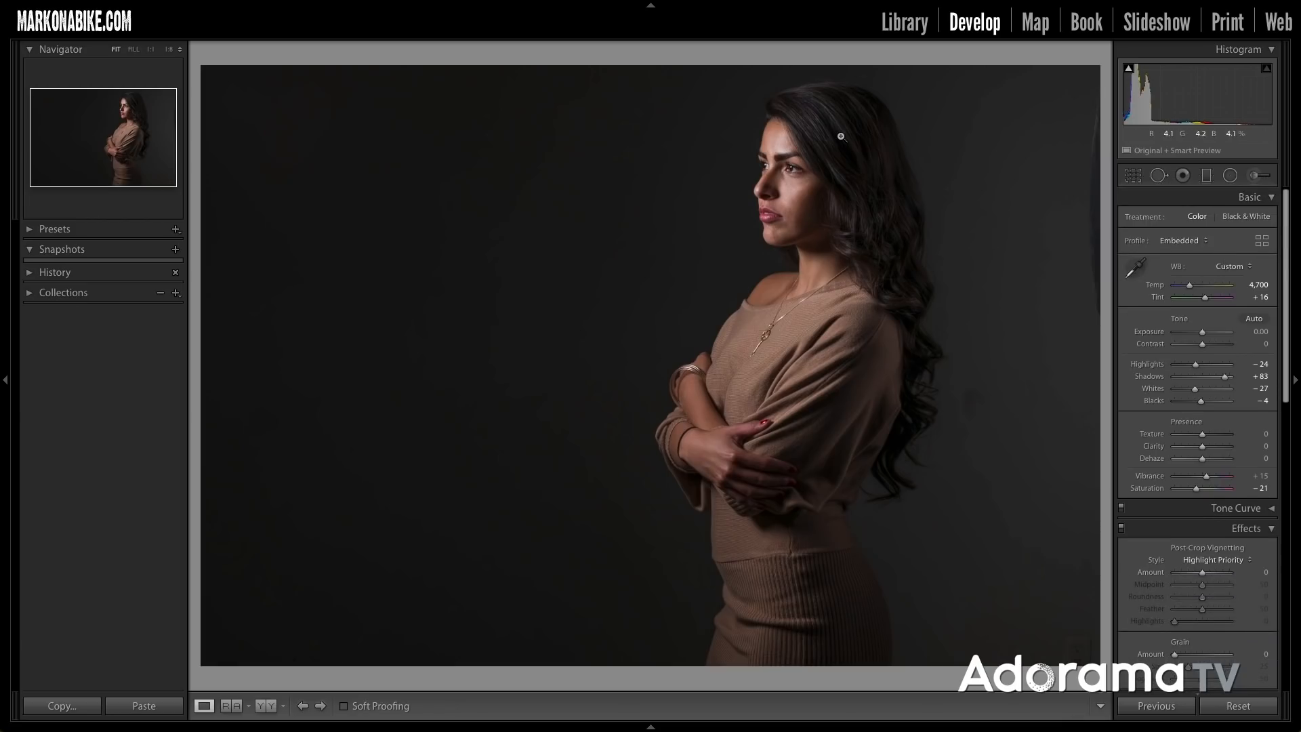
pyautogui.click(903, 21)
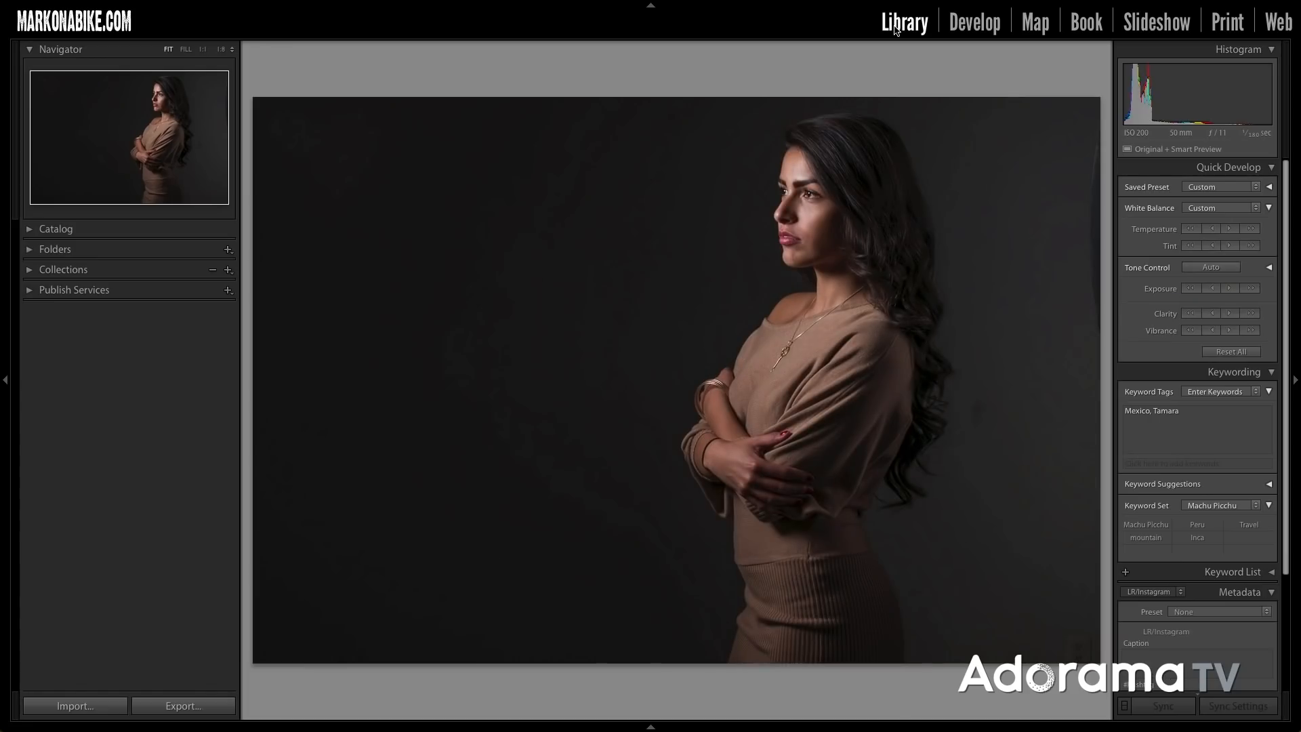
pyautogui.moveTo(899, 78)
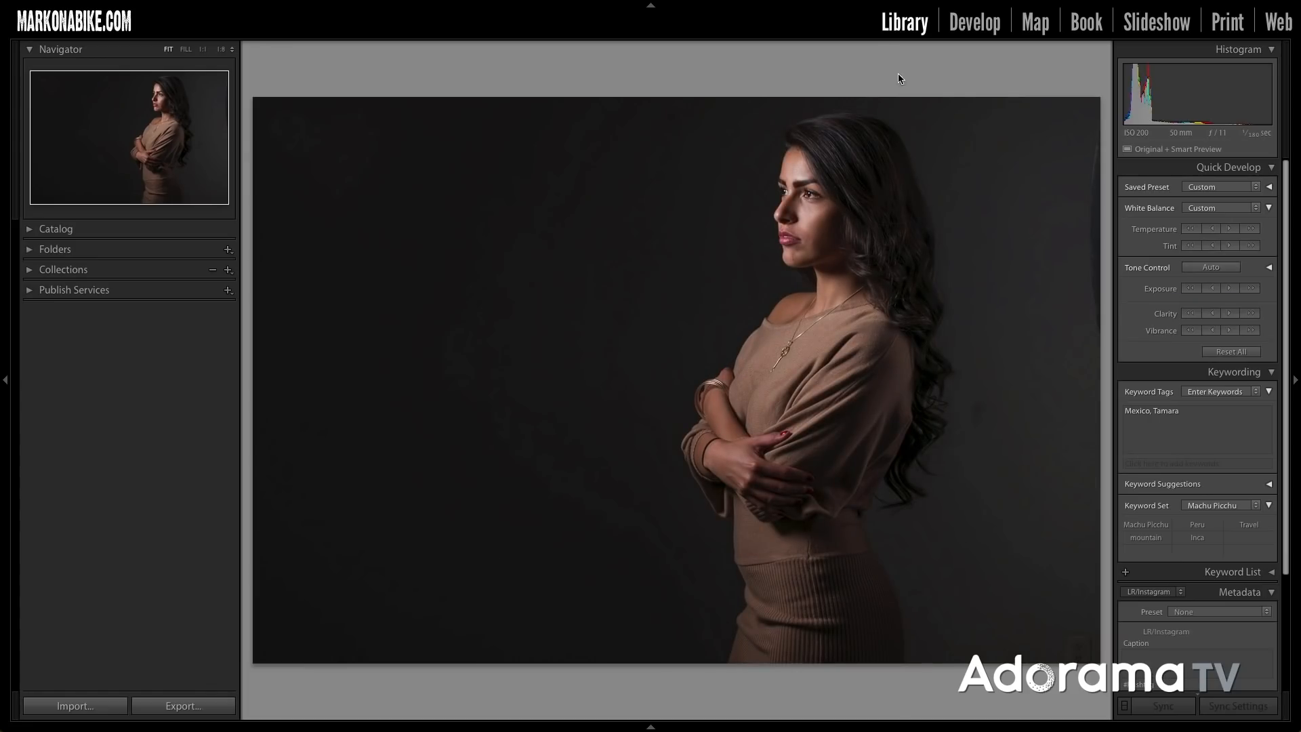
pyautogui.moveTo(860, 84)
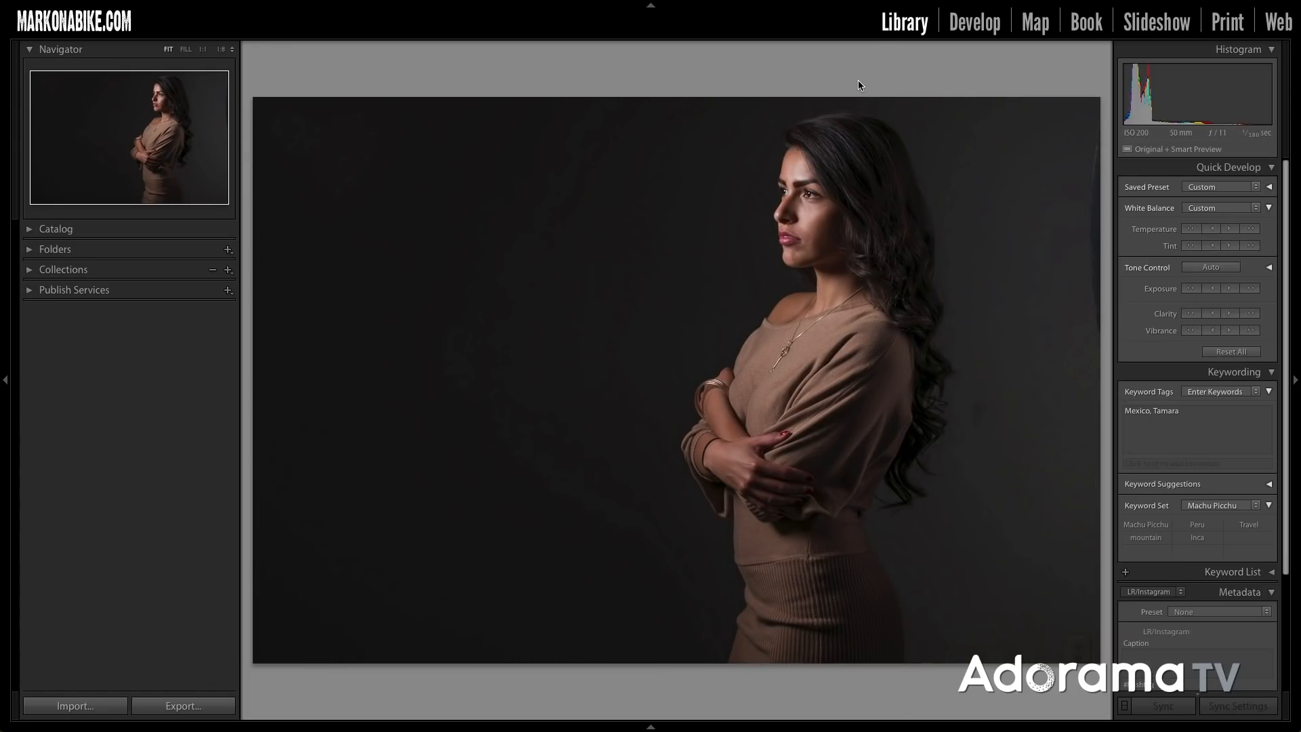
pyautogui.moveTo(770, 80)
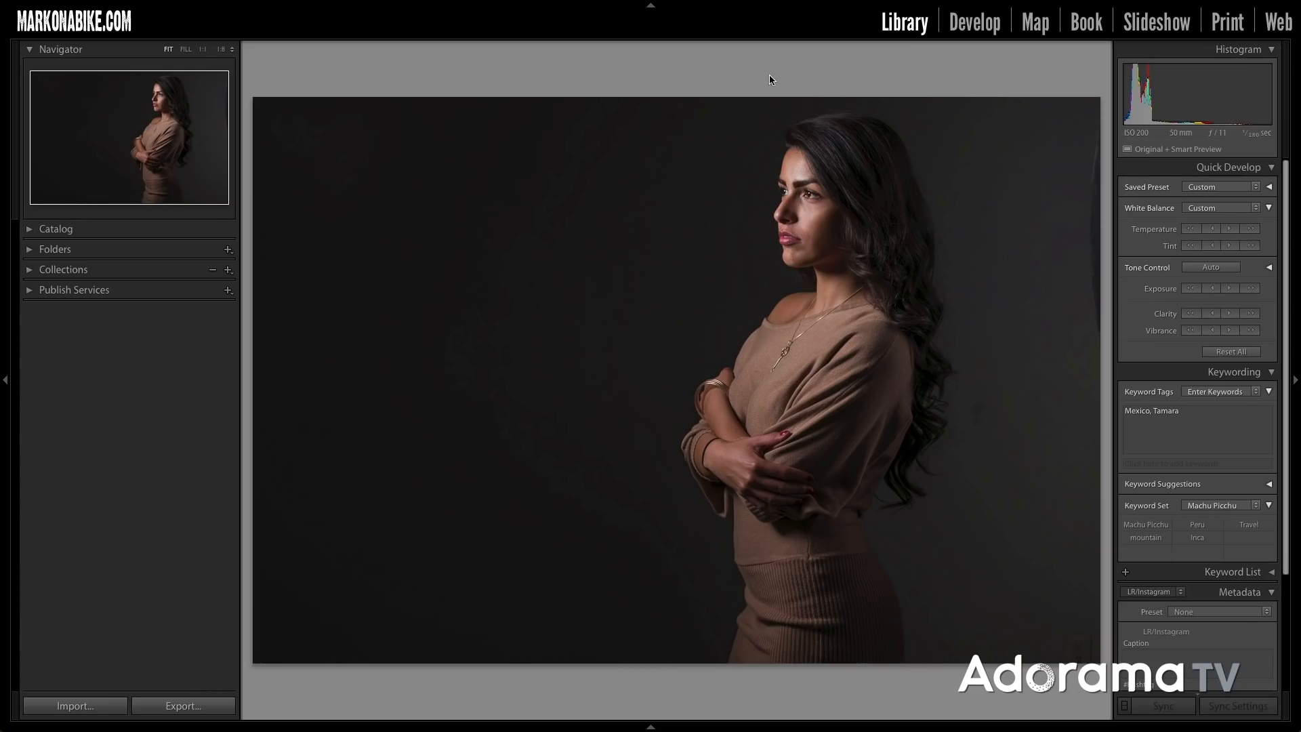
# Show all session photos as thumbnails to pick the first three horizontal portraits
pyautogui.press('g')
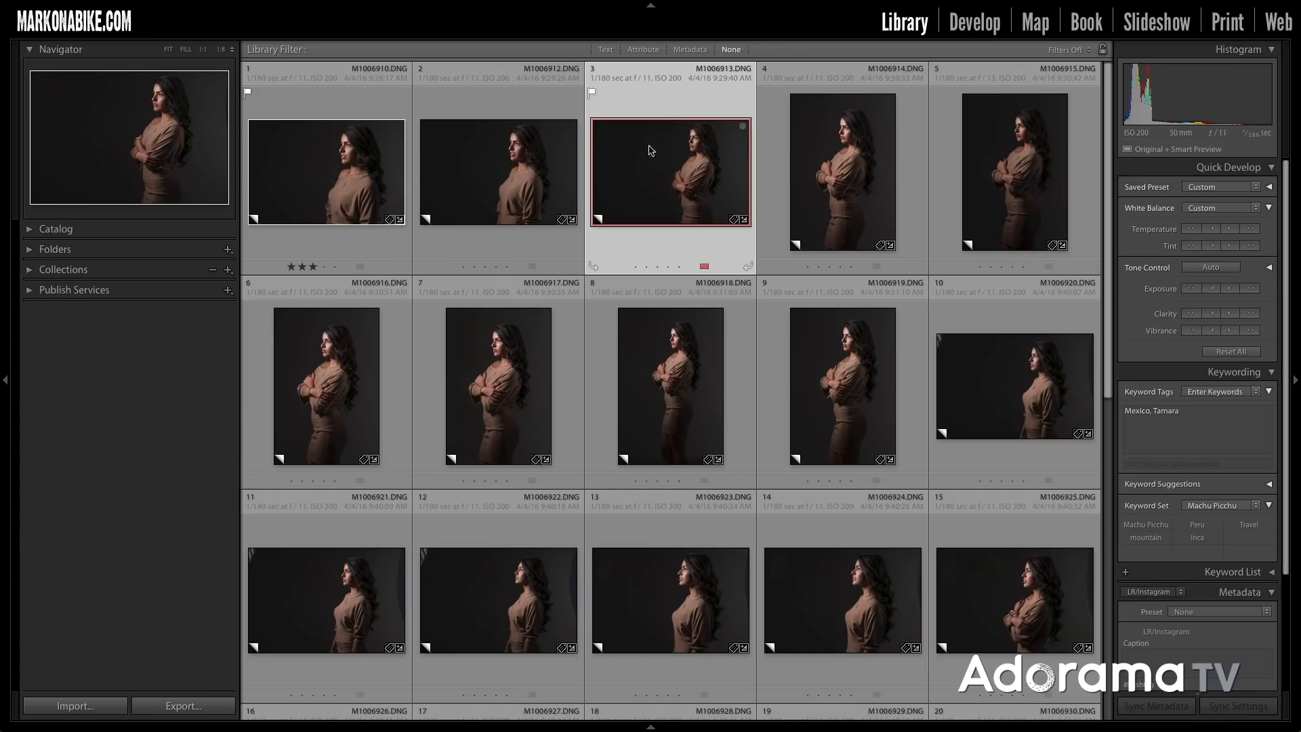
pyautogui.moveTo(647, 164)
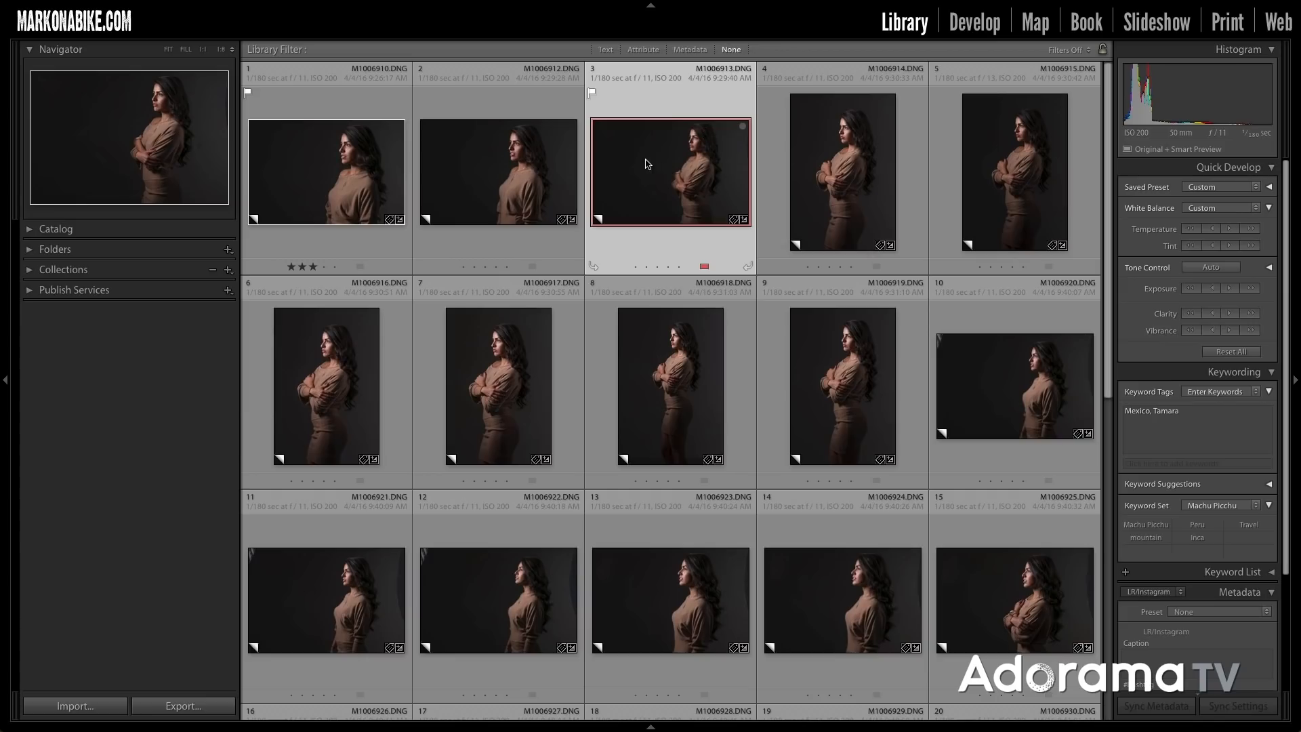
pyautogui.moveTo(834, 172)
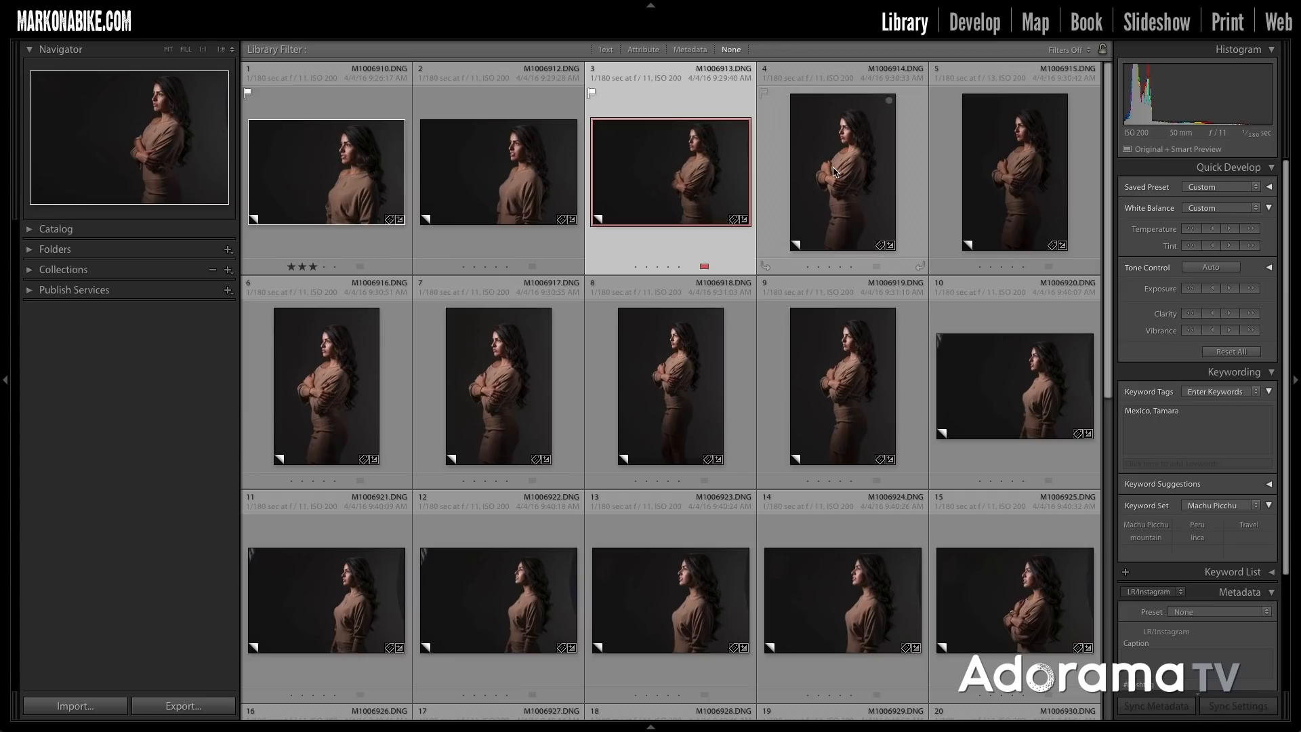
pyautogui.moveTo(838, 172)
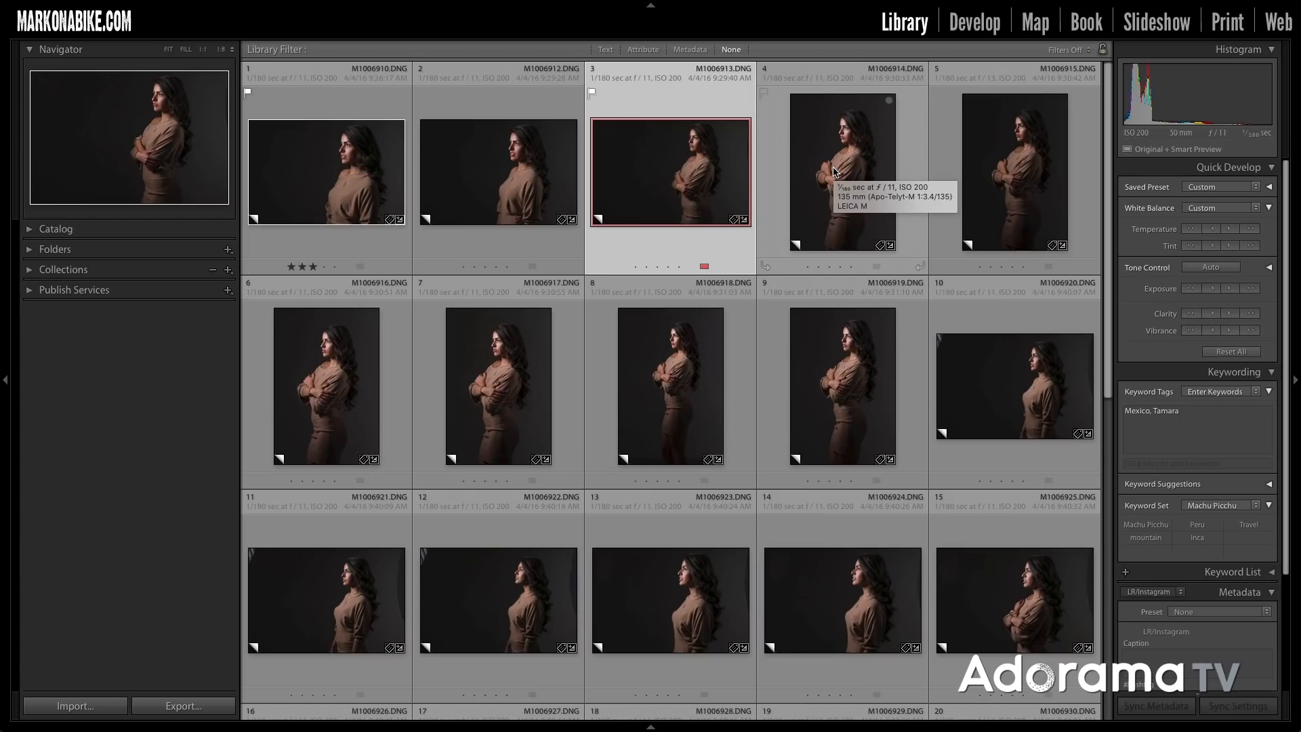
pyautogui.moveTo(688, 248)
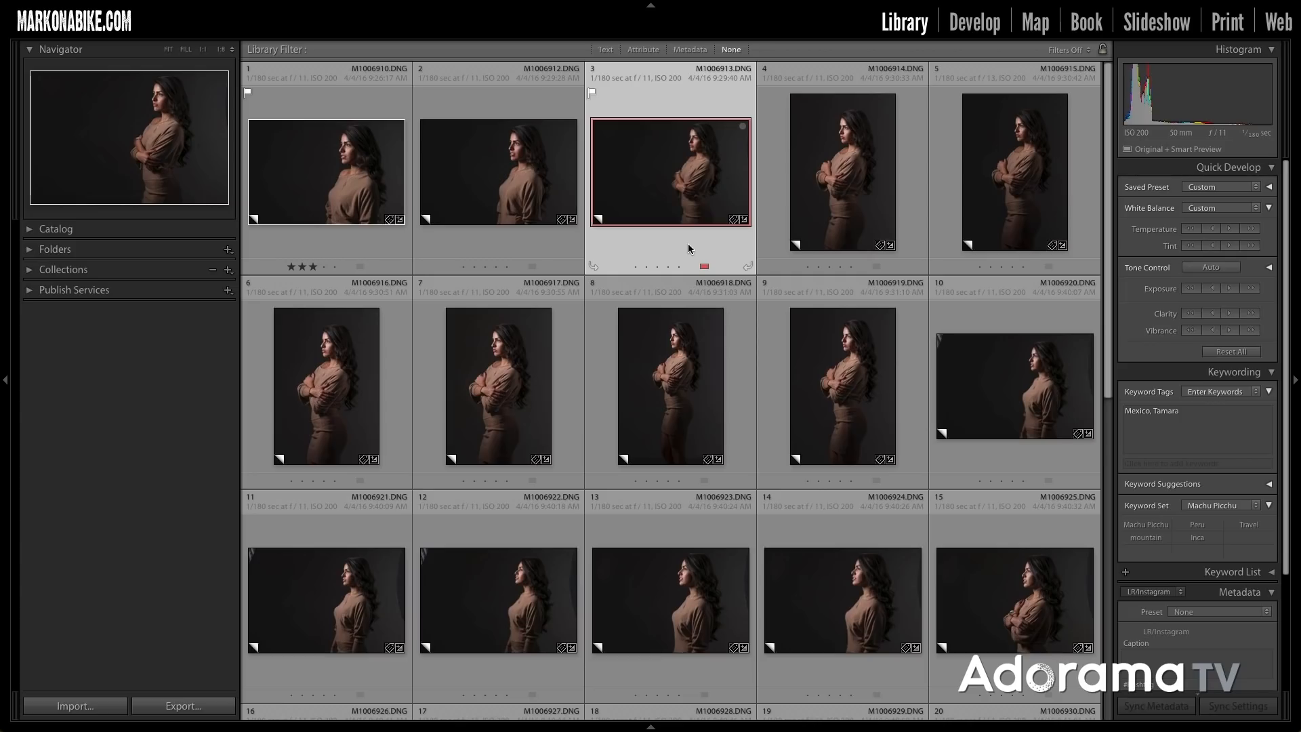
pyautogui.moveTo(672, 166)
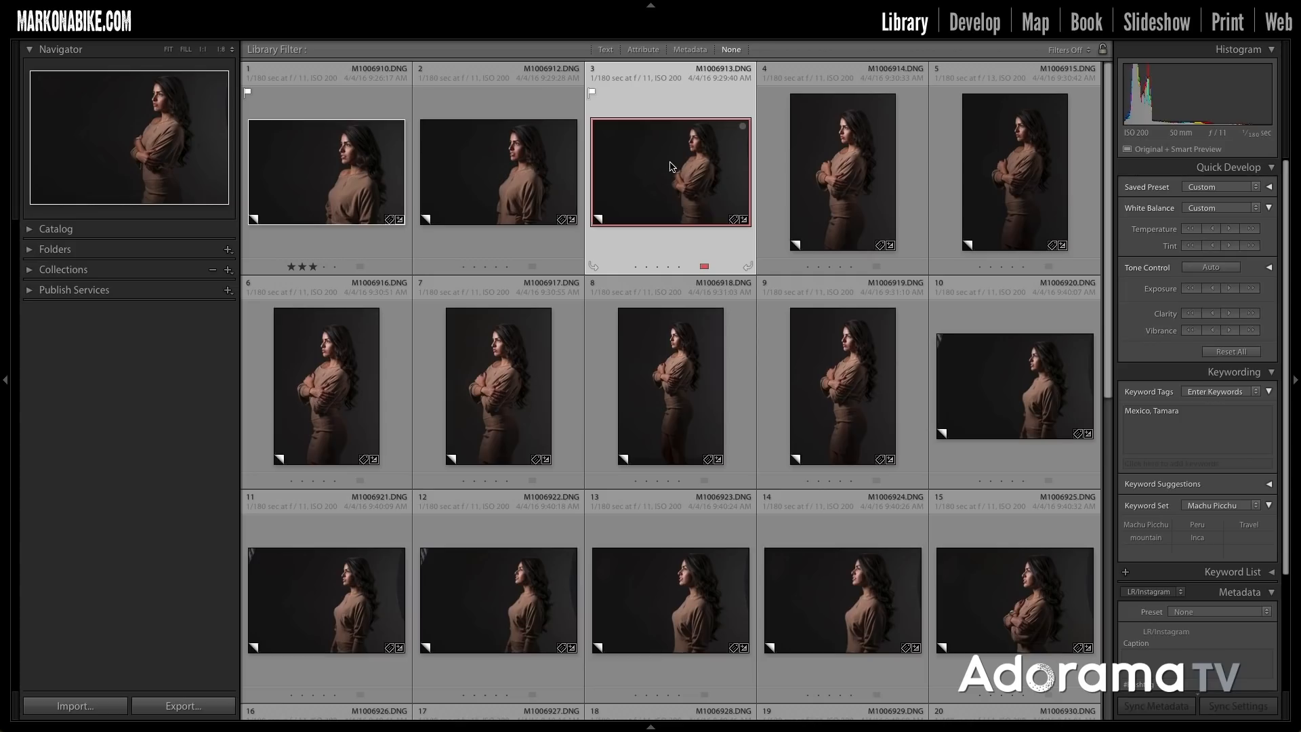
pyautogui.moveTo(461, 160)
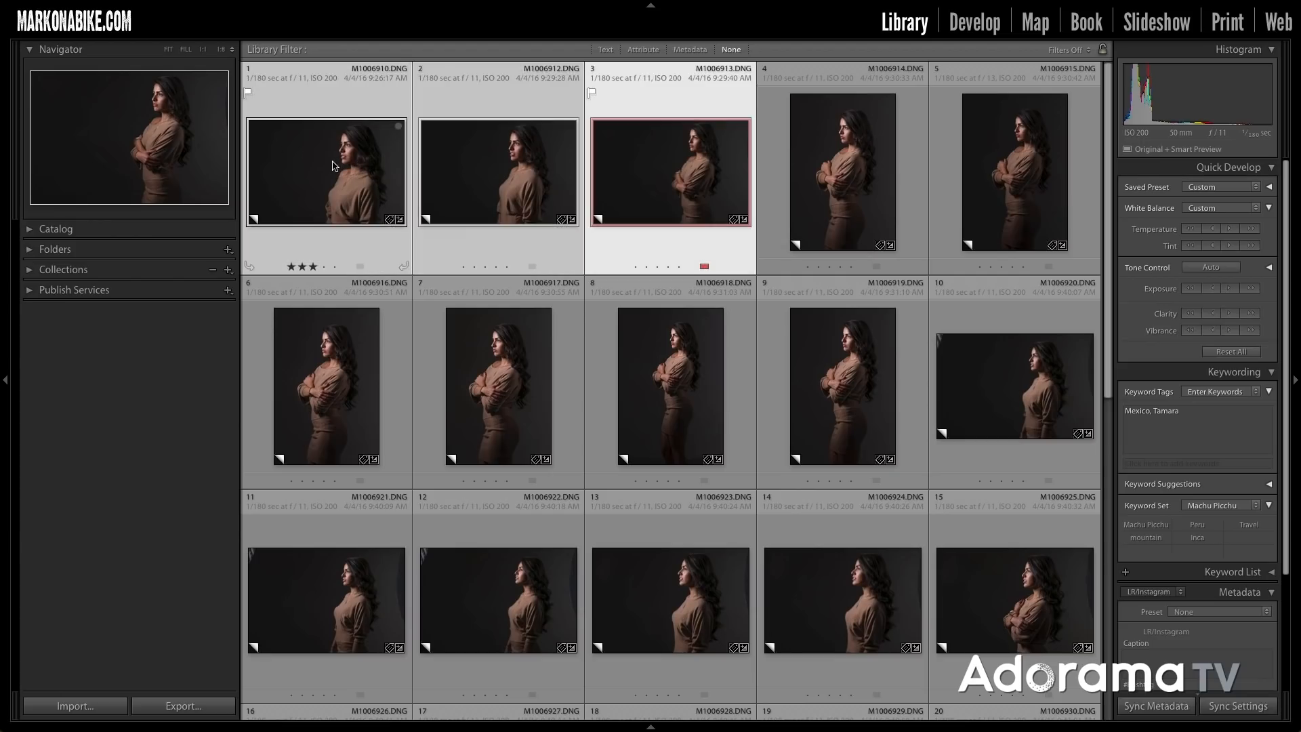
pyautogui.moveTo(644, 101)
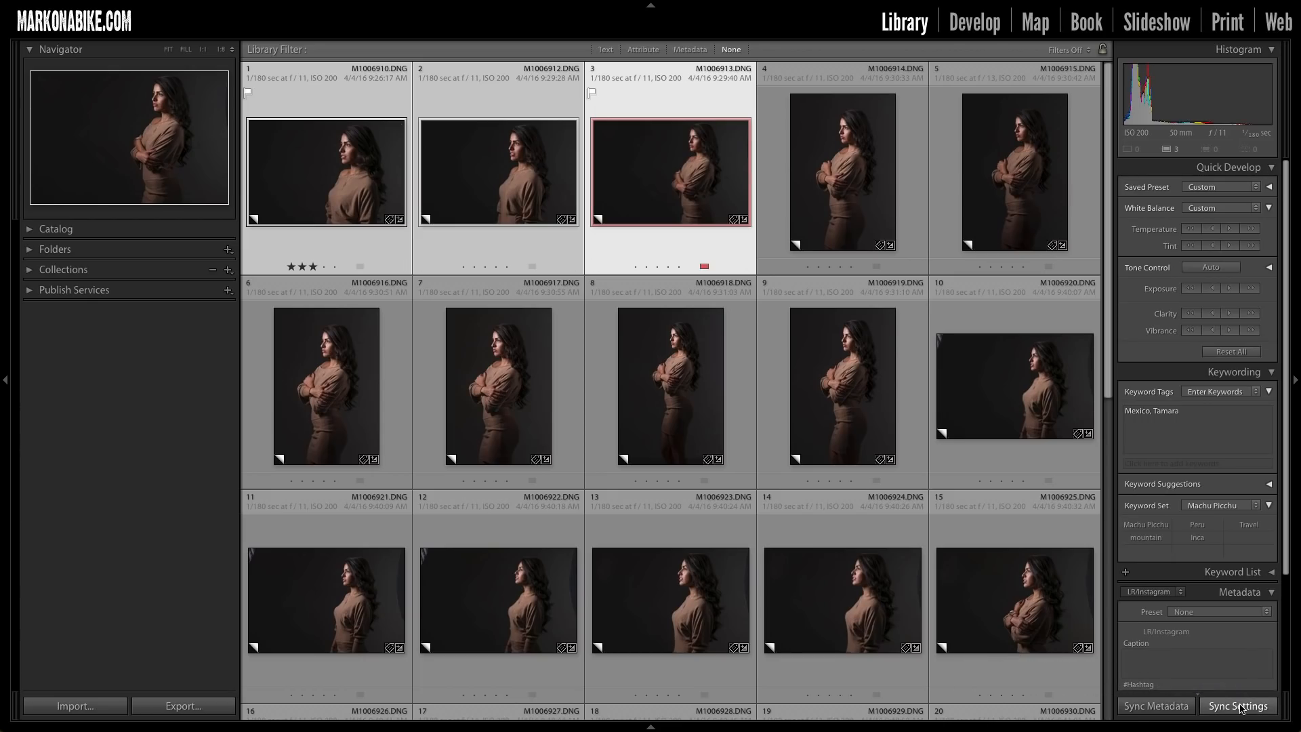
# Sync Settings with only Spot Removal ticked onto the two selected horizontal photos
pyautogui.click(1238, 706)
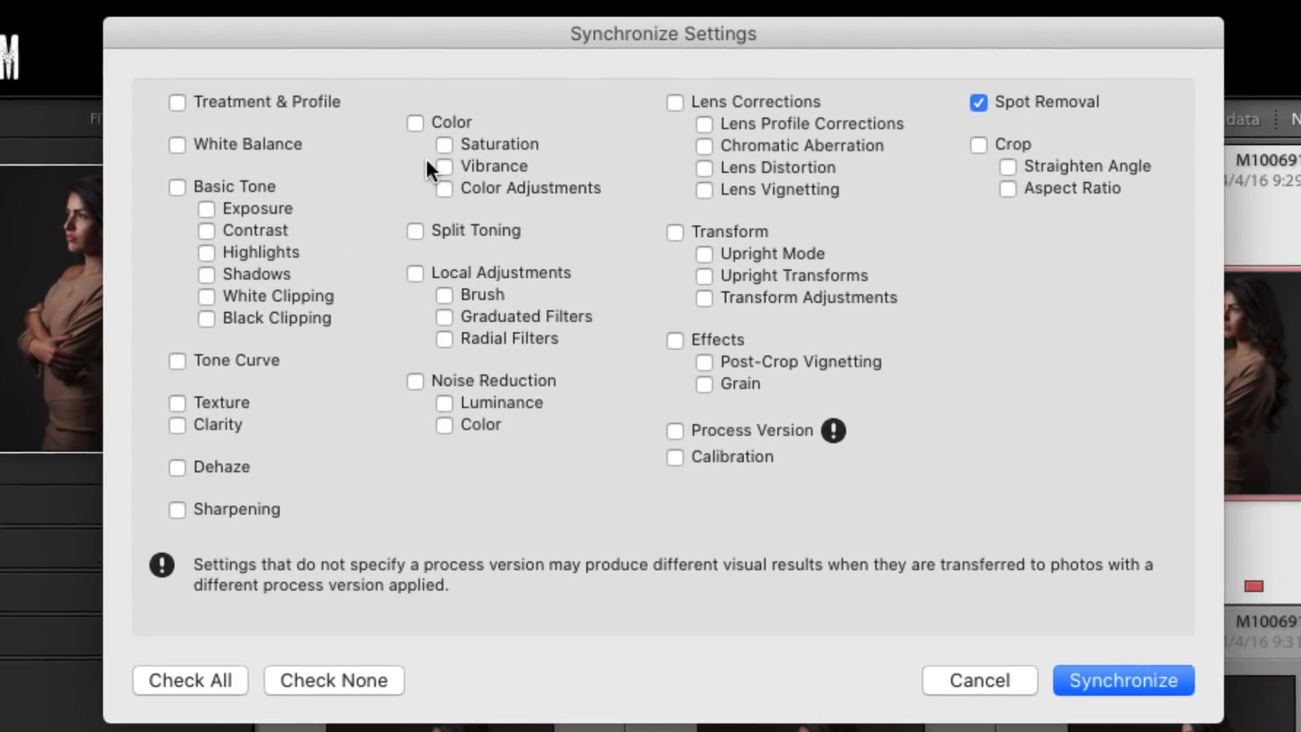
pyautogui.click(190, 680)
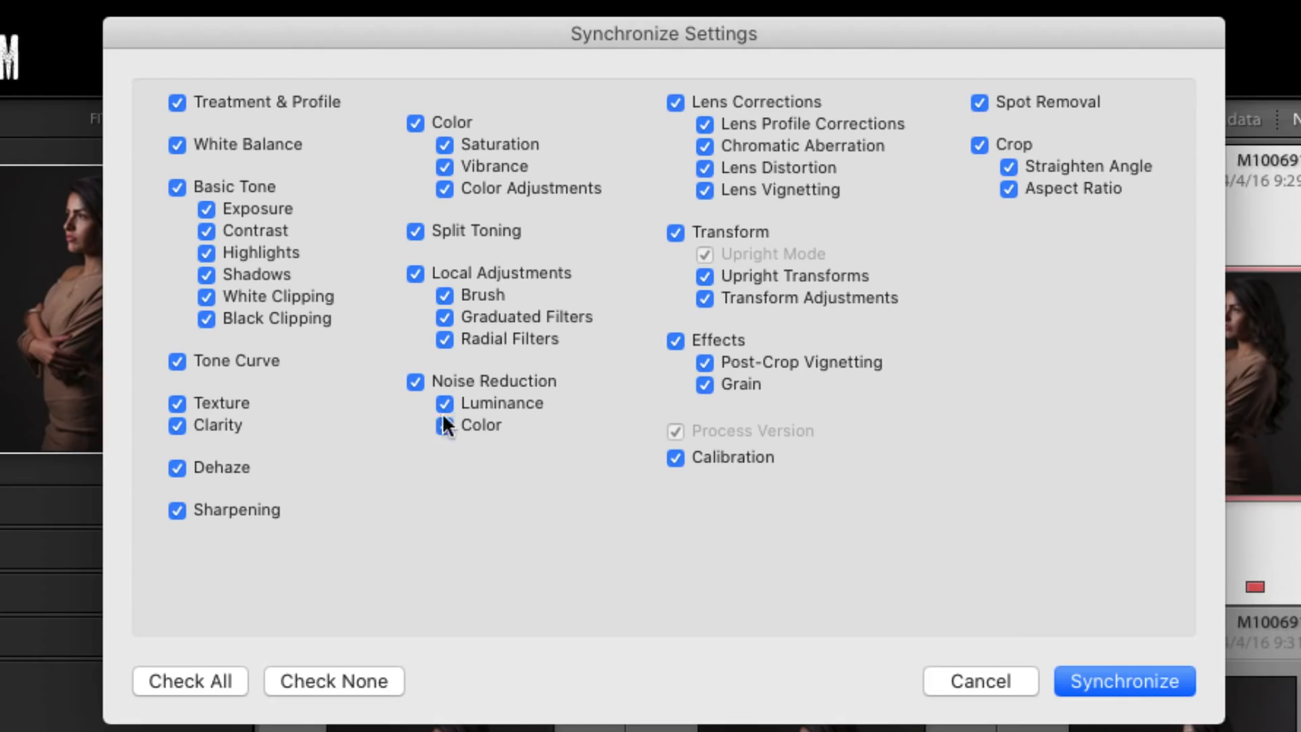
pyautogui.click(333, 681)
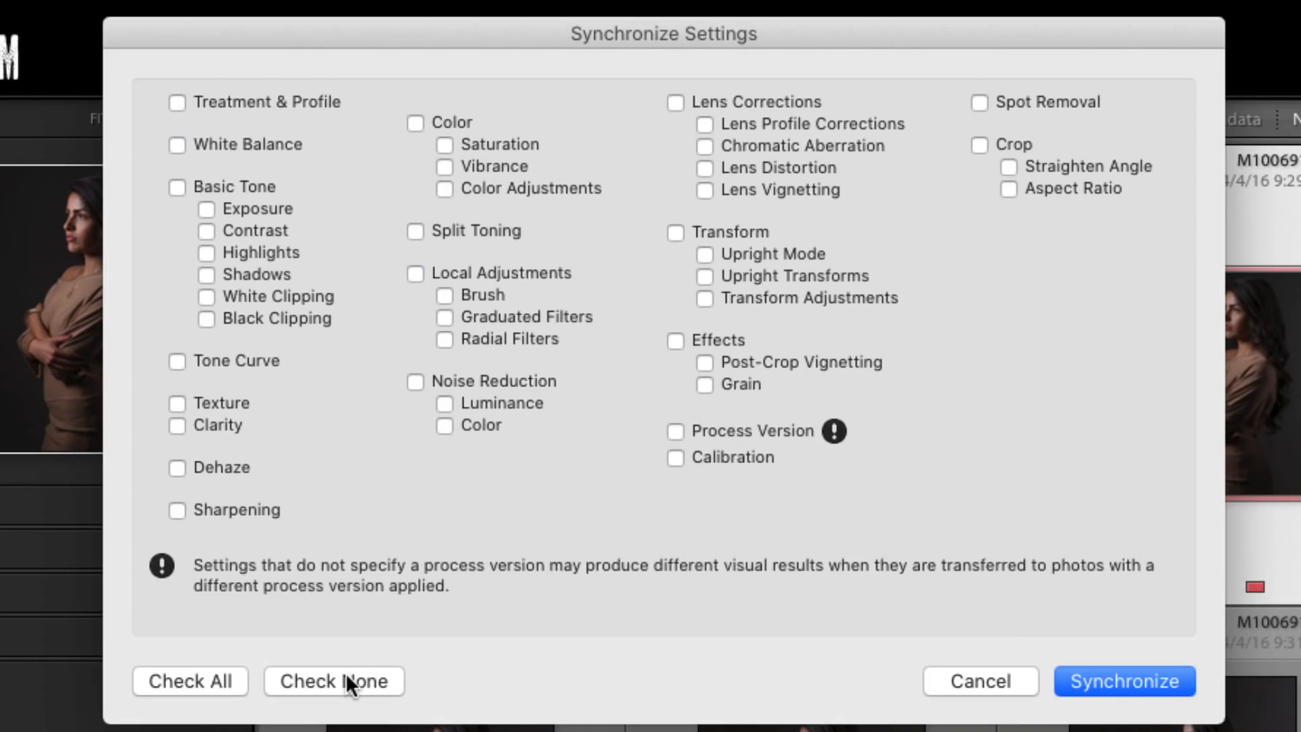
pyautogui.click(980, 102)
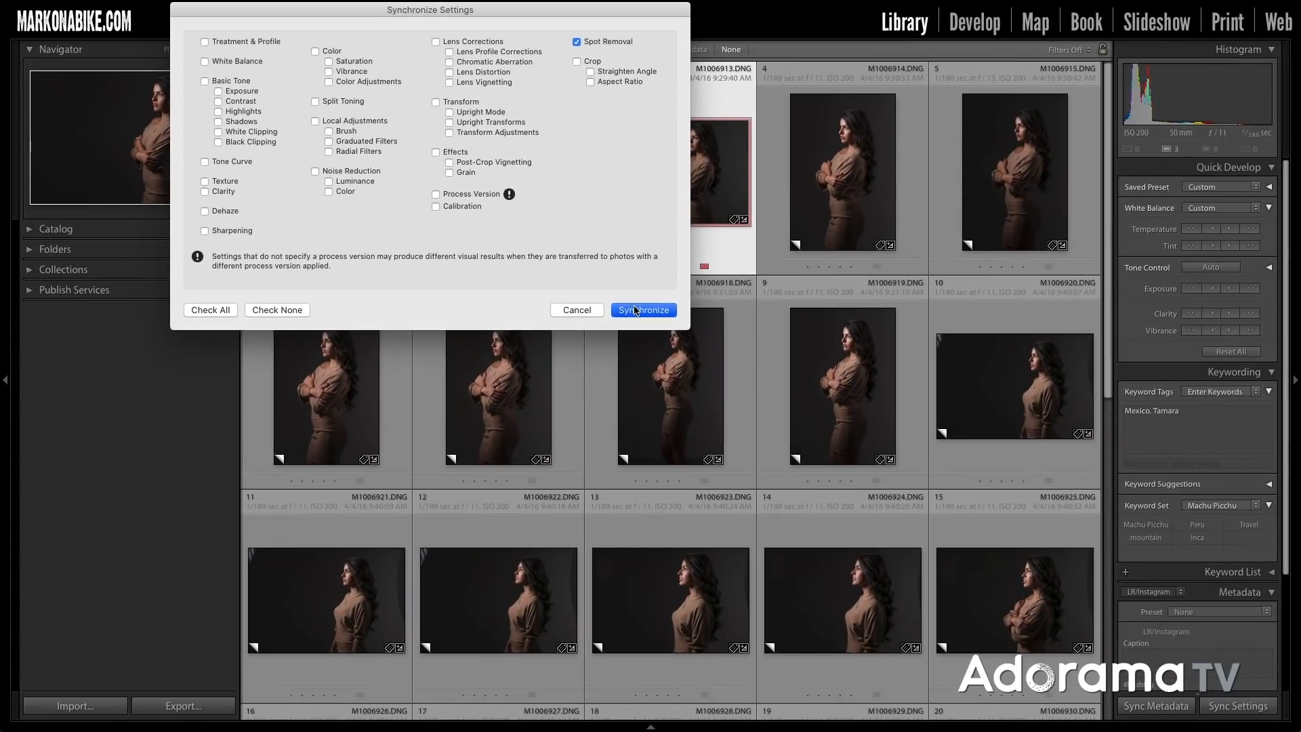
pyautogui.click(644, 309)
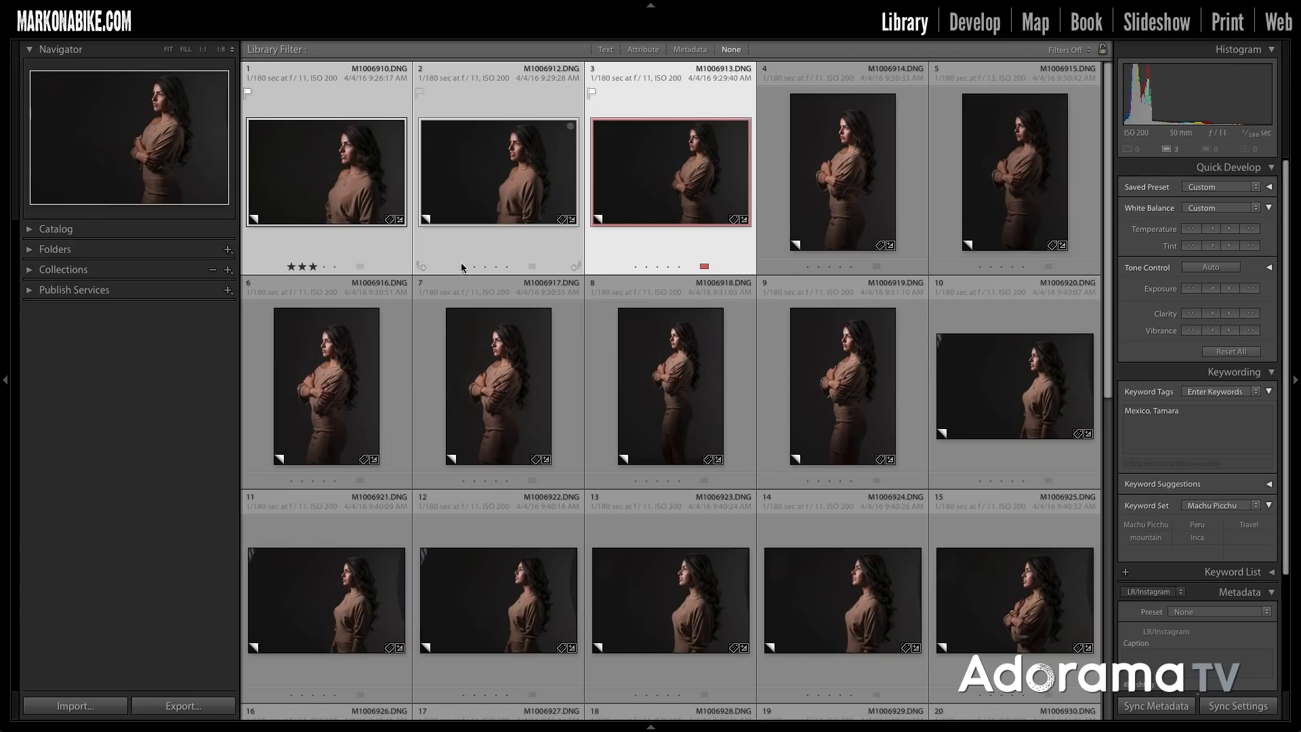
pyautogui.click(325, 170)
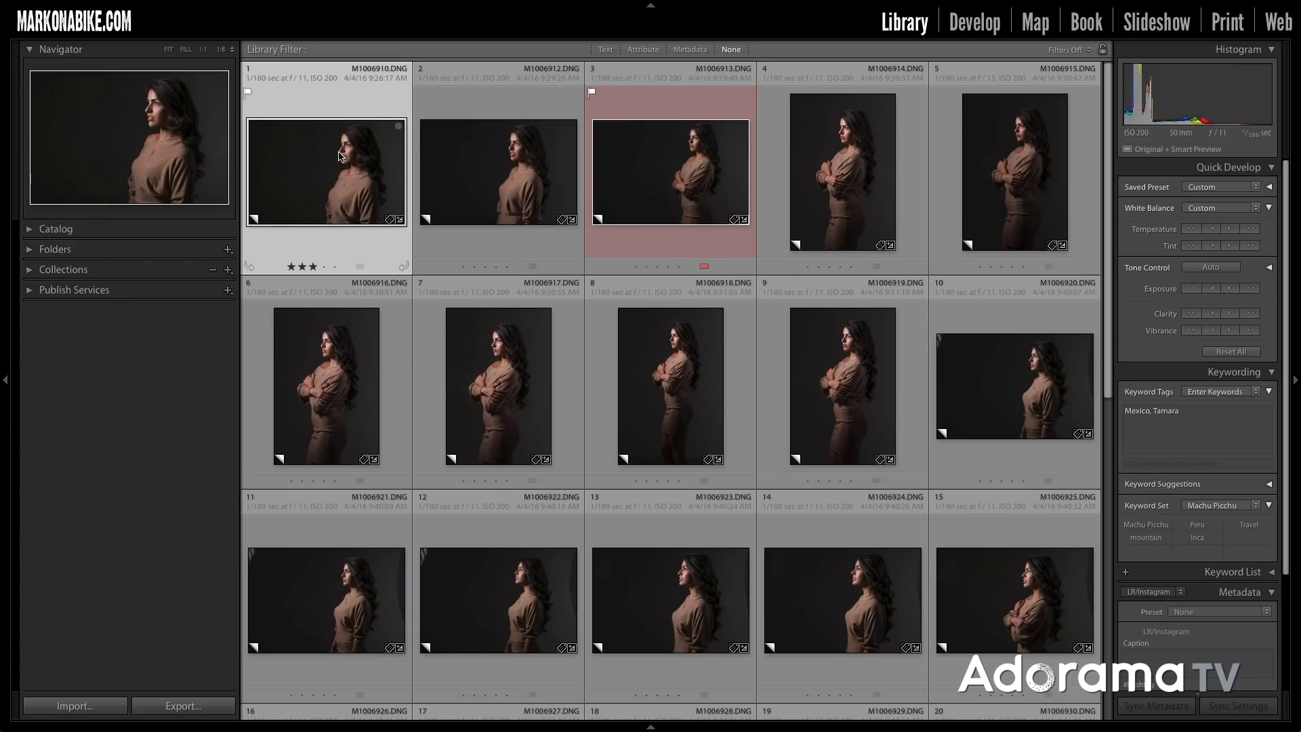
pyautogui.click(975, 21)
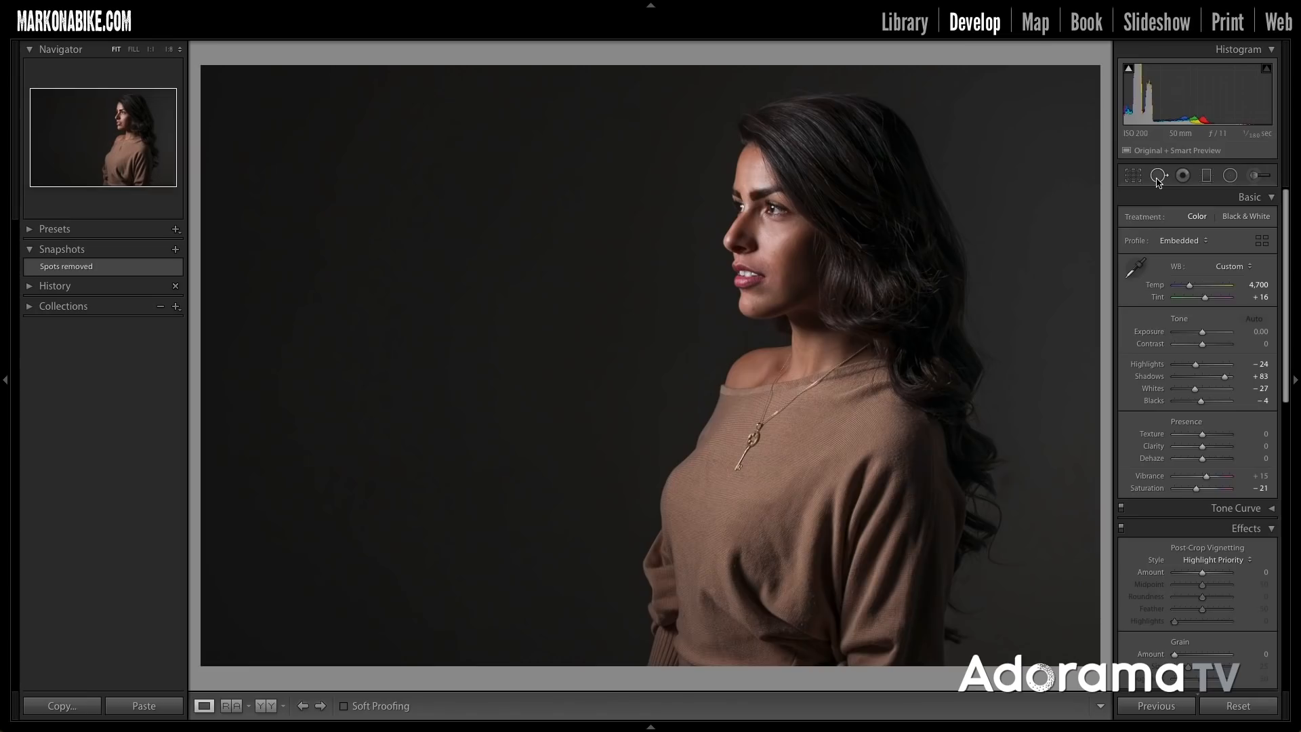
pyautogui.click(1159, 175)
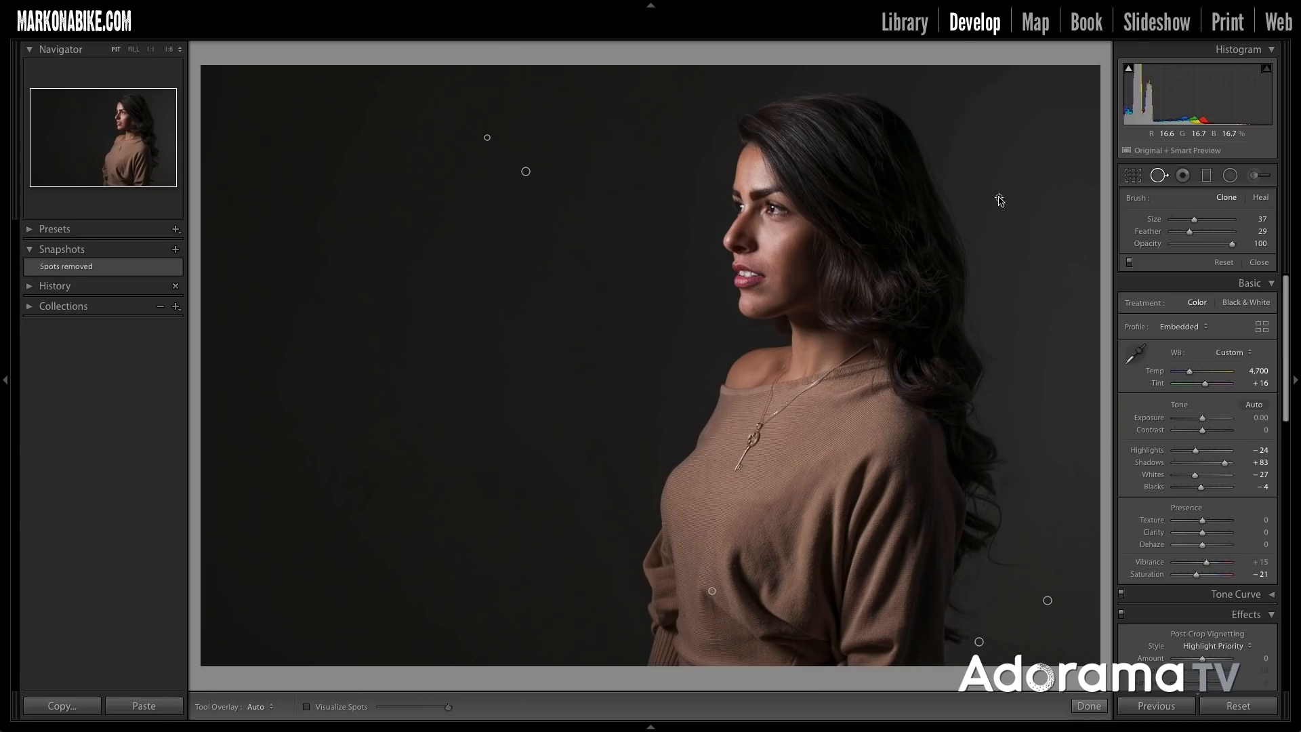
pyautogui.click(903, 21)
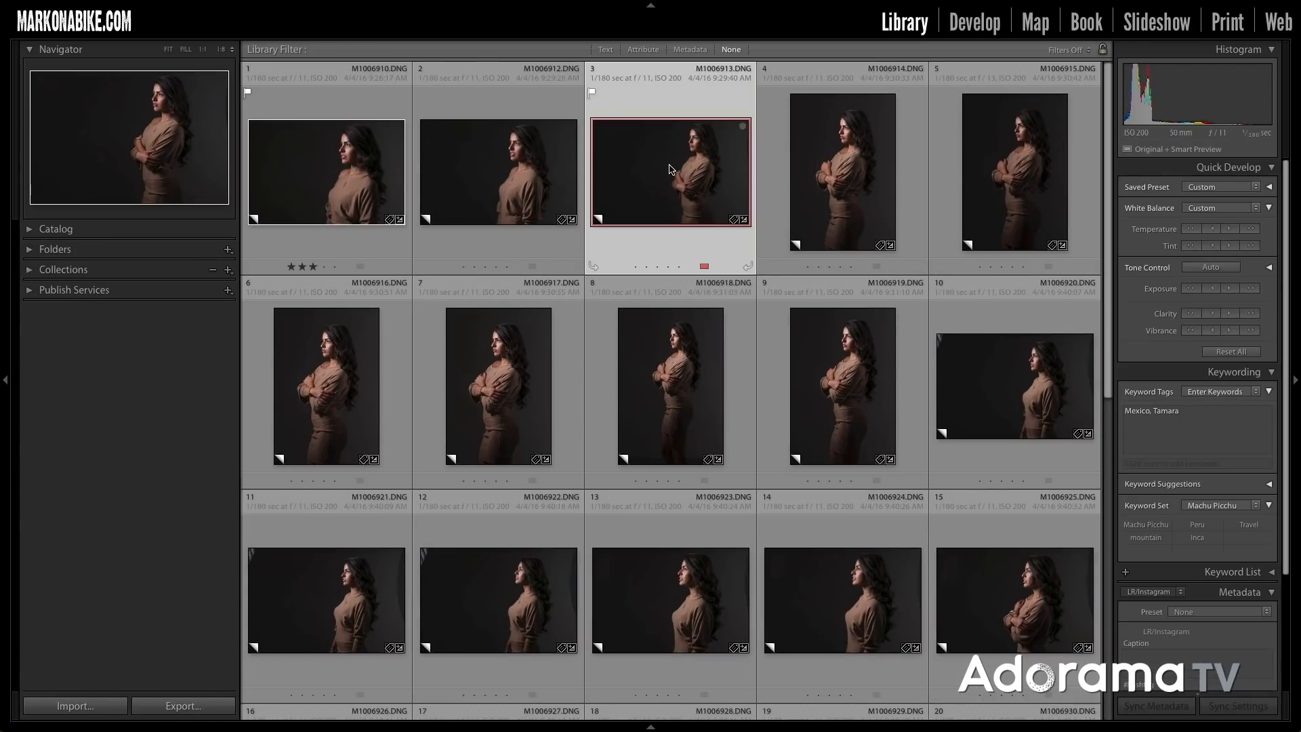
pyautogui.moveTo(650, 170)
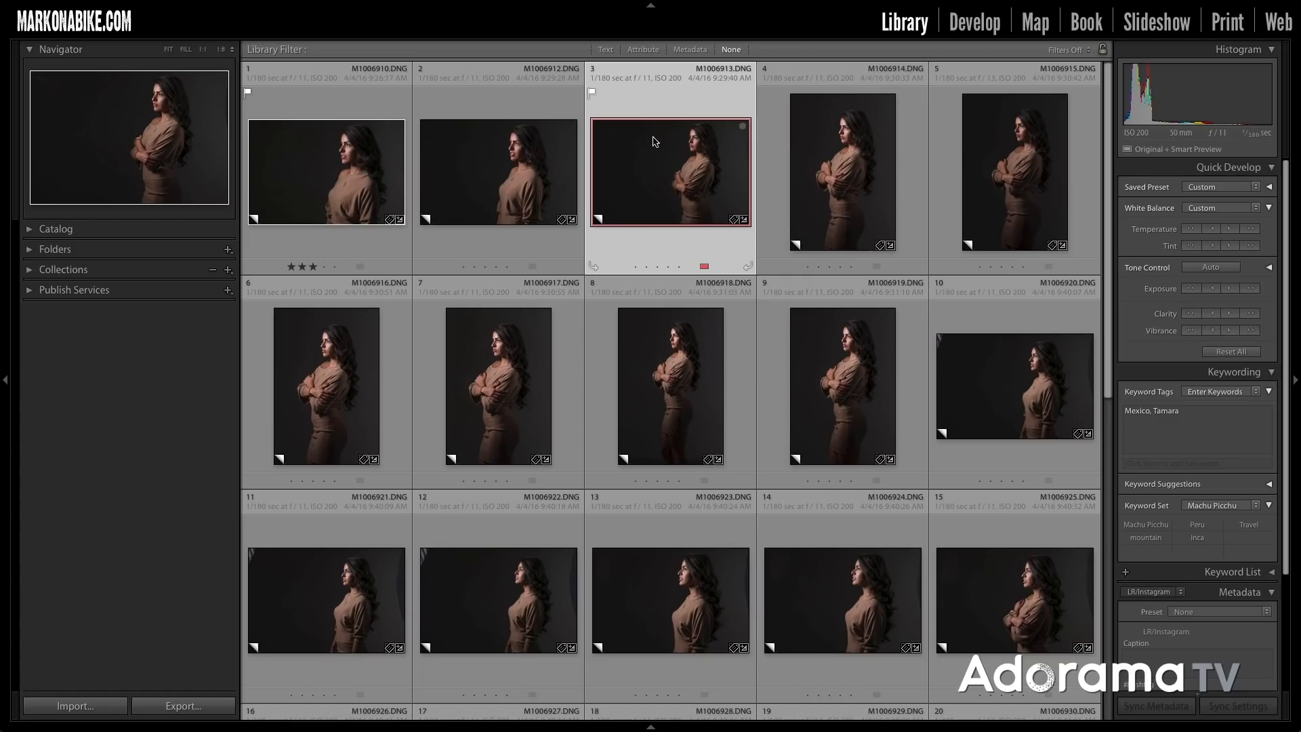
# Extend the selection through image 26 and synchronize Spot Removal to all selected photos
pyautogui.scroll(-3)
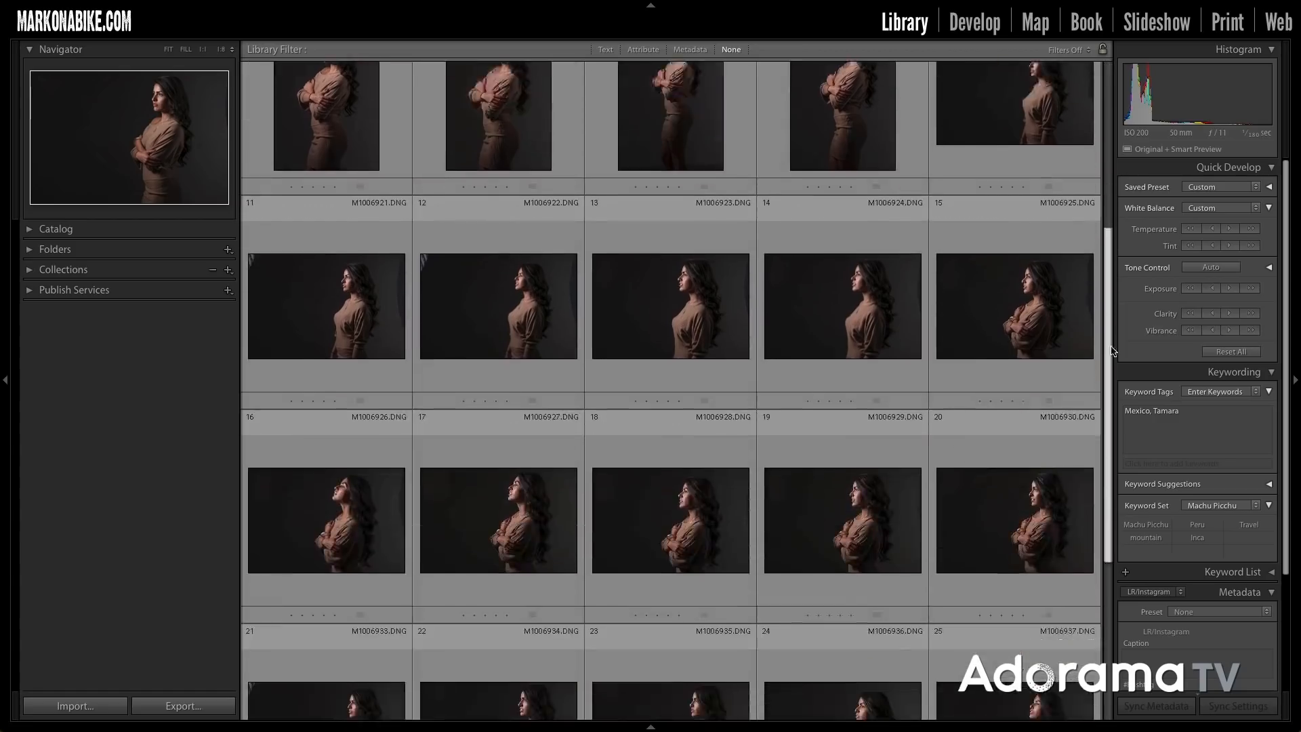
pyautogui.scroll(-3)
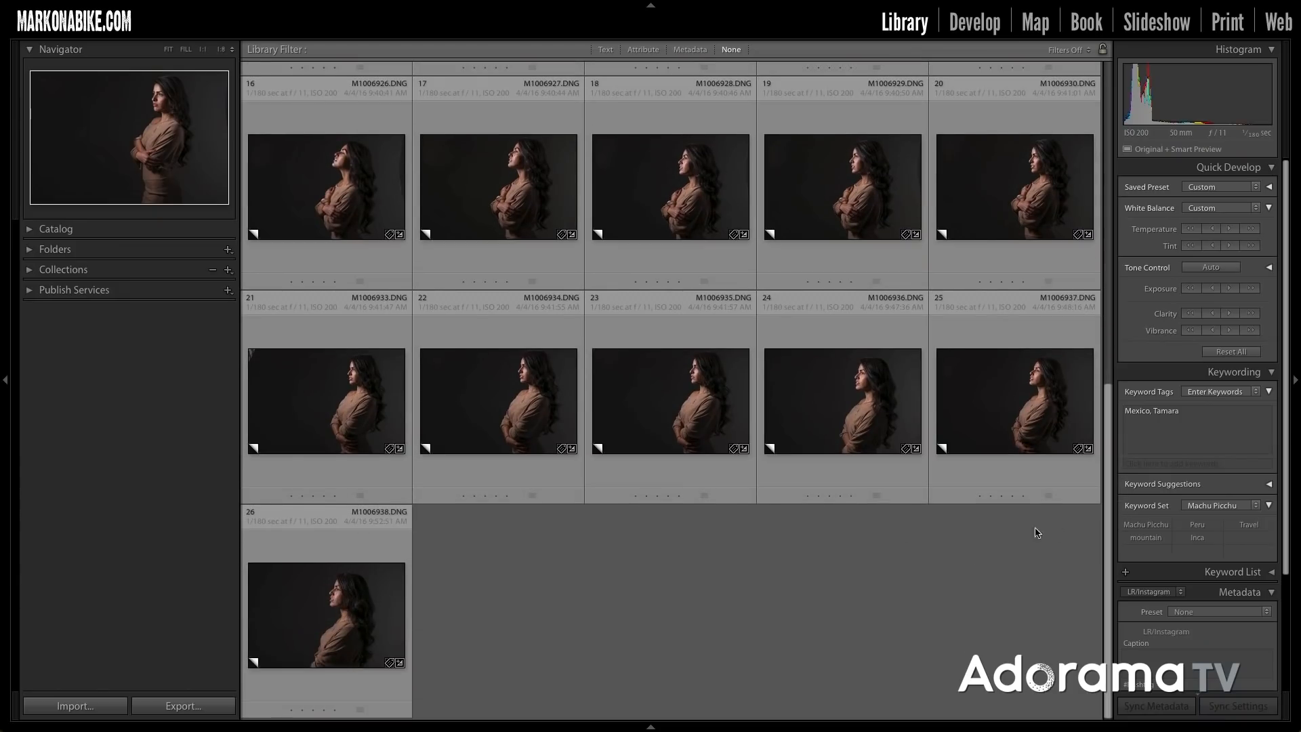
pyautogui.click(326, 613)
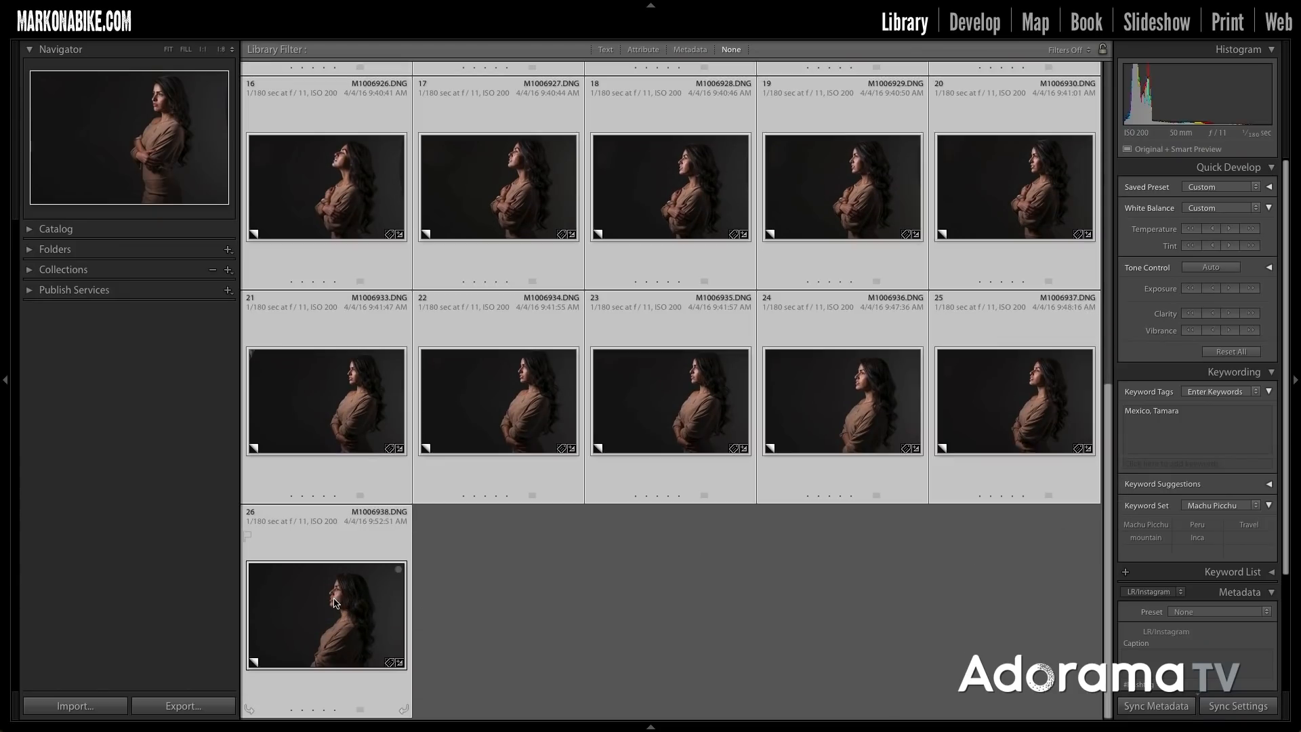
pyautogui.click(1238, 706)
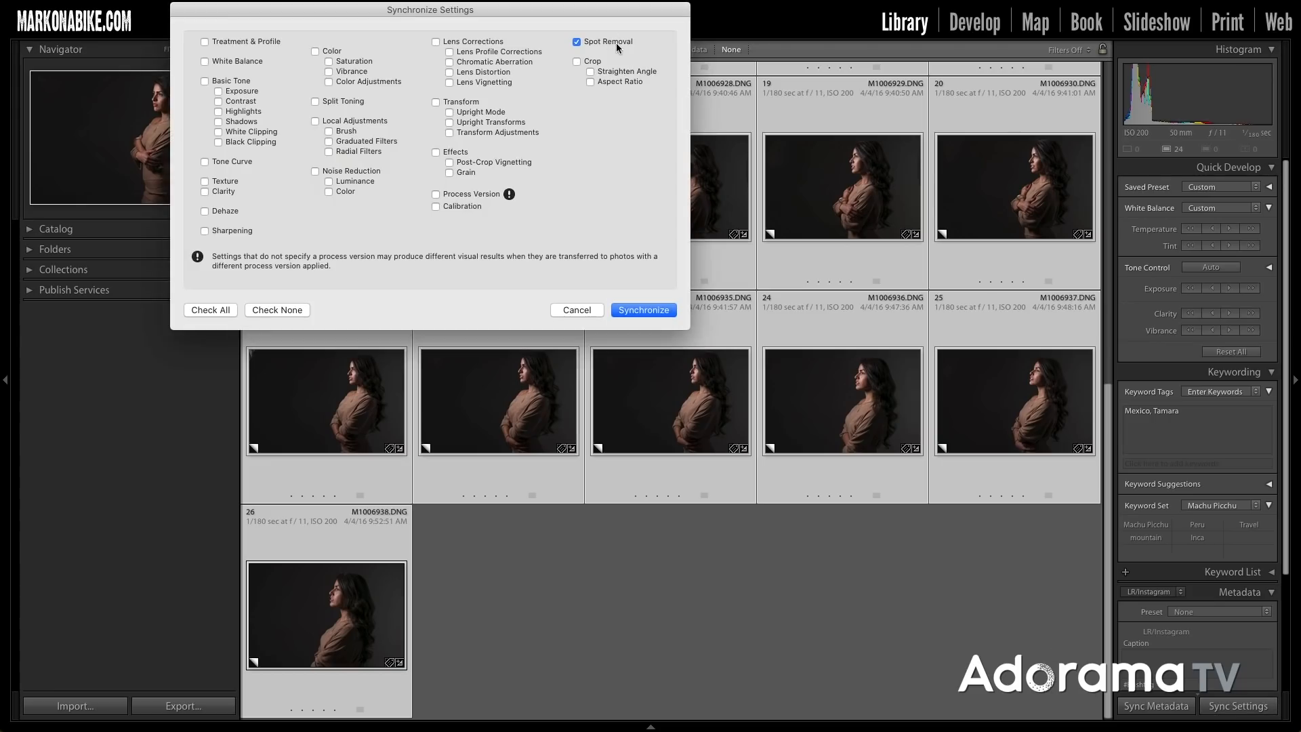
pyautogui.click(642, 309)
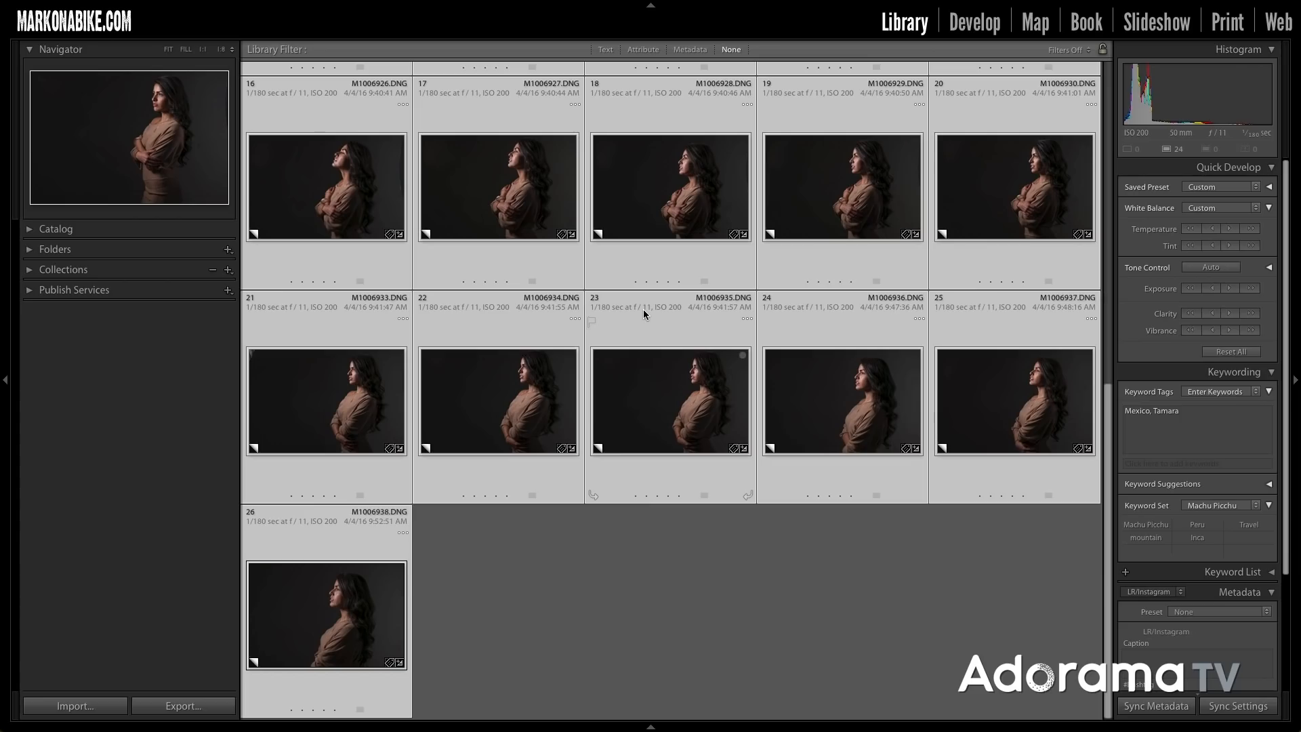
pyautogui.scroll(3)
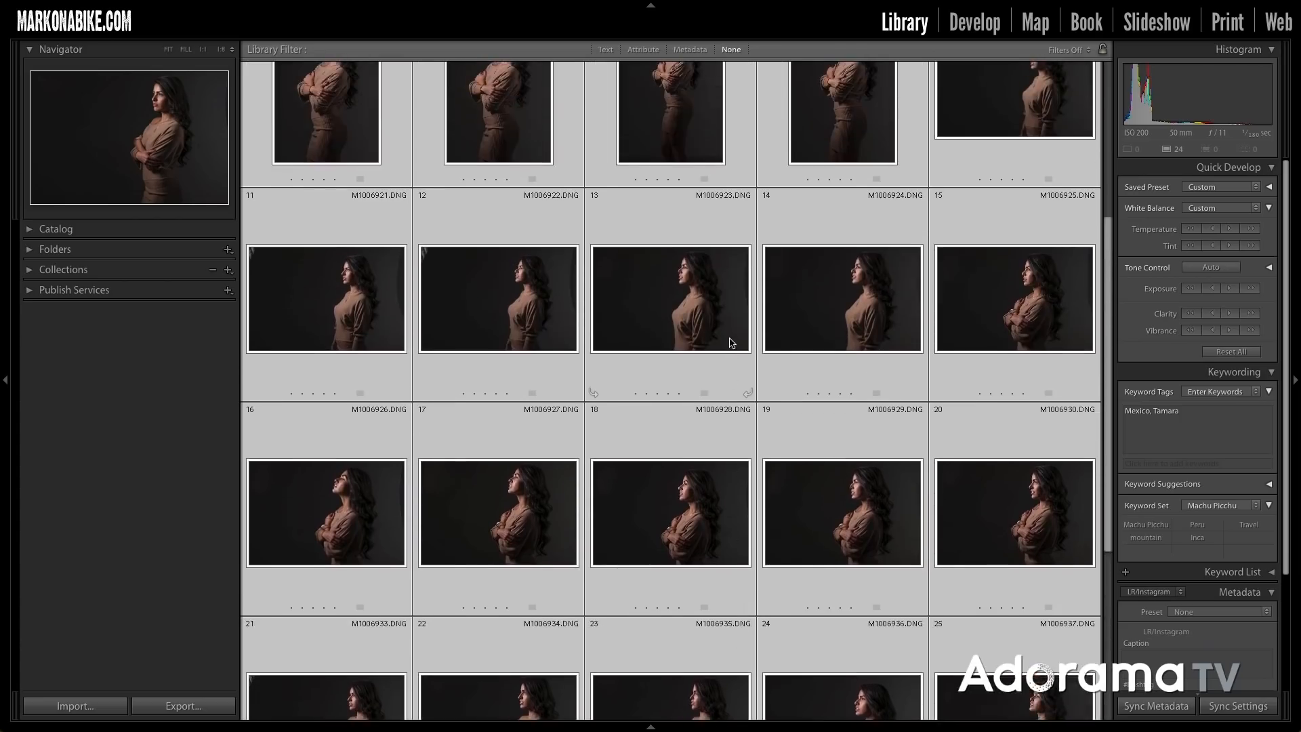
pyautogui.scroll(3)
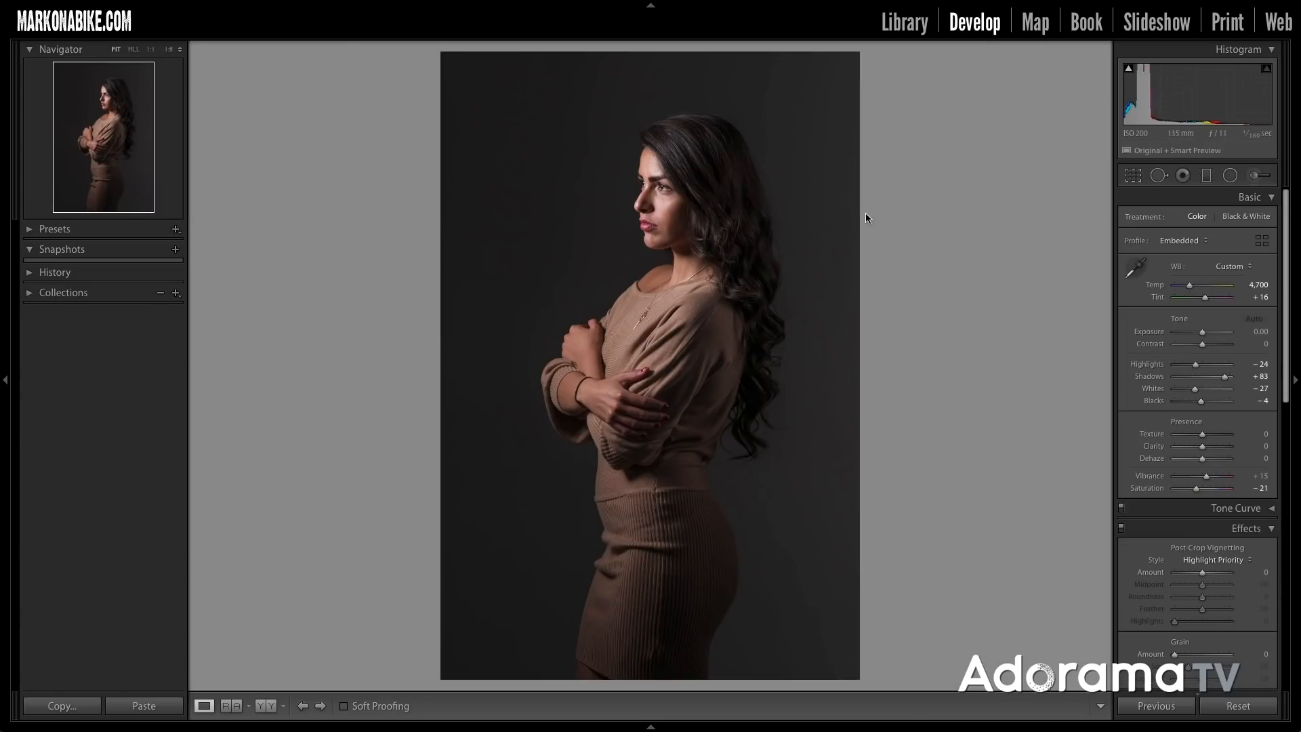
# Reveal the synced spot circles on the vertical portrait, then return to the Library grid
pyautogui.click(1160, 175)
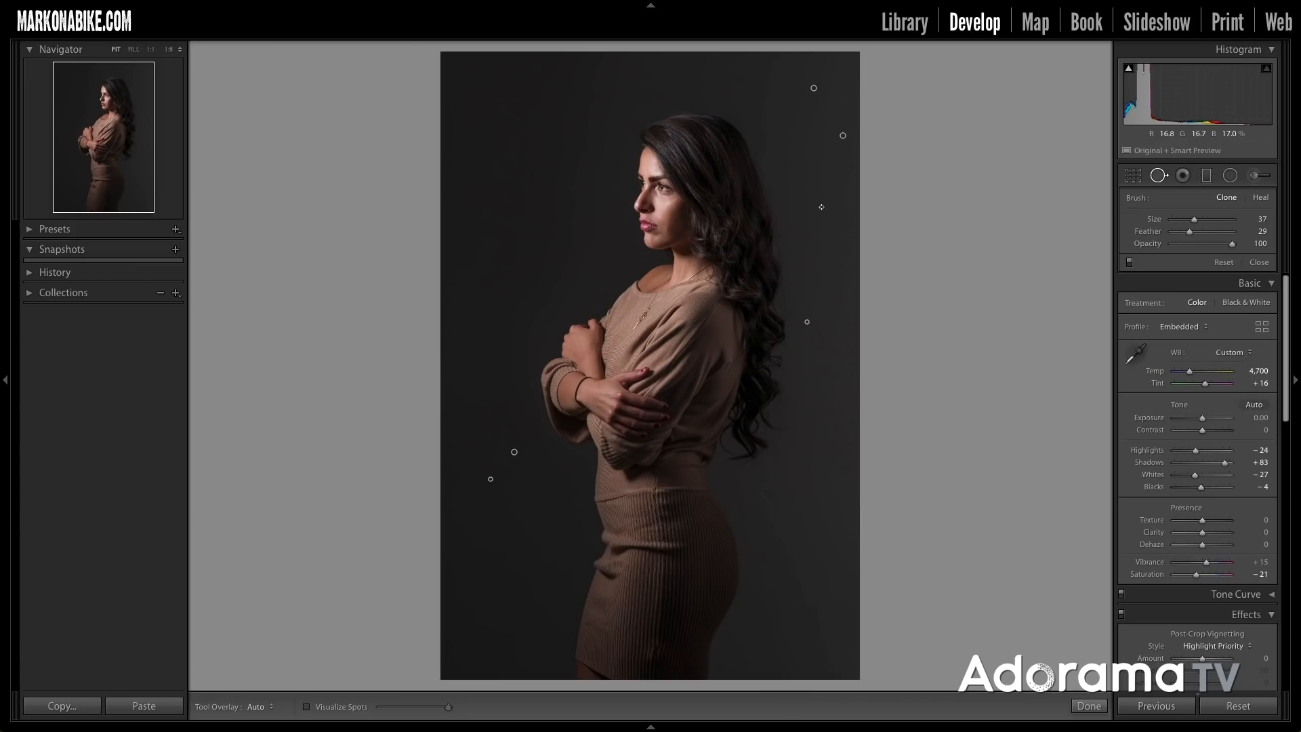
pyautogui.moveTo(827, 207)
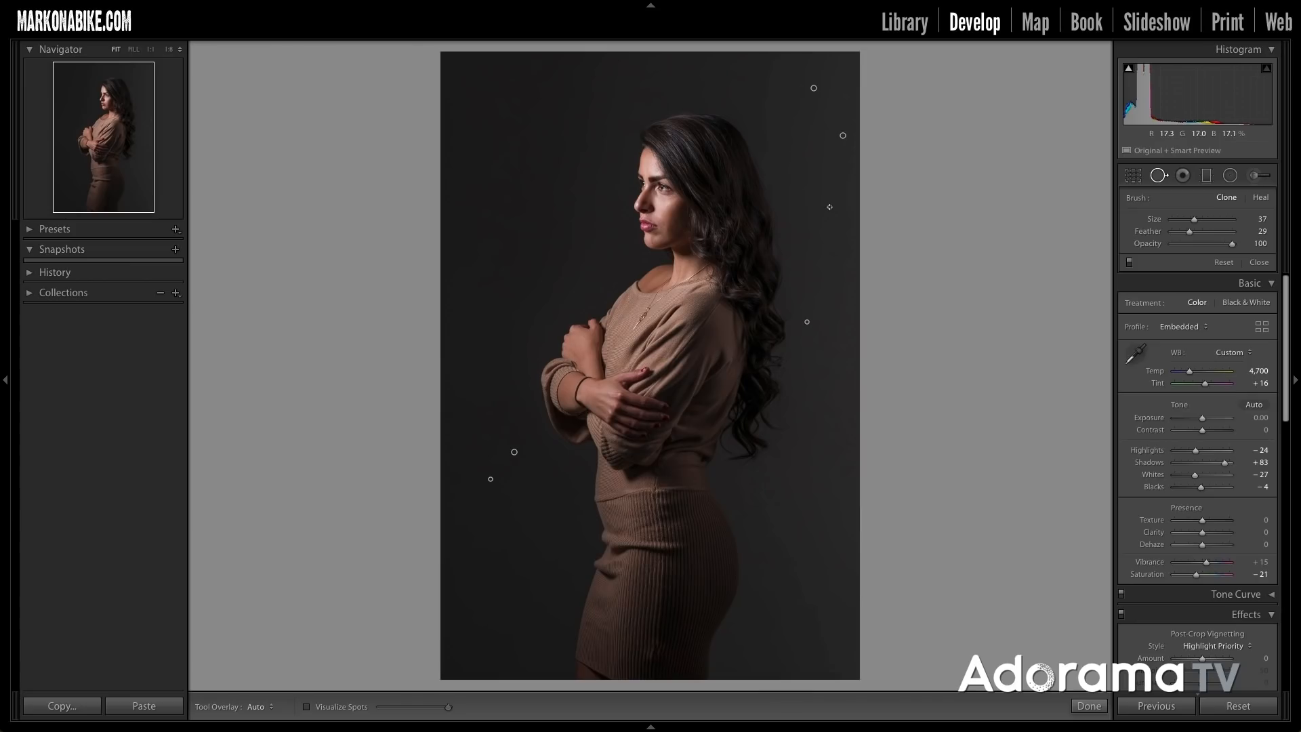
pyautogui.click(903, 21)
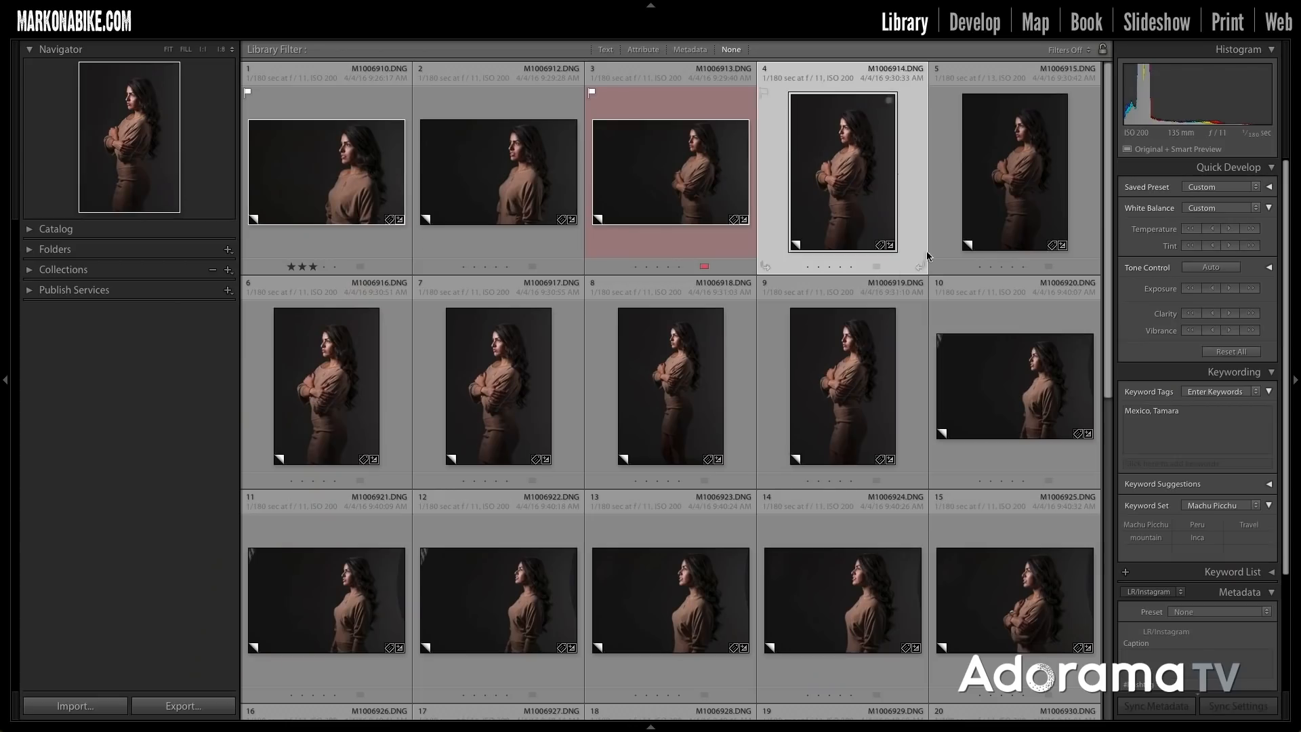
pyautogui.moveTo(923, 242)
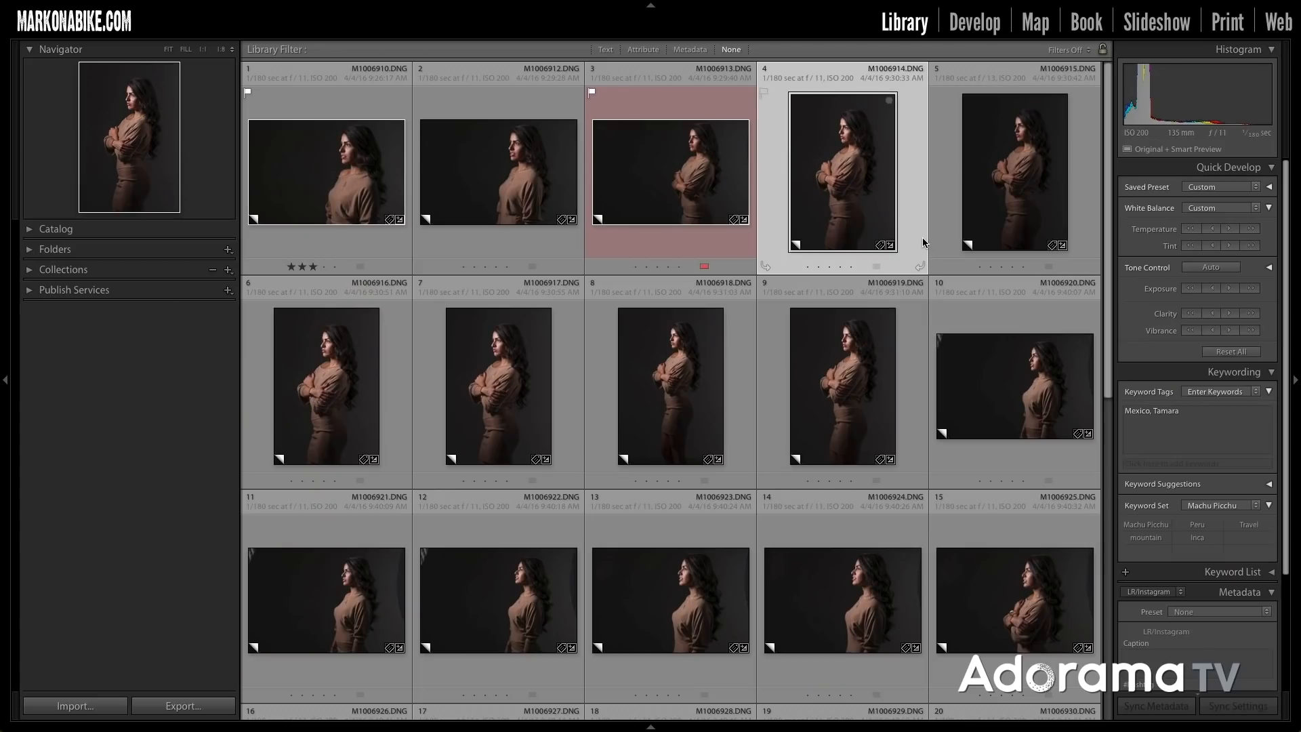